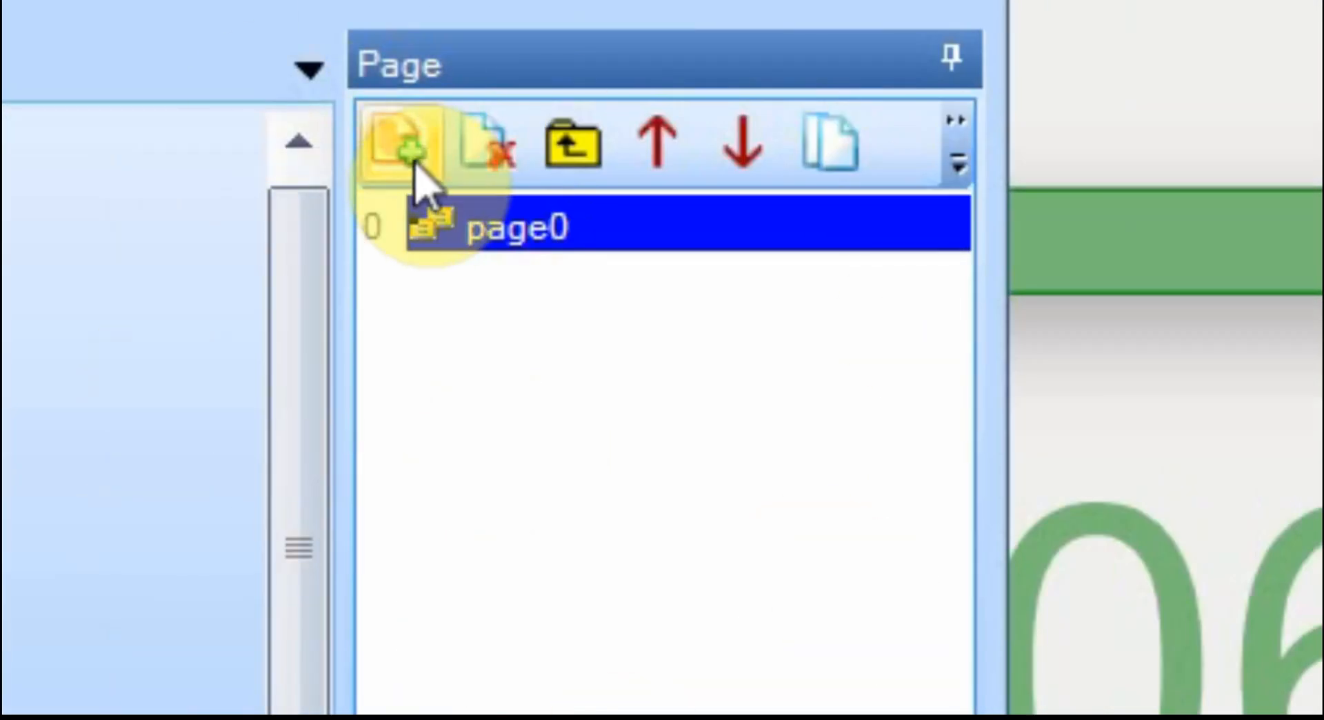
- Add a second page to the project and start renaming page0
left_click(395, 147)
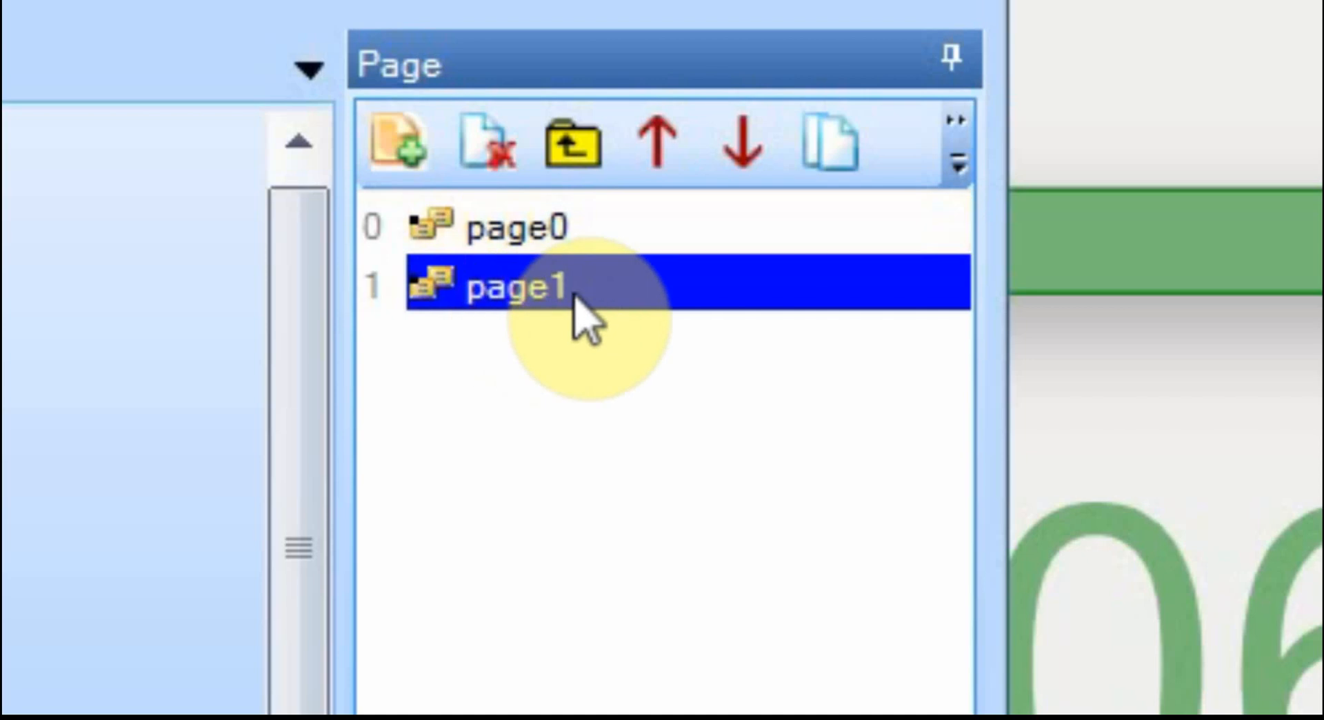
left_click(522, 227)
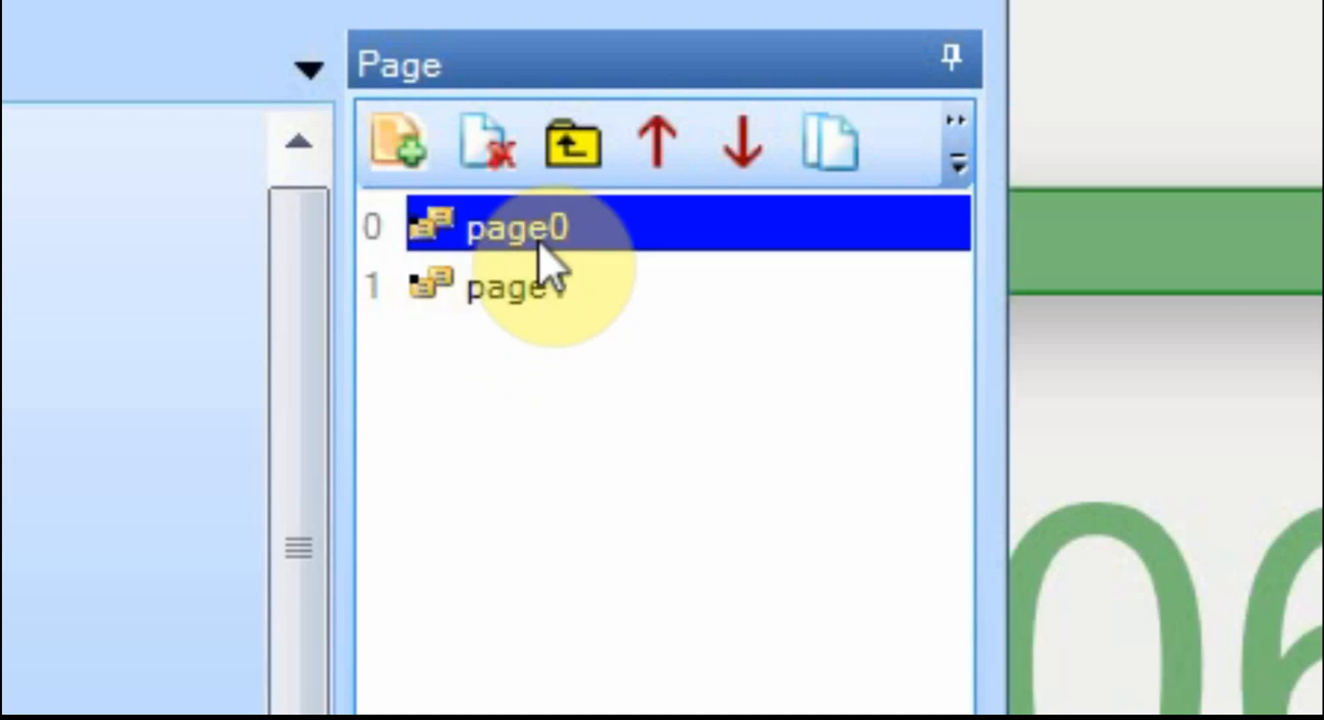
right_click(518, 227)
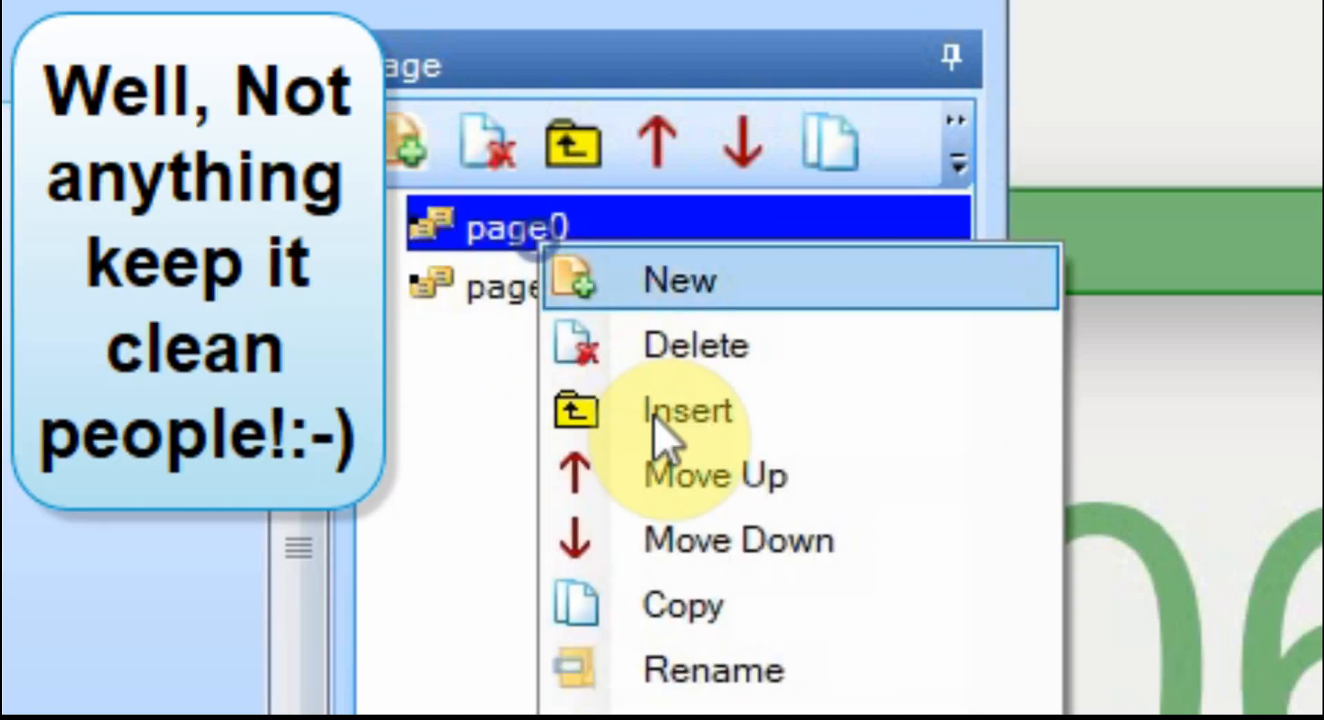
left_click(714, 667)
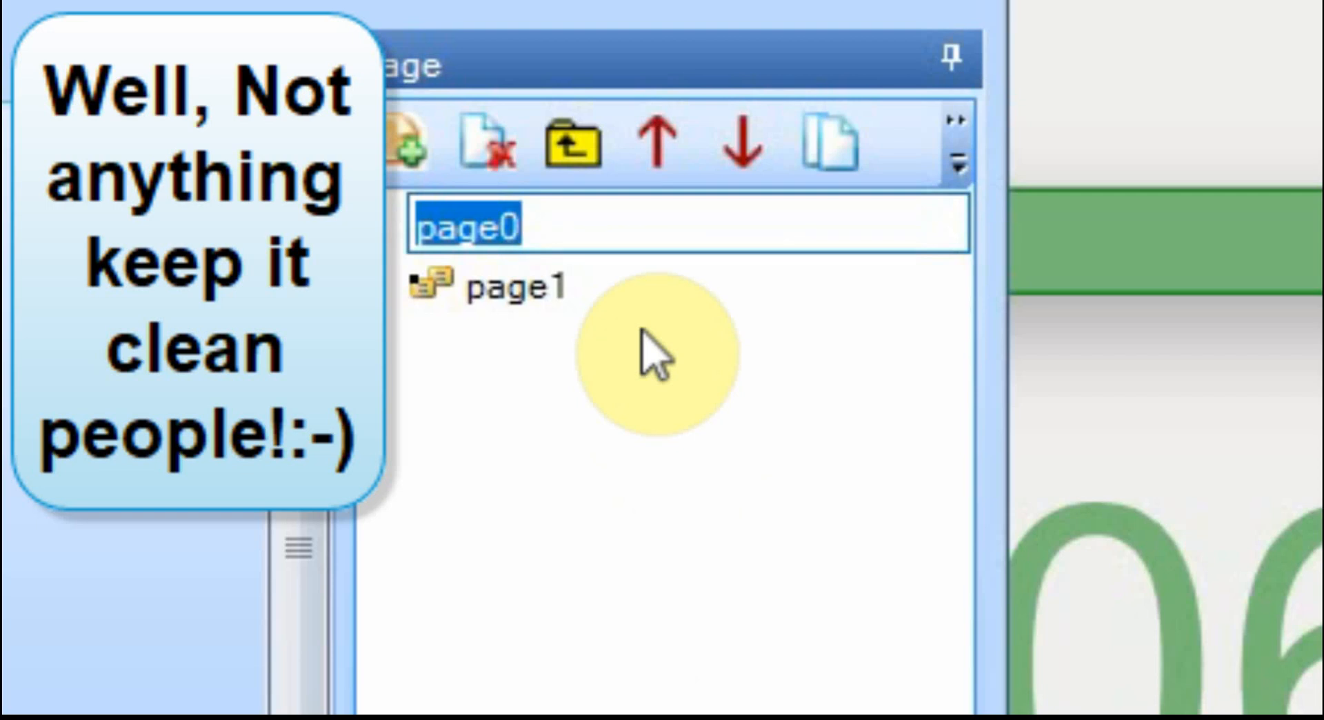
- Name the first page 'zero' and begin renaming page1 to 'one'
type("zero")
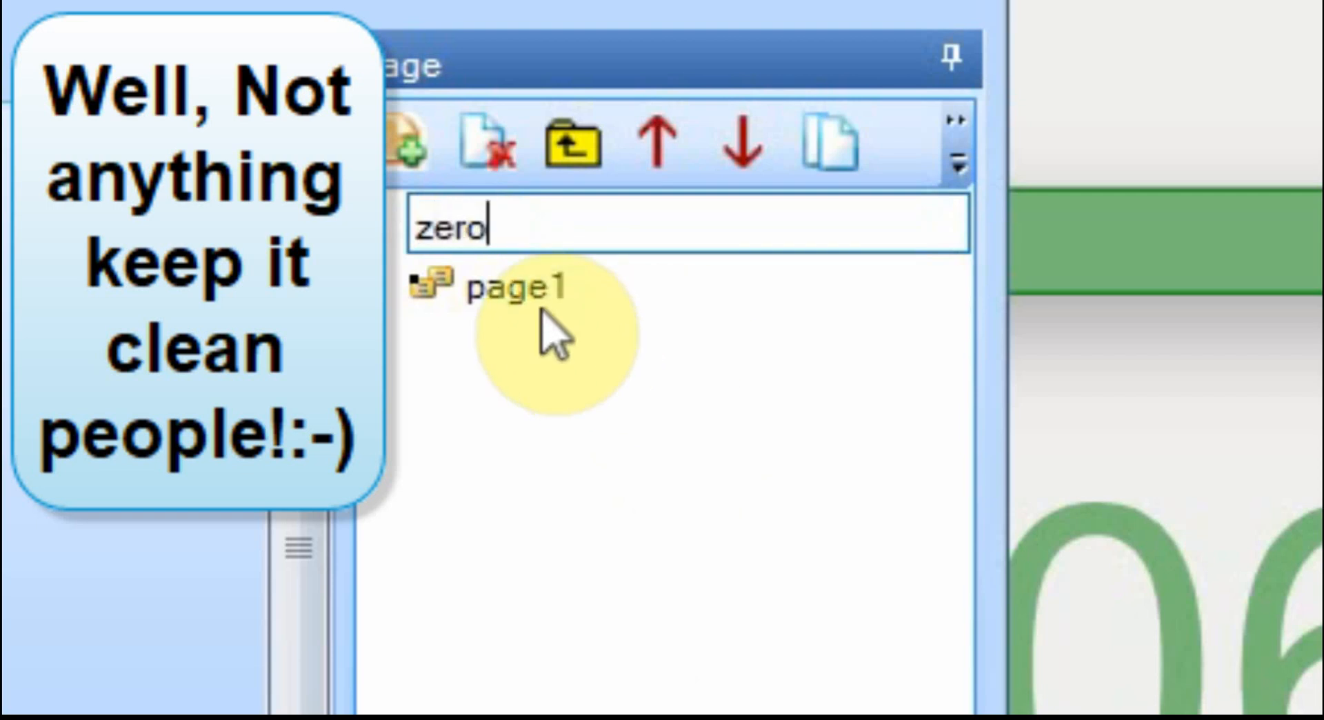
left_click(520, 287)
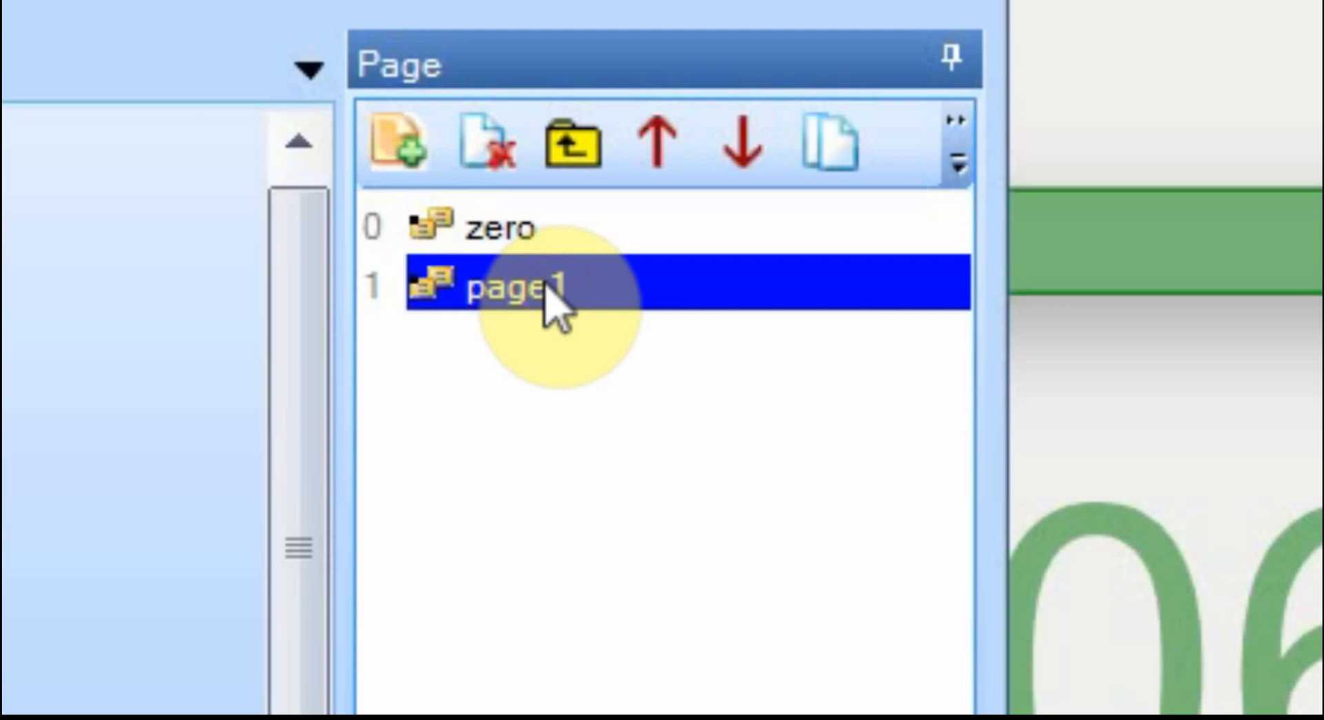
double_click(513, 287)
type("one")
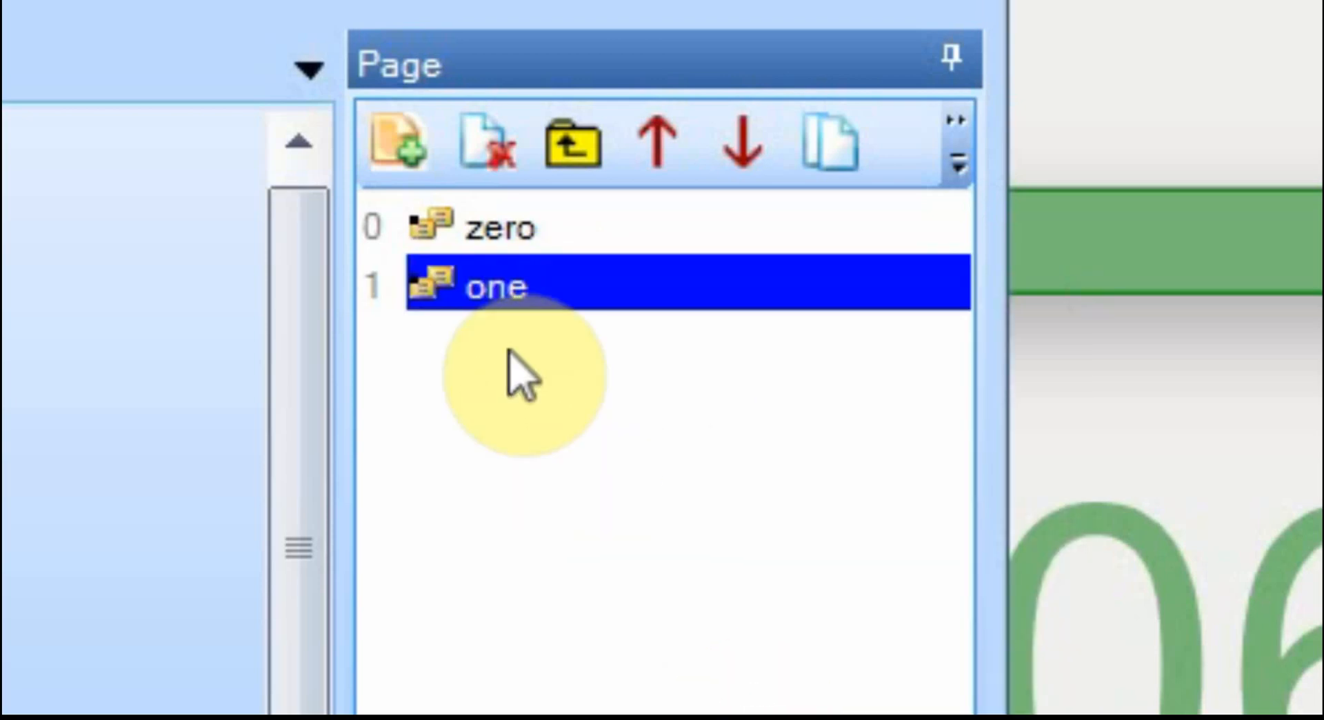
mouse_move(549, 290)
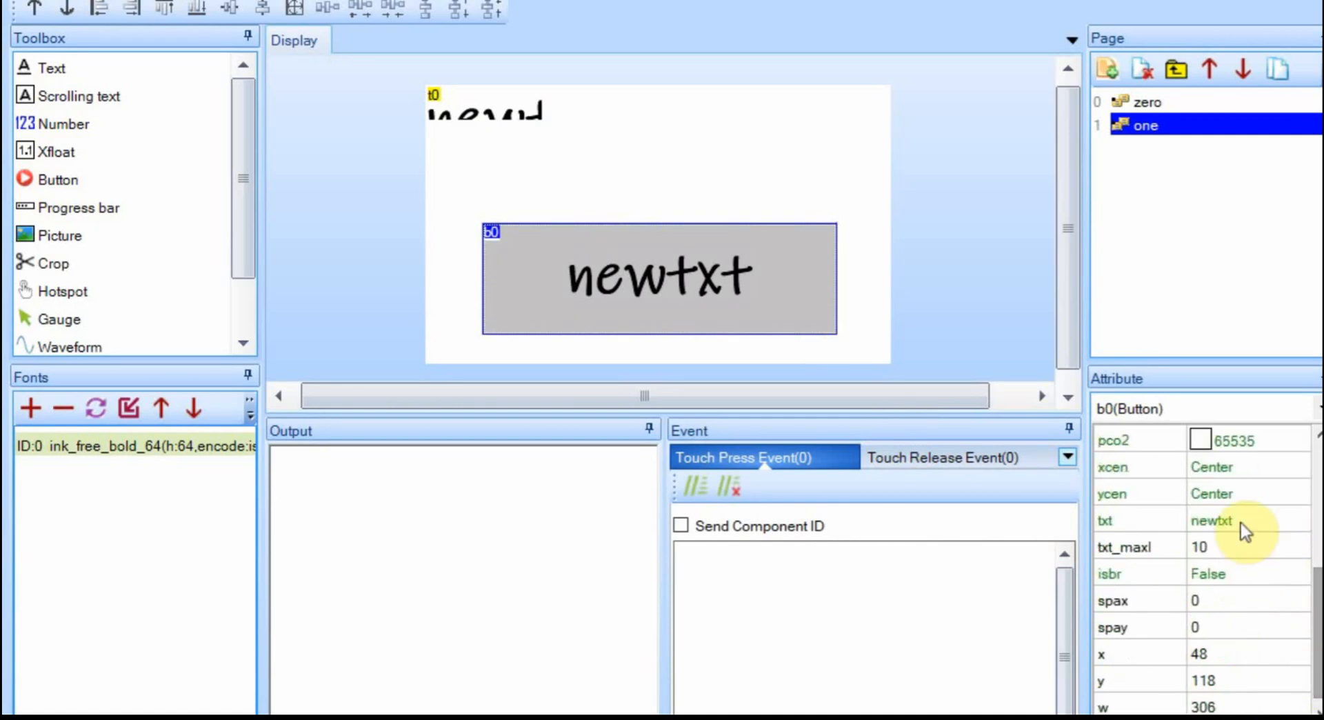
- Set button b0's txt to 'goto zero' and select label t0 to make it read 'ONE'
left_click(1241, 520)
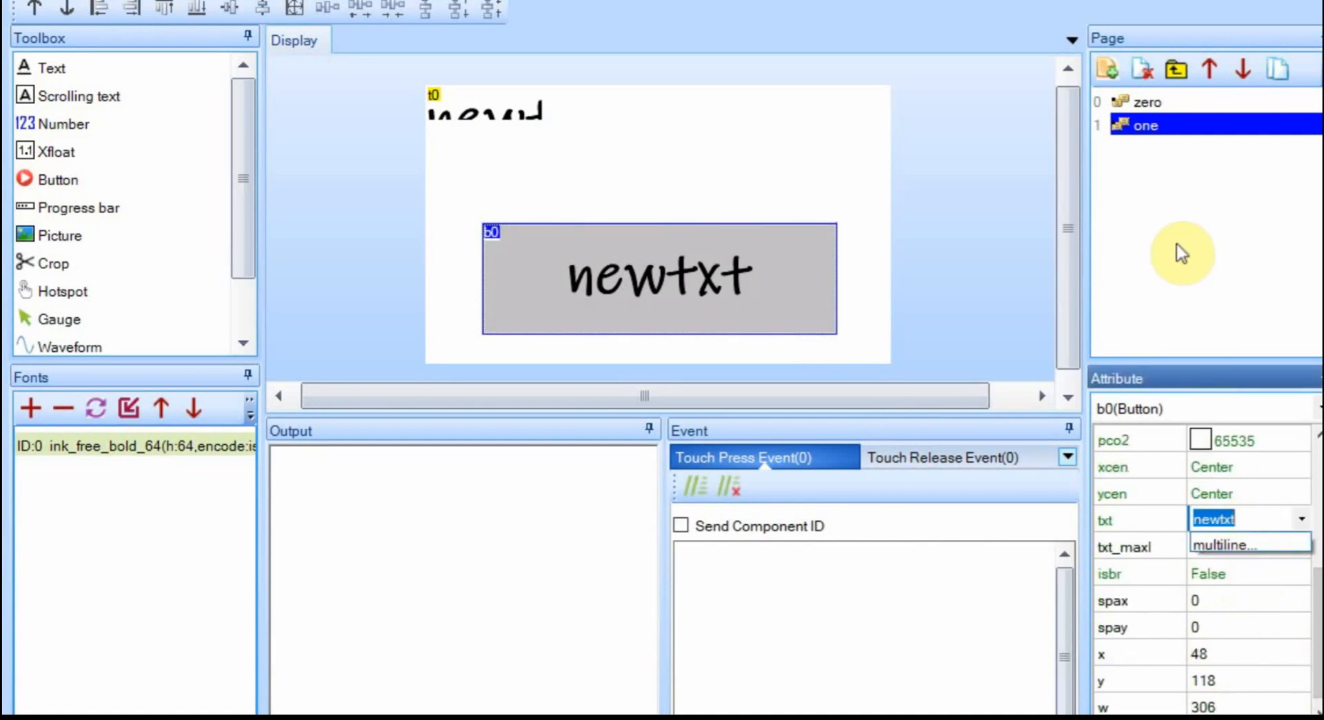
mouse_move(1162, 132)
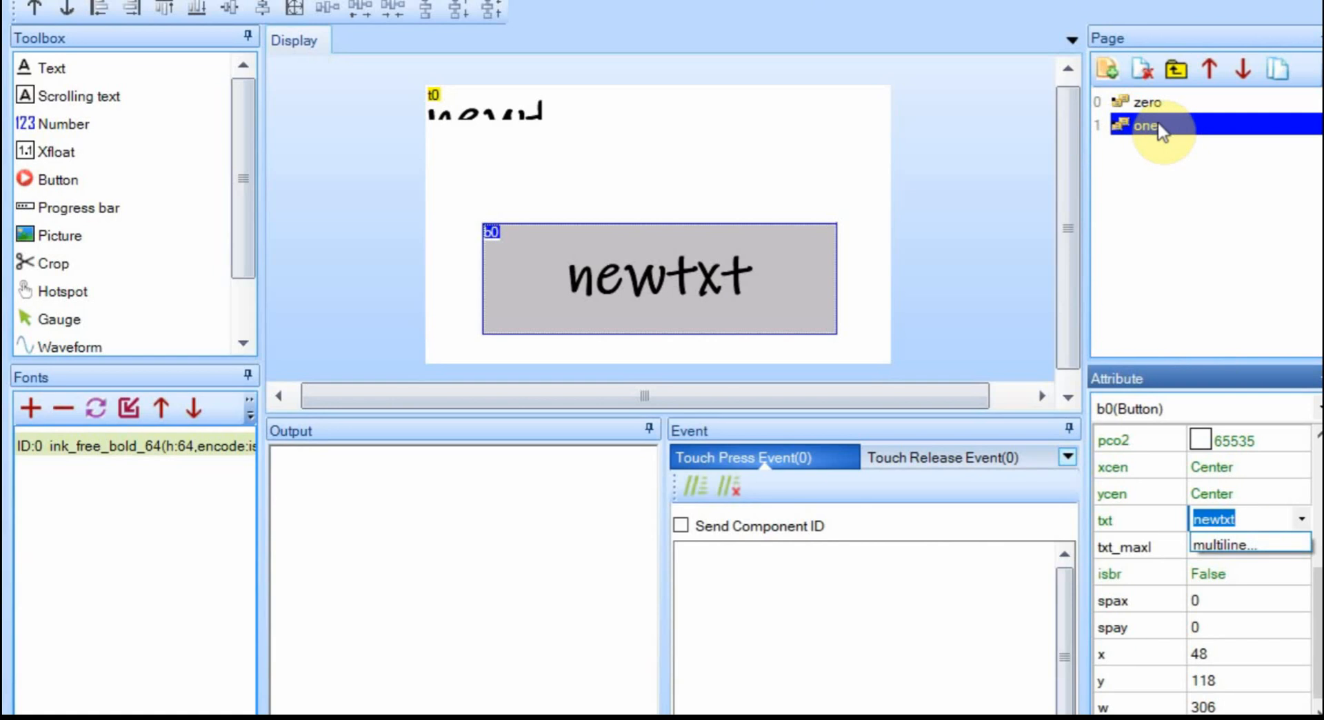
type("go")
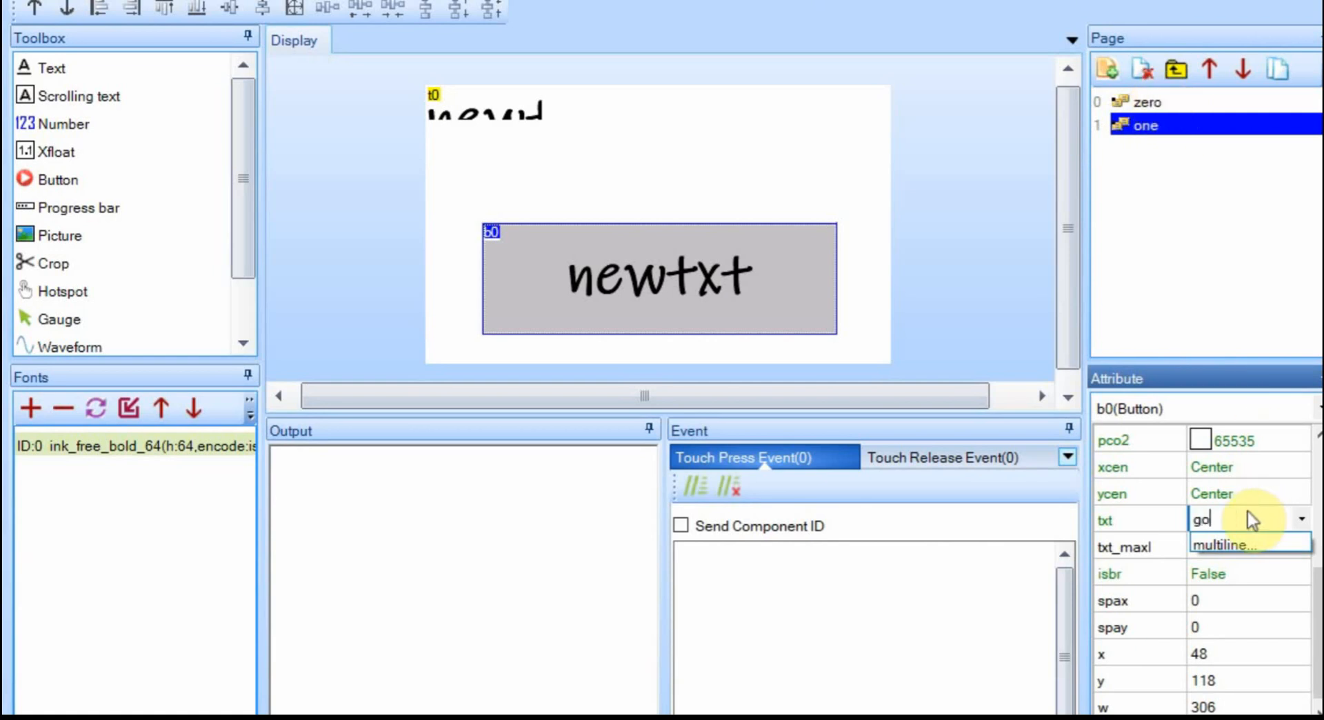
type("goto zero")
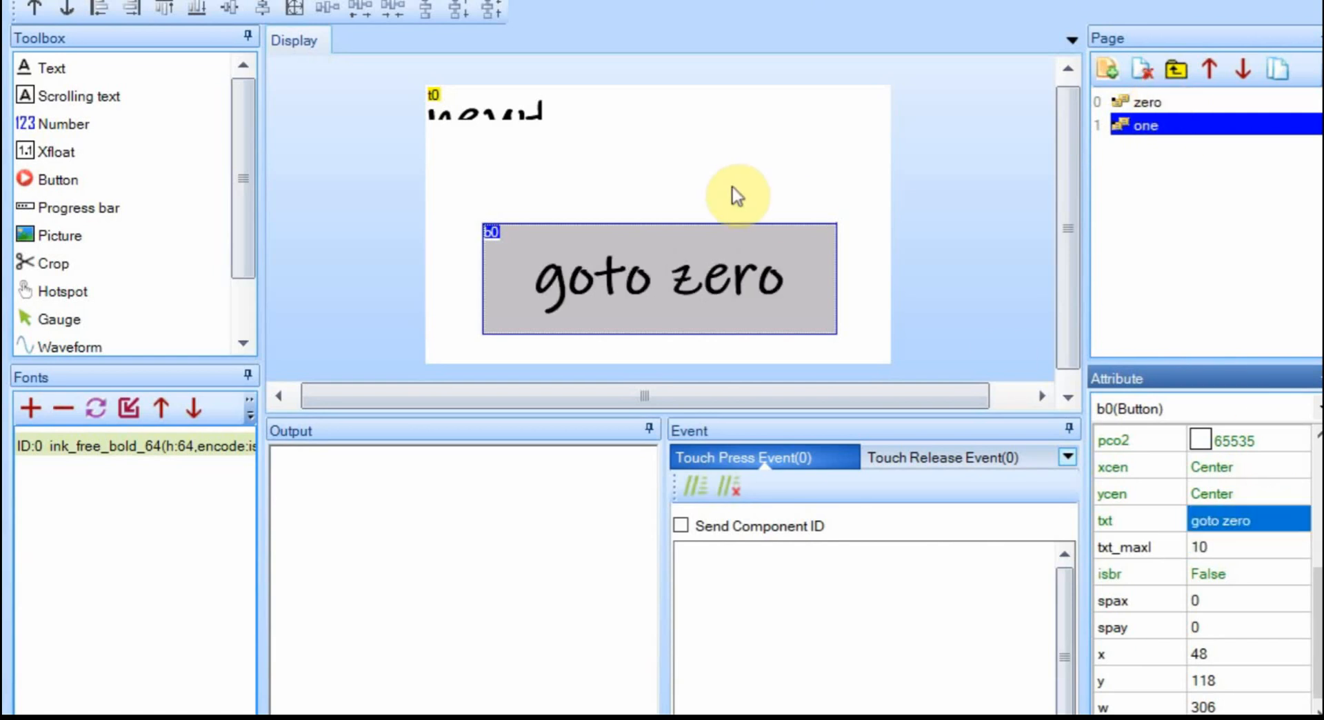
left_click(480, 113)
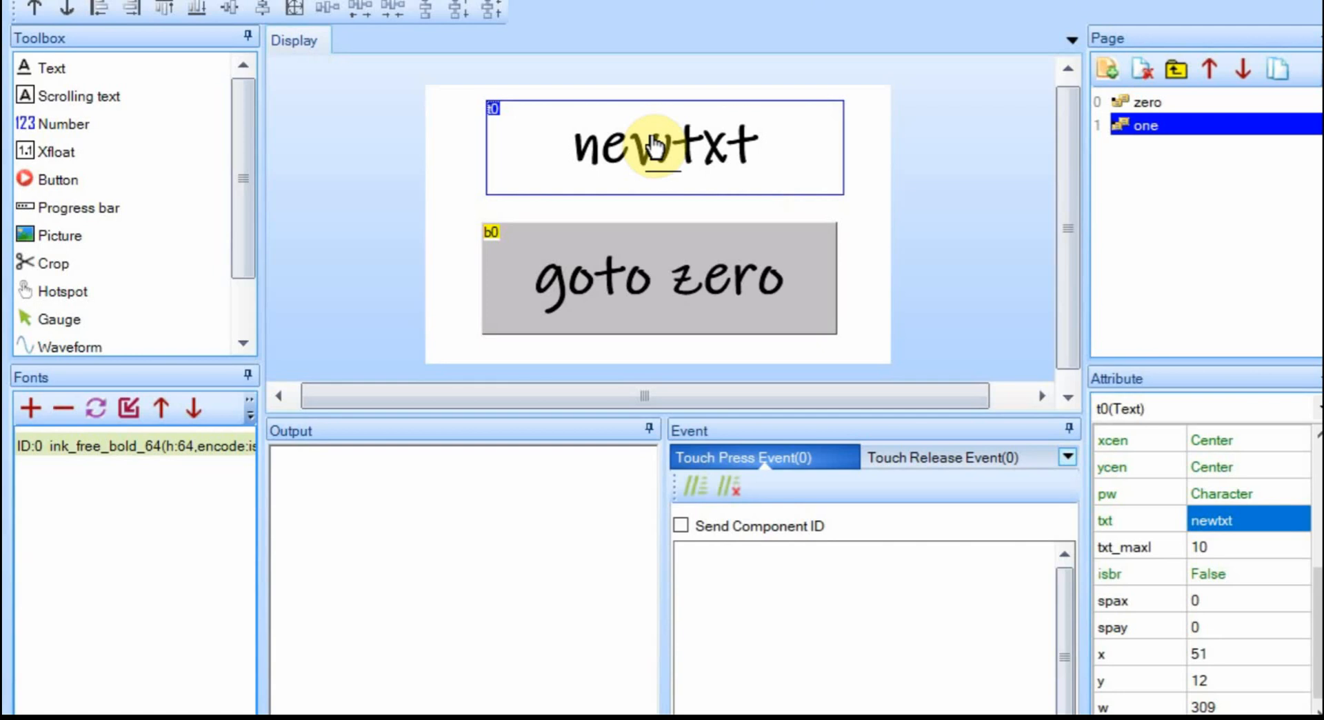
left_click(1234, 521)
type("ONE")
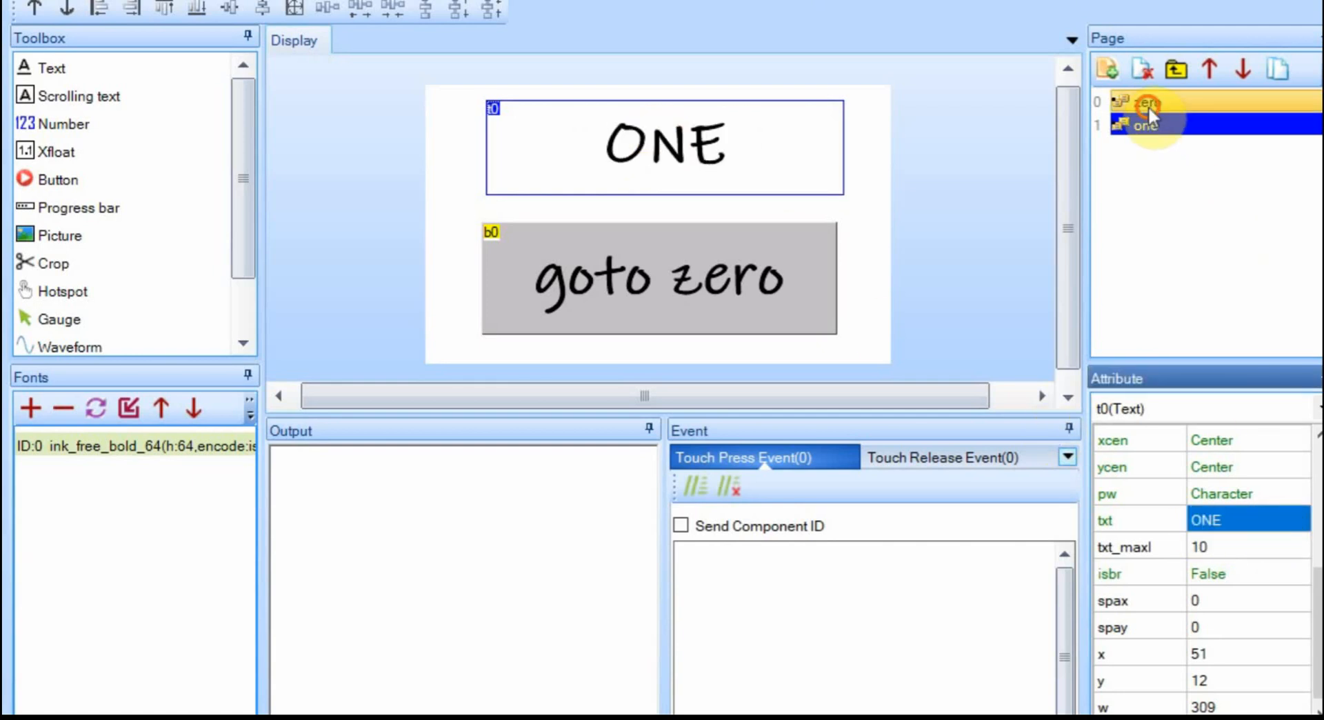
- Switch to page zero and set its label text to 'ZERO'
left_click(1147, 102)
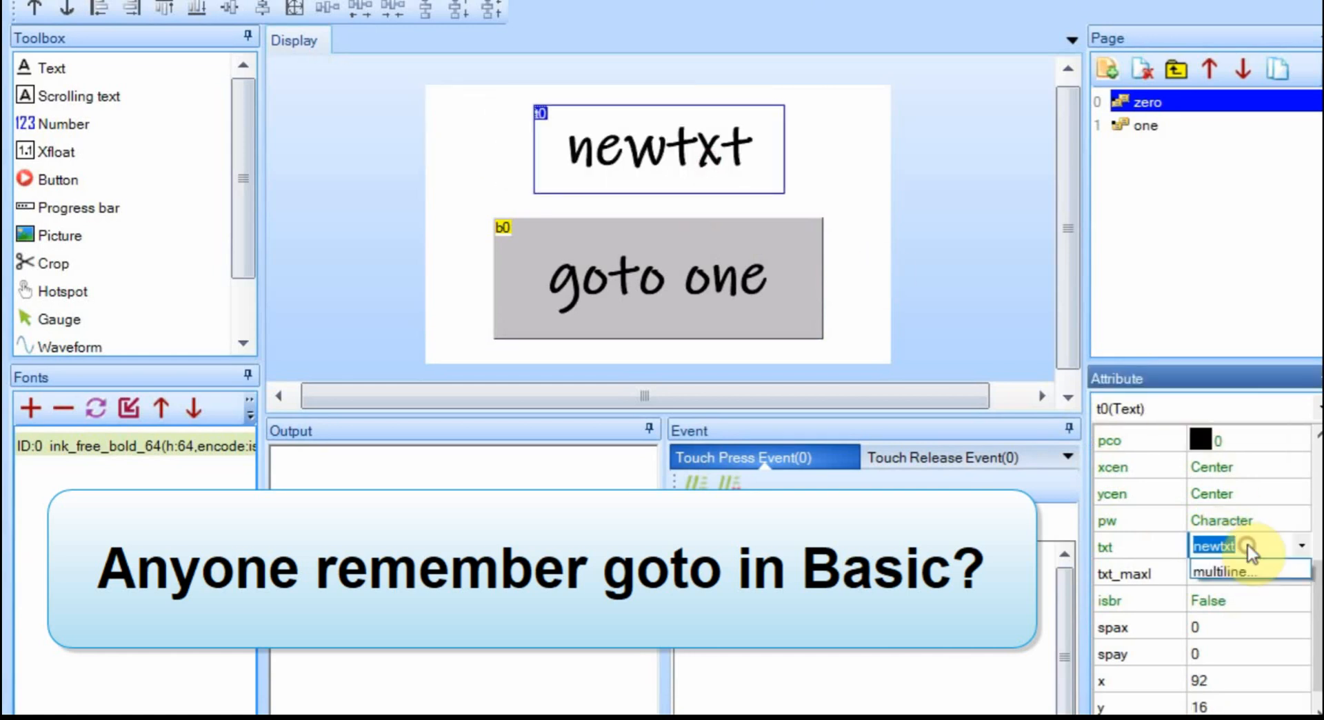
type("ZERO")
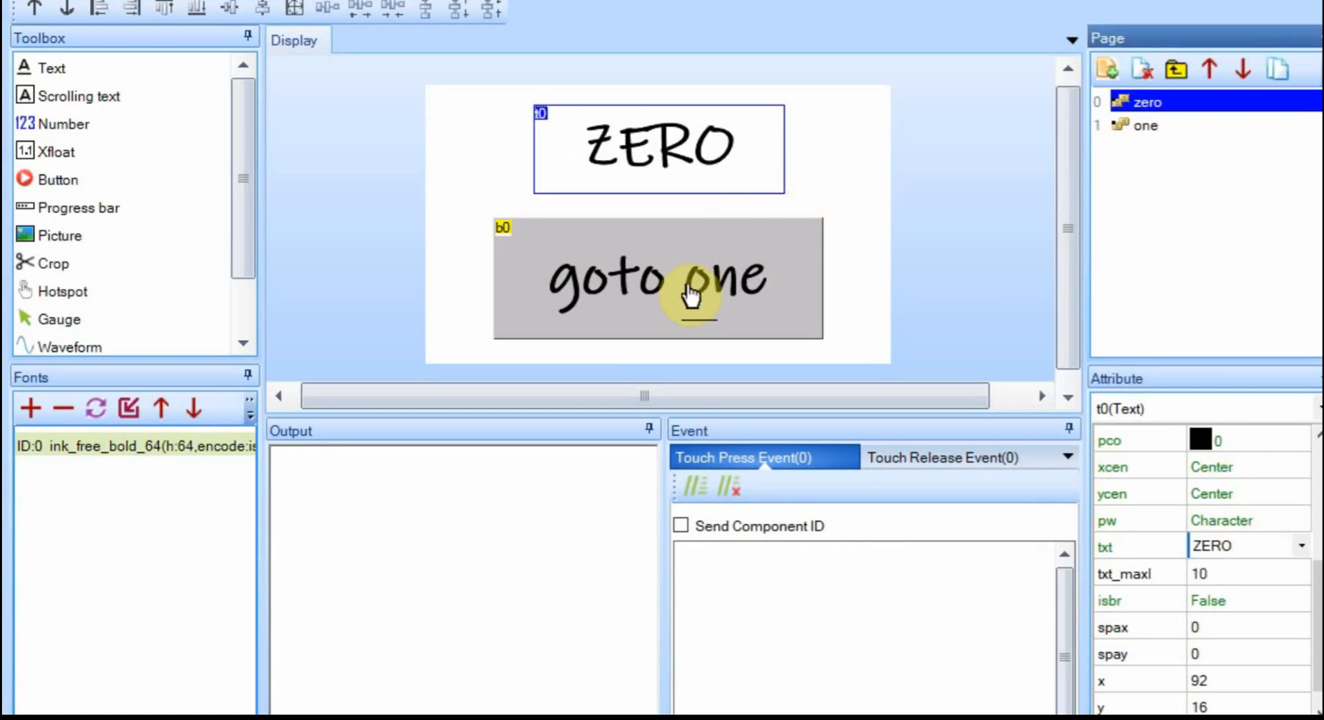
mouse_move(706, 158)
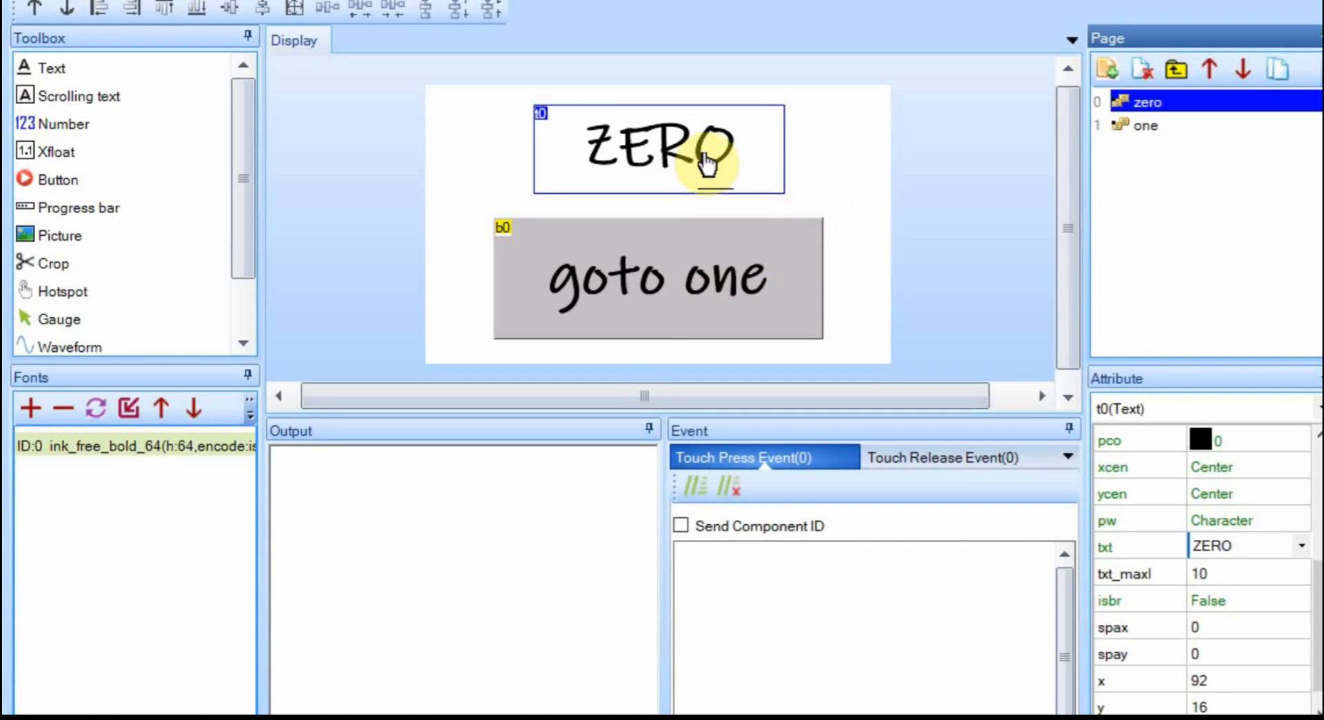
mouse_move(845, 249)
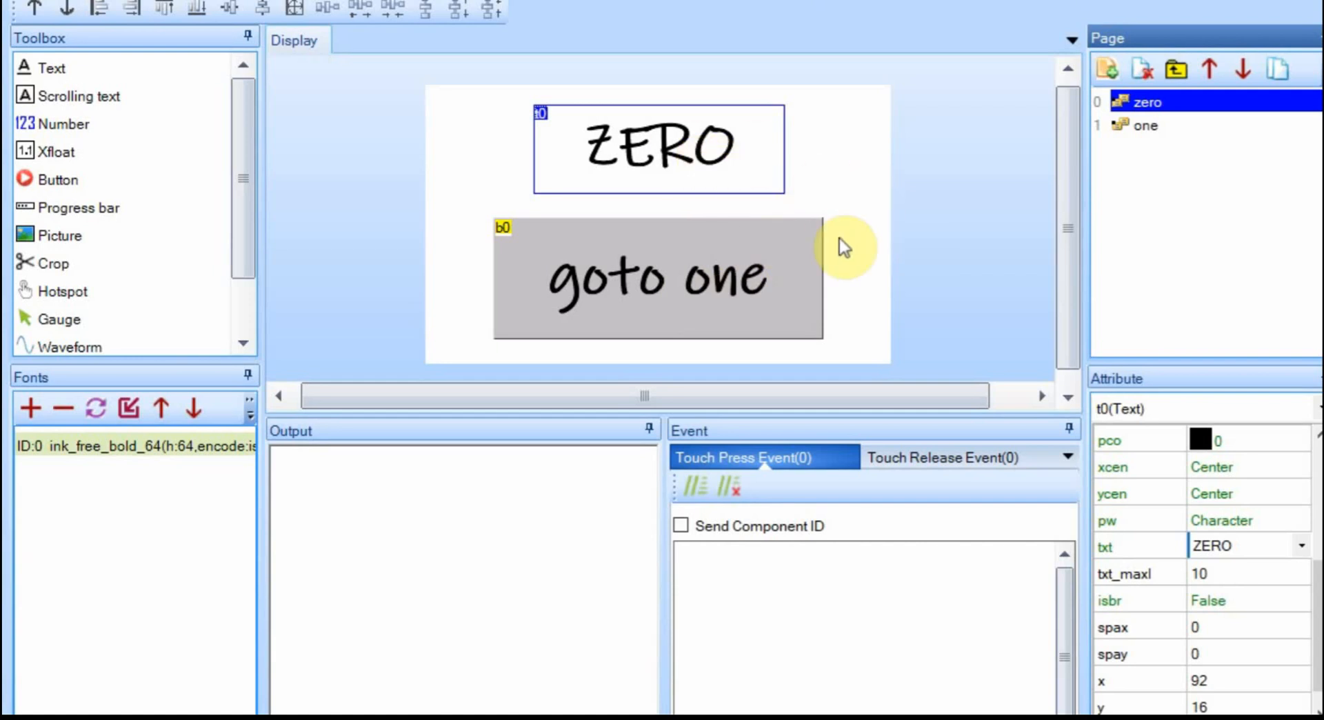
mouse_move(646, 303)
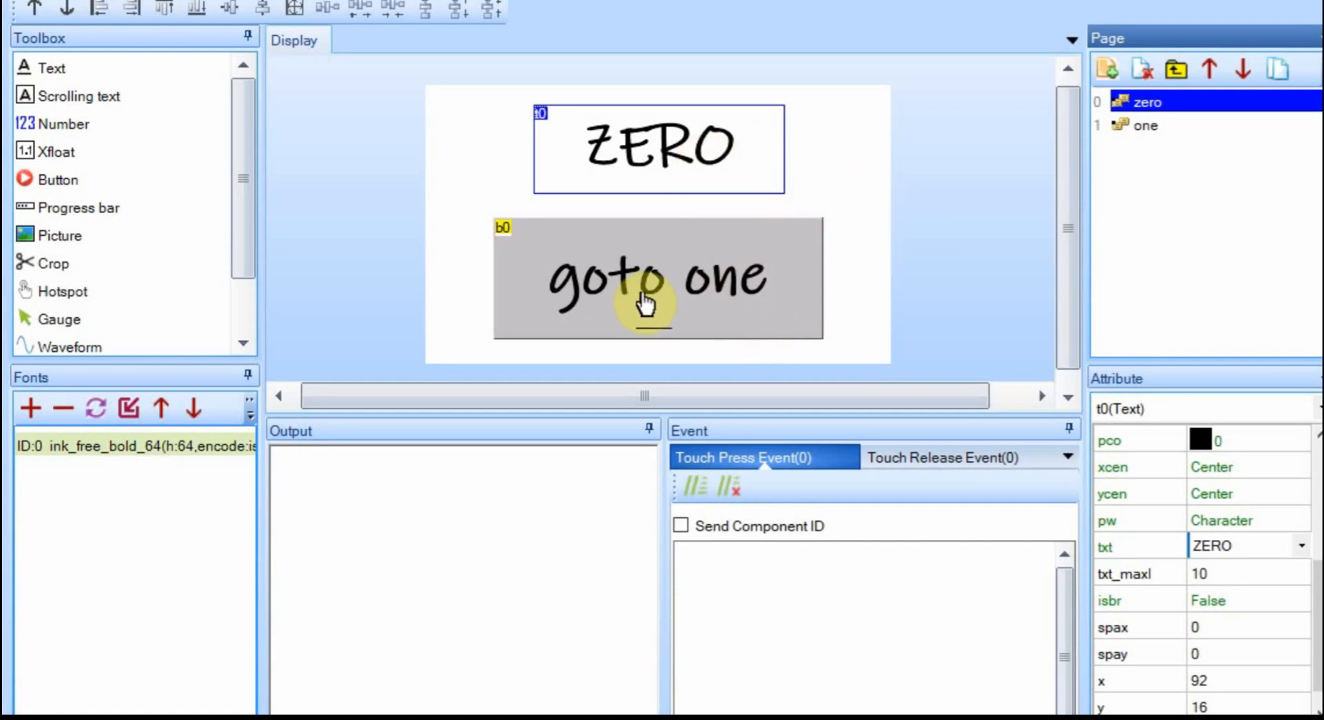
- Give the goto one button the Touch Press Event command 'page one' and compile
left_click(654, 281)
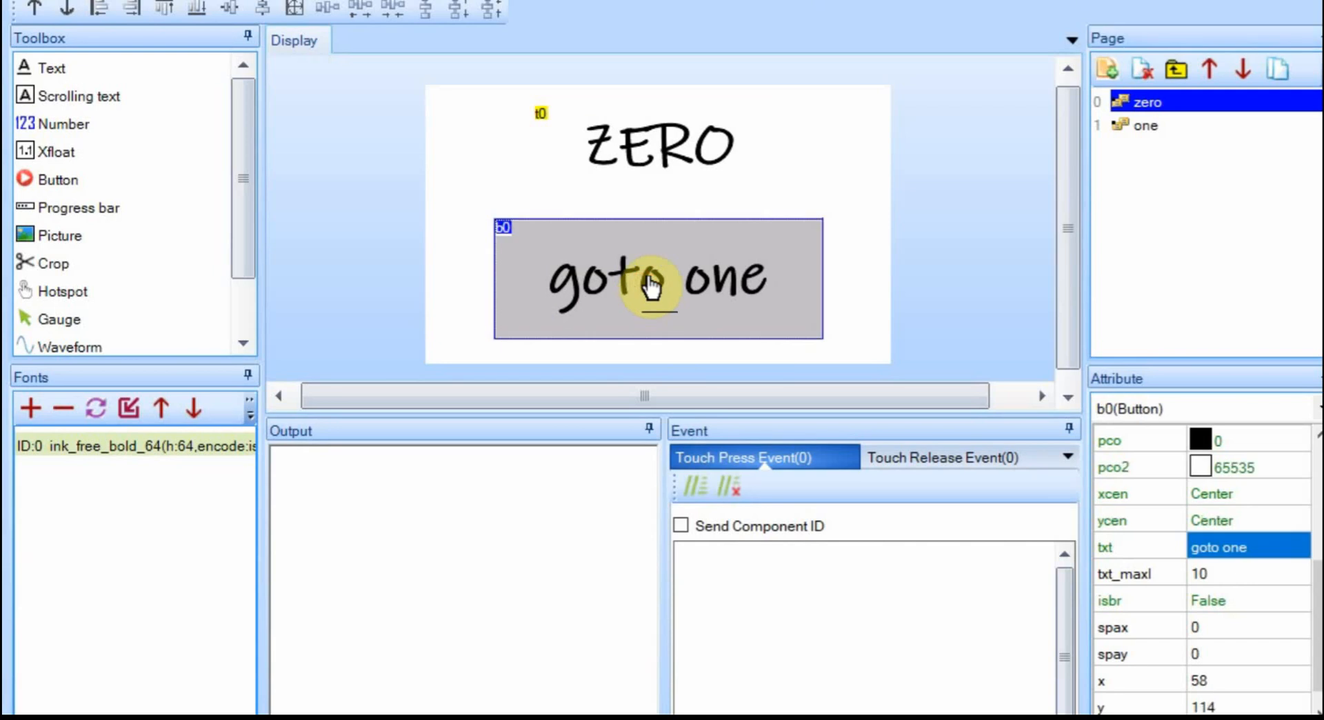
mouse_move(739, 470)
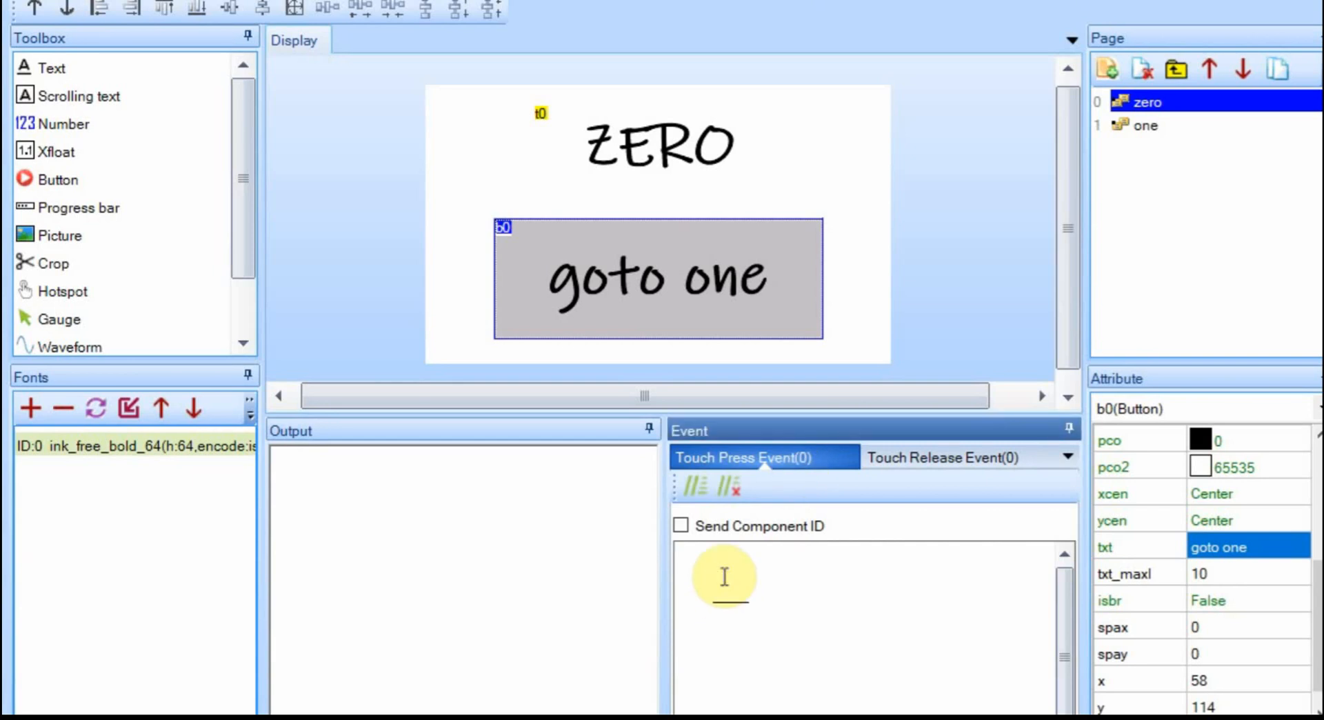
type("page")
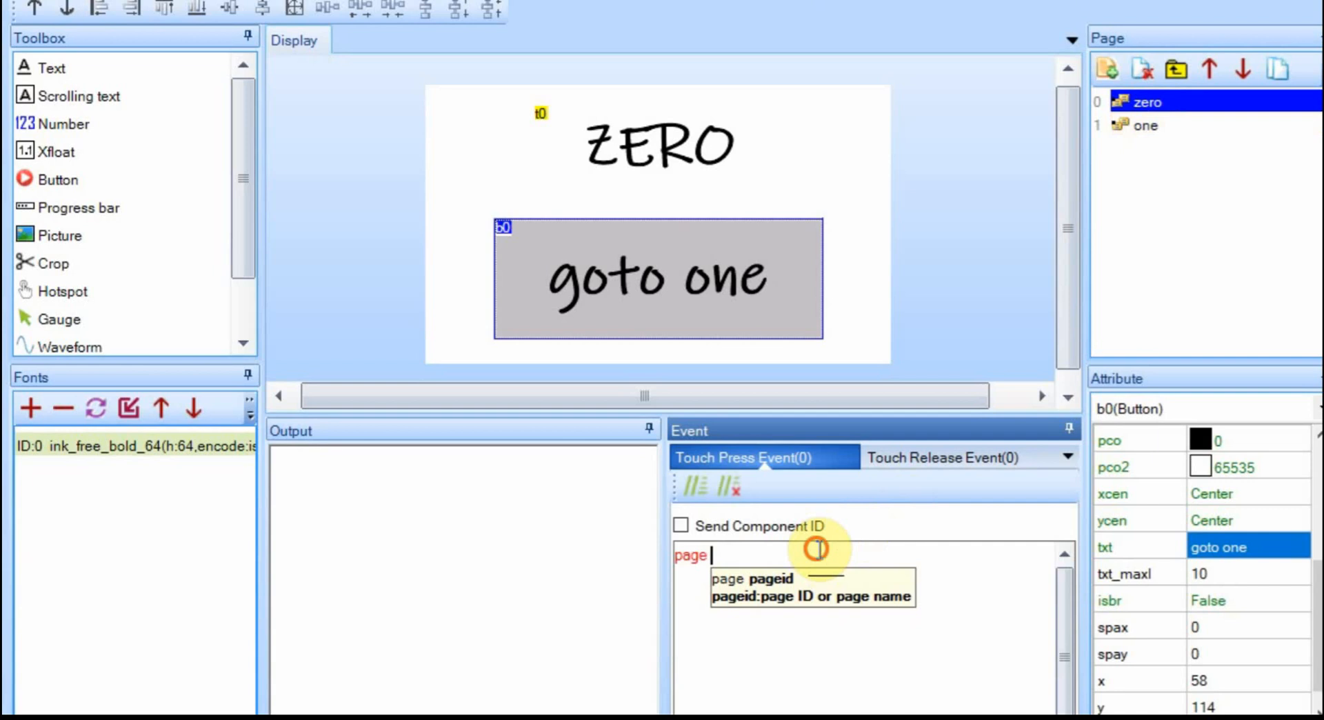
type("one")
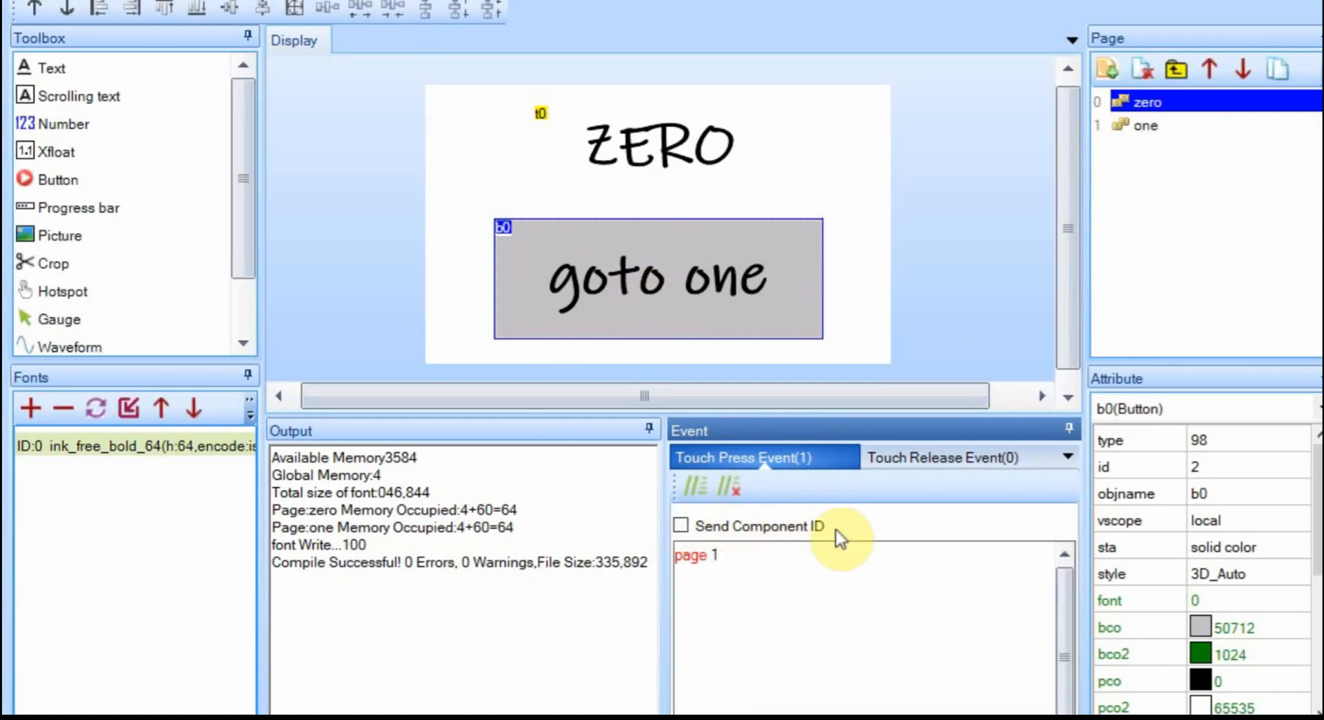
left_click(1148, 125)
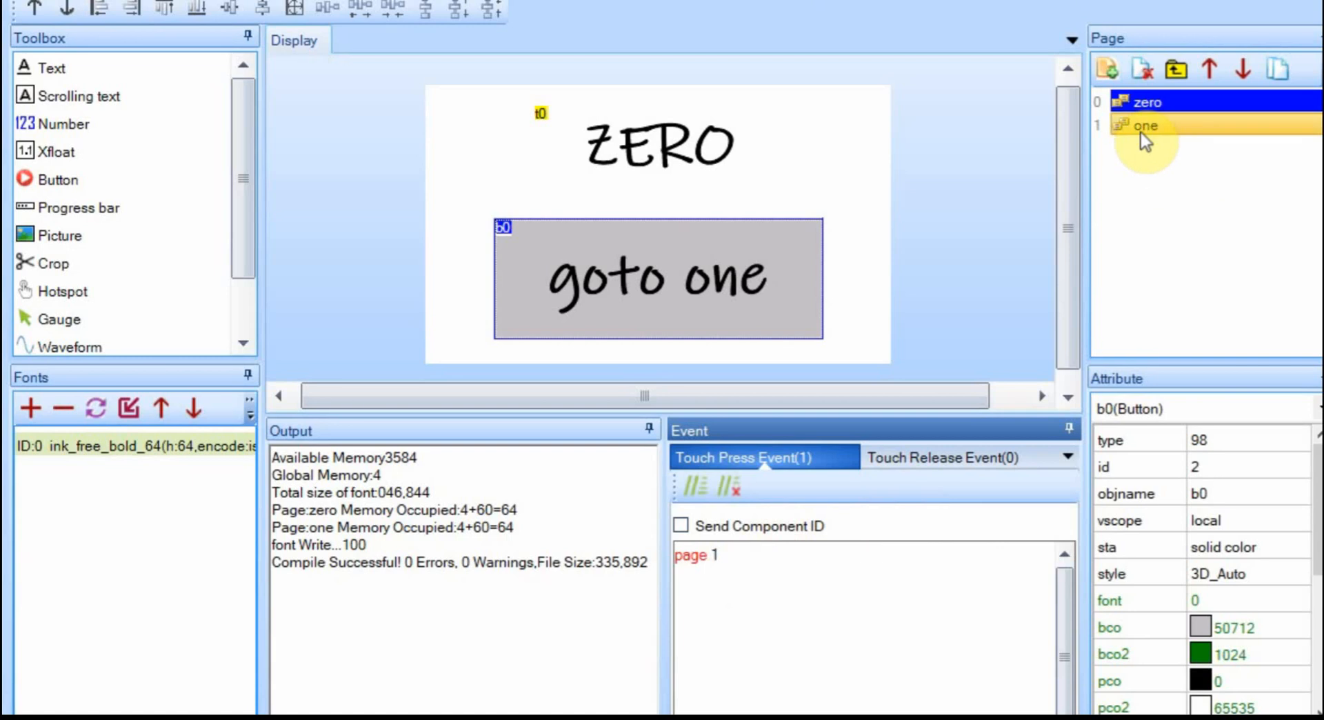
- Flip between pages one and zero, ending on page one, and start its button's 'page' command
left_click(1147, 125)
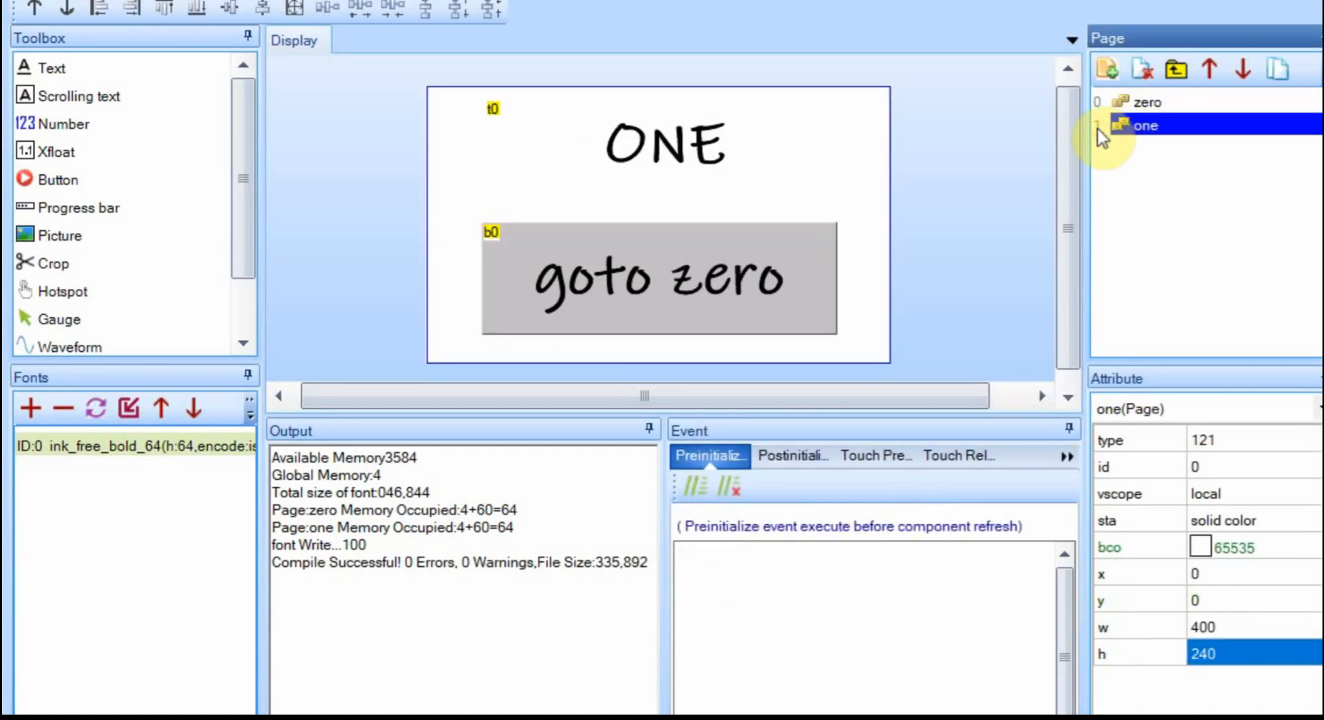
left_click(1147, 102)
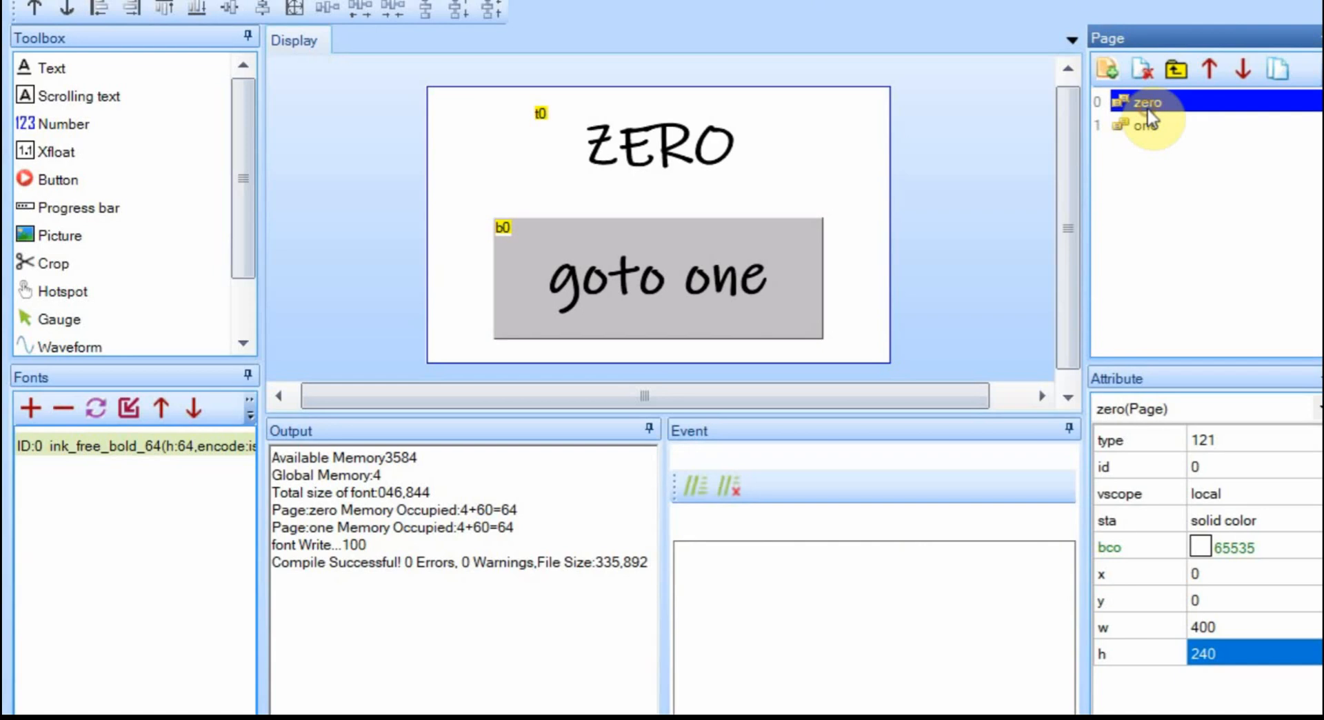
left_click(1144, 124)
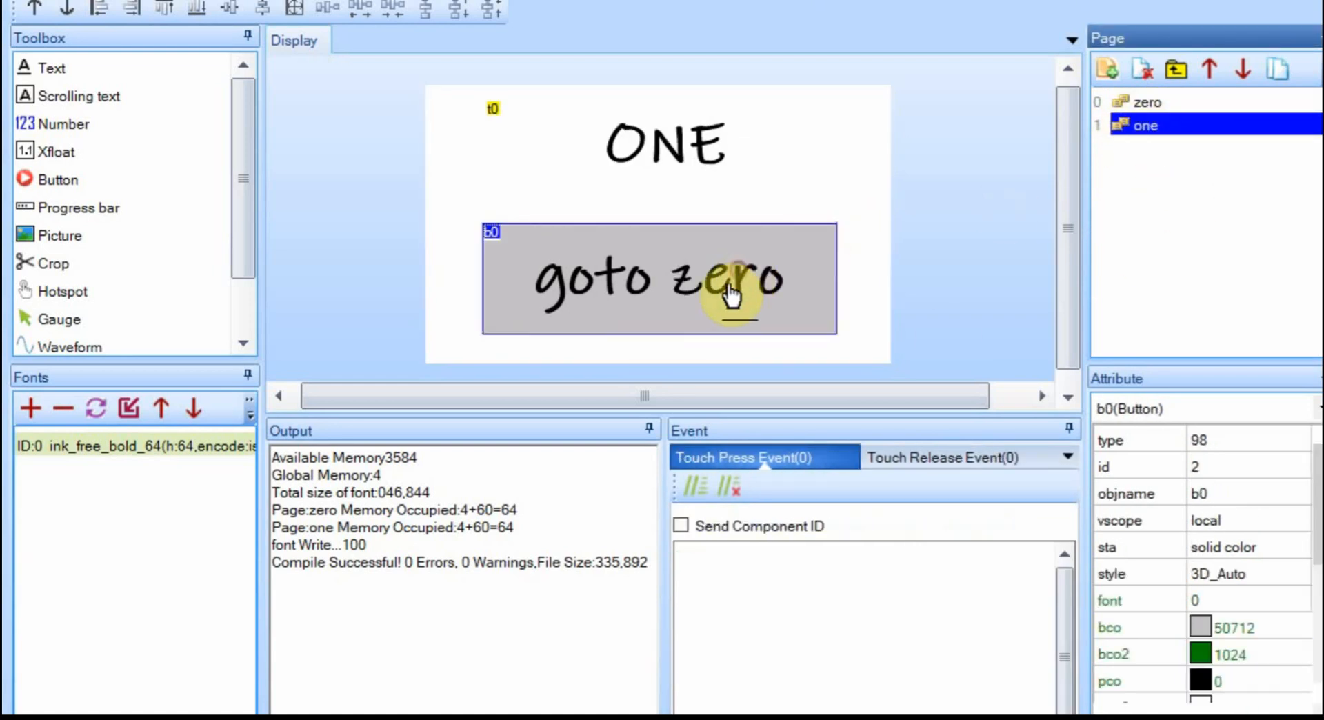
type("page")
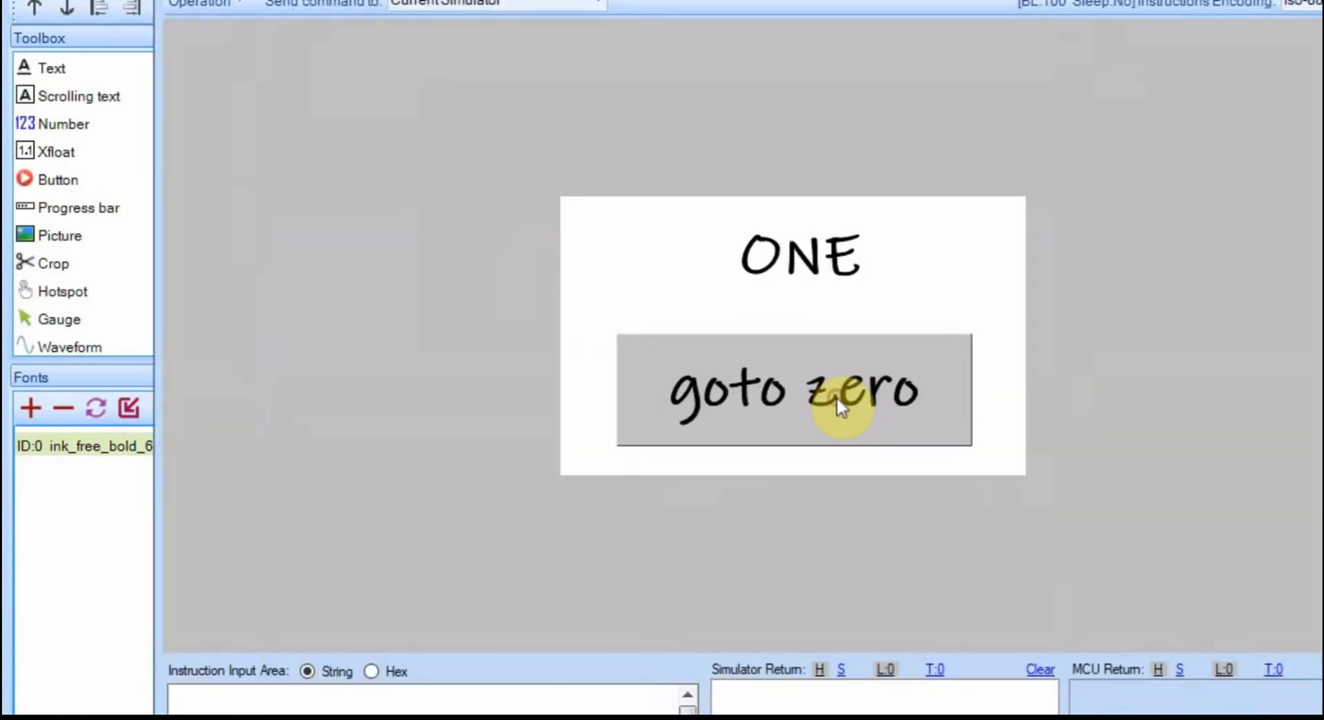
left_click(839, 409)
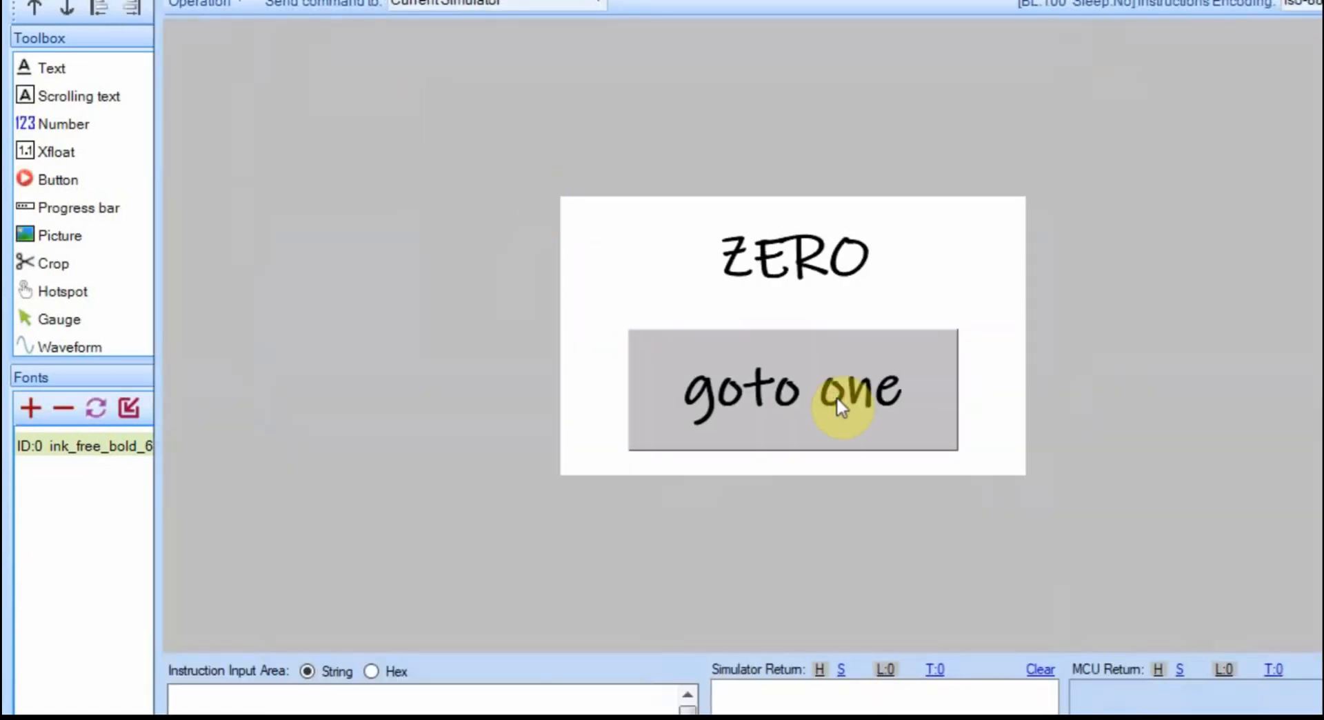
left_click(837, 404)
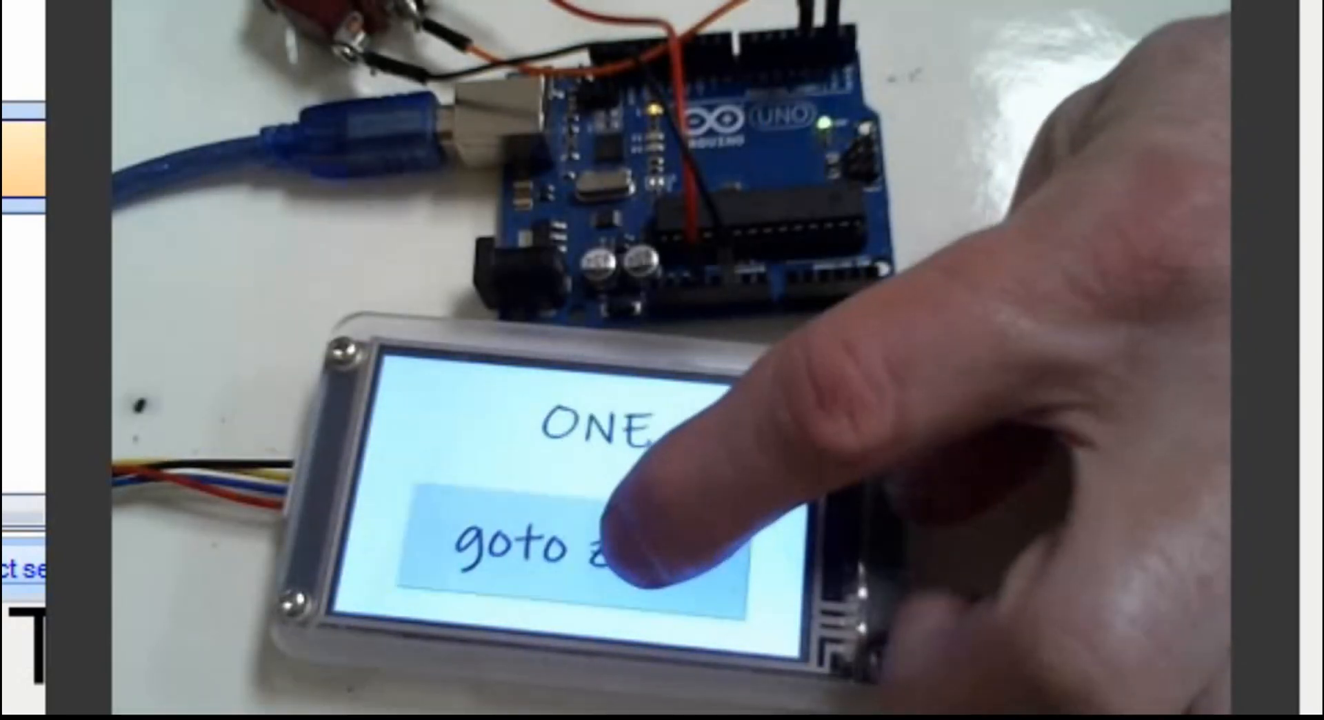
- Start the upload to the Nextion display and exit the upload window when done
left_click(618, 547)
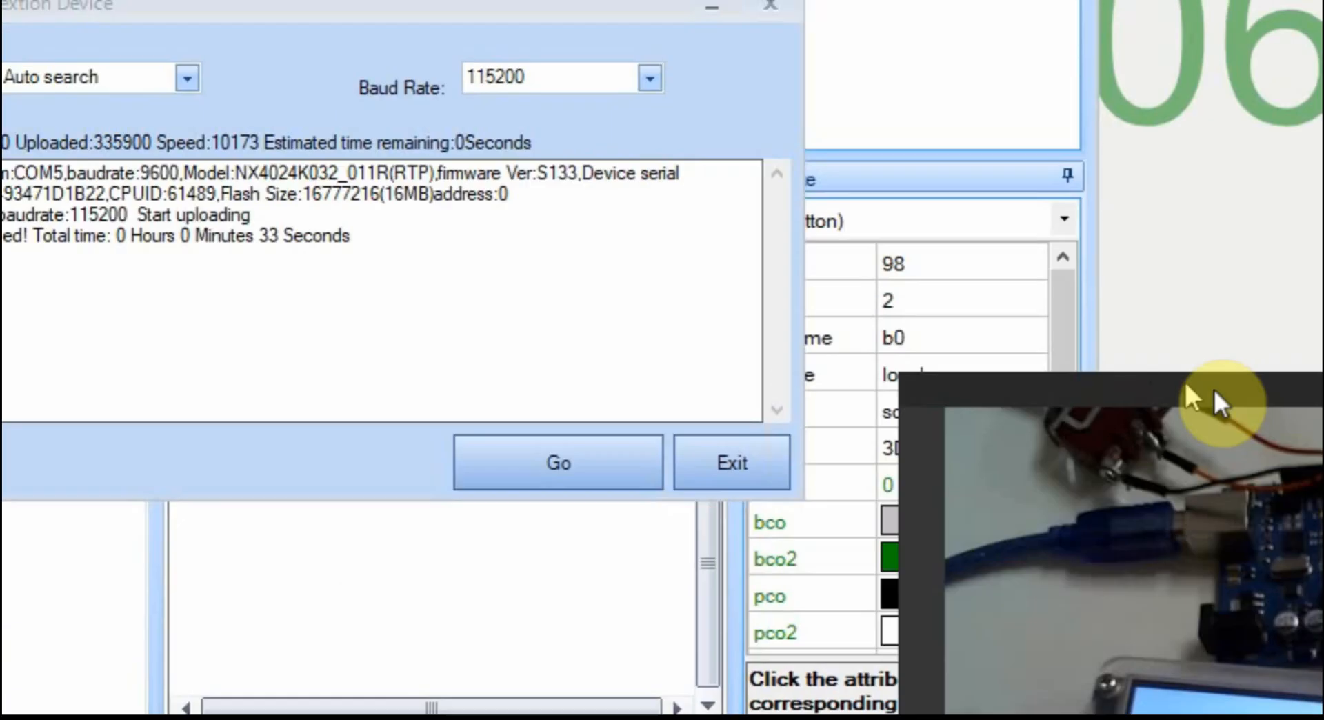
left_click(733, 461)
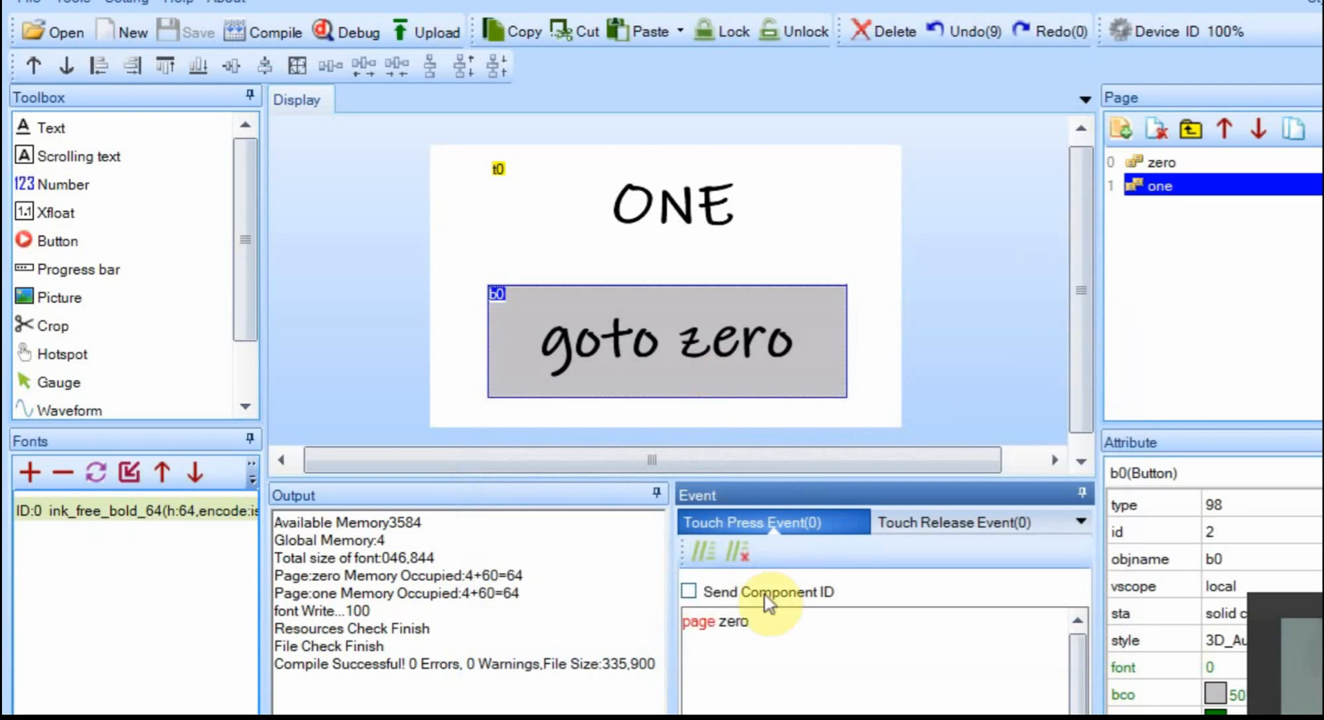
- Check that page one's button sends 'page zero', then bring up page zero
left_click(1159, 163)
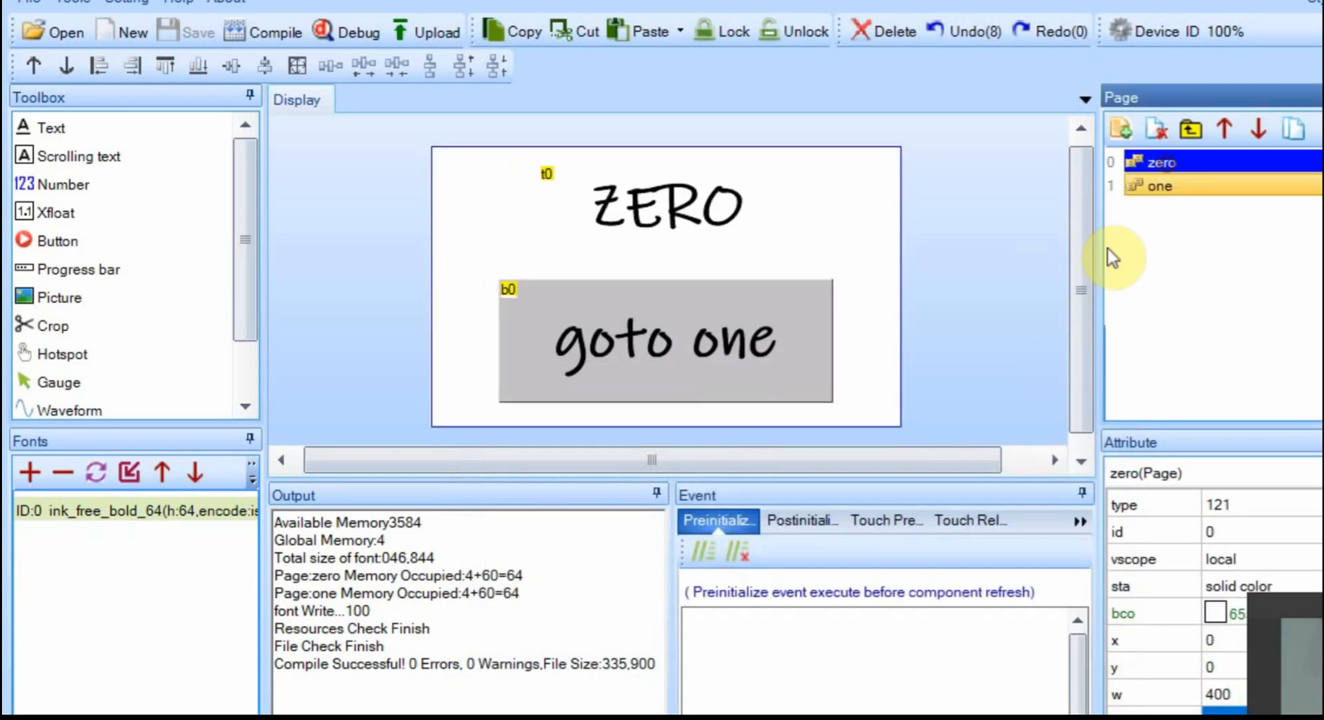
left_click(663, 341)
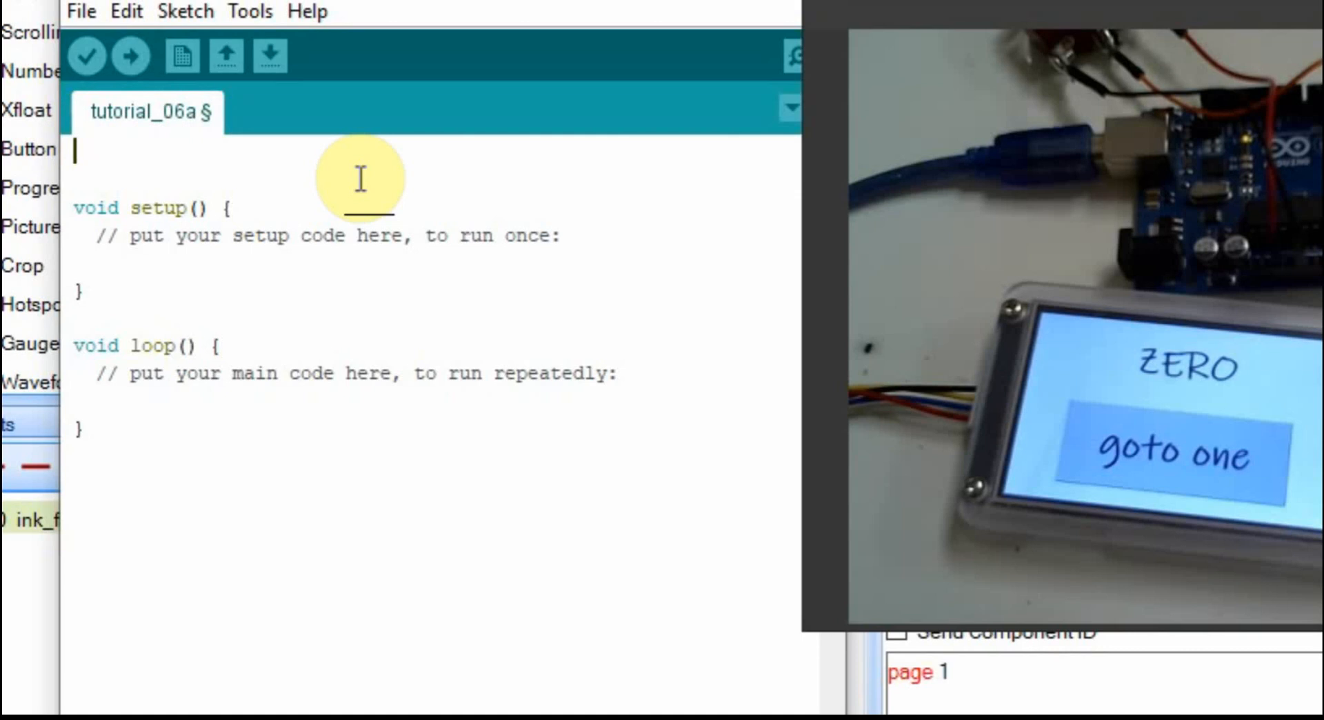
mouse_move(367, 165)
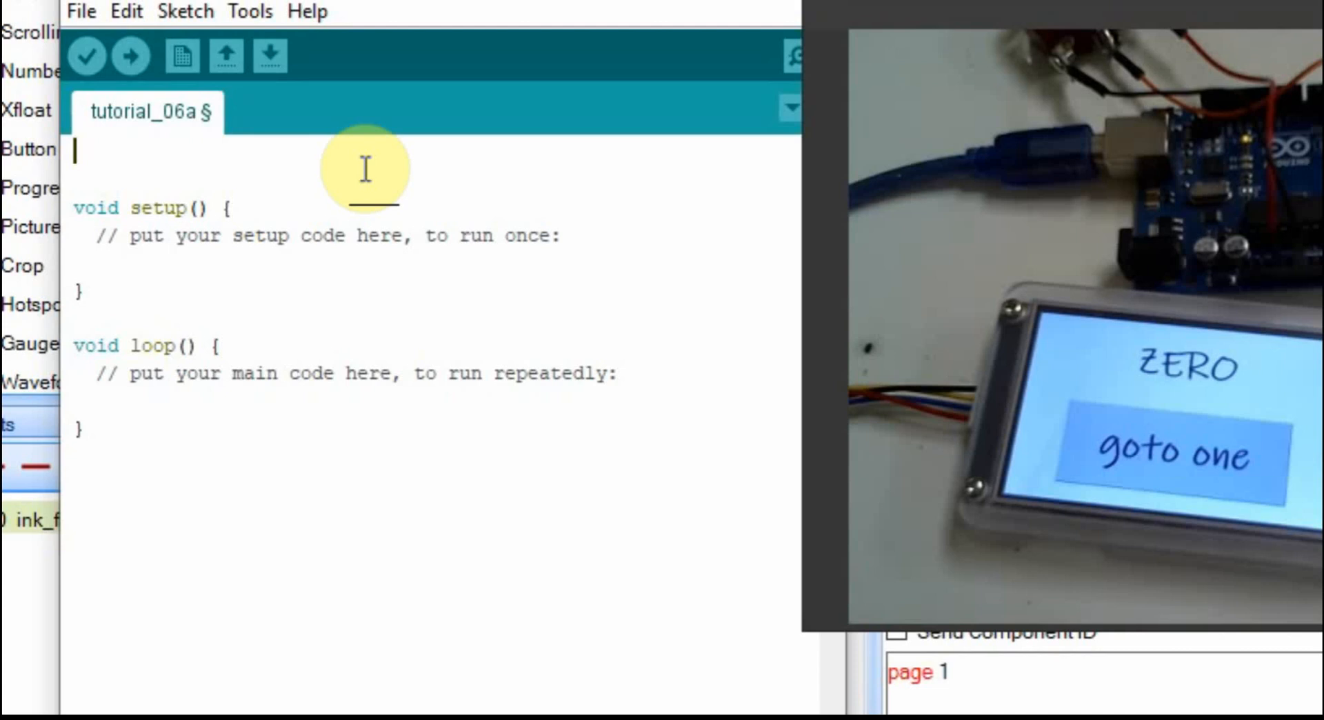
- Declare 'int pin = 3;' and 'int val = 0;' above setup
type("int pin")
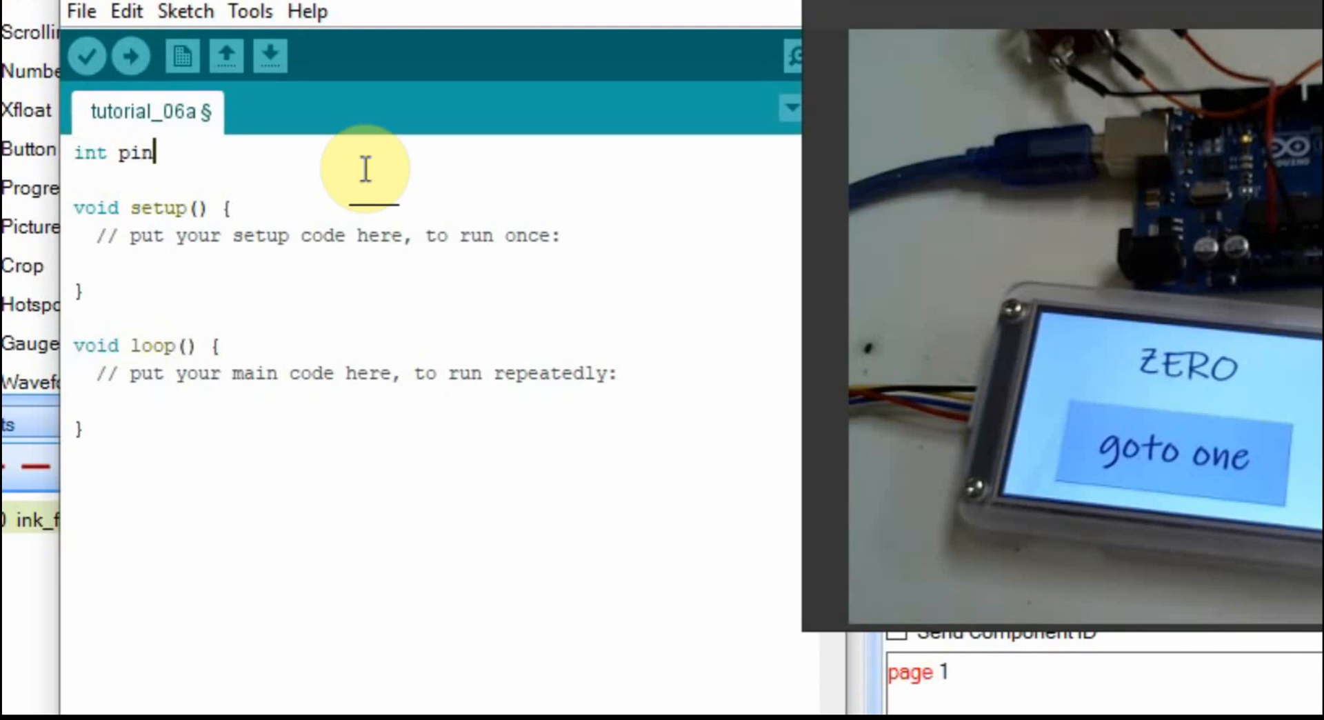
type("= 3")
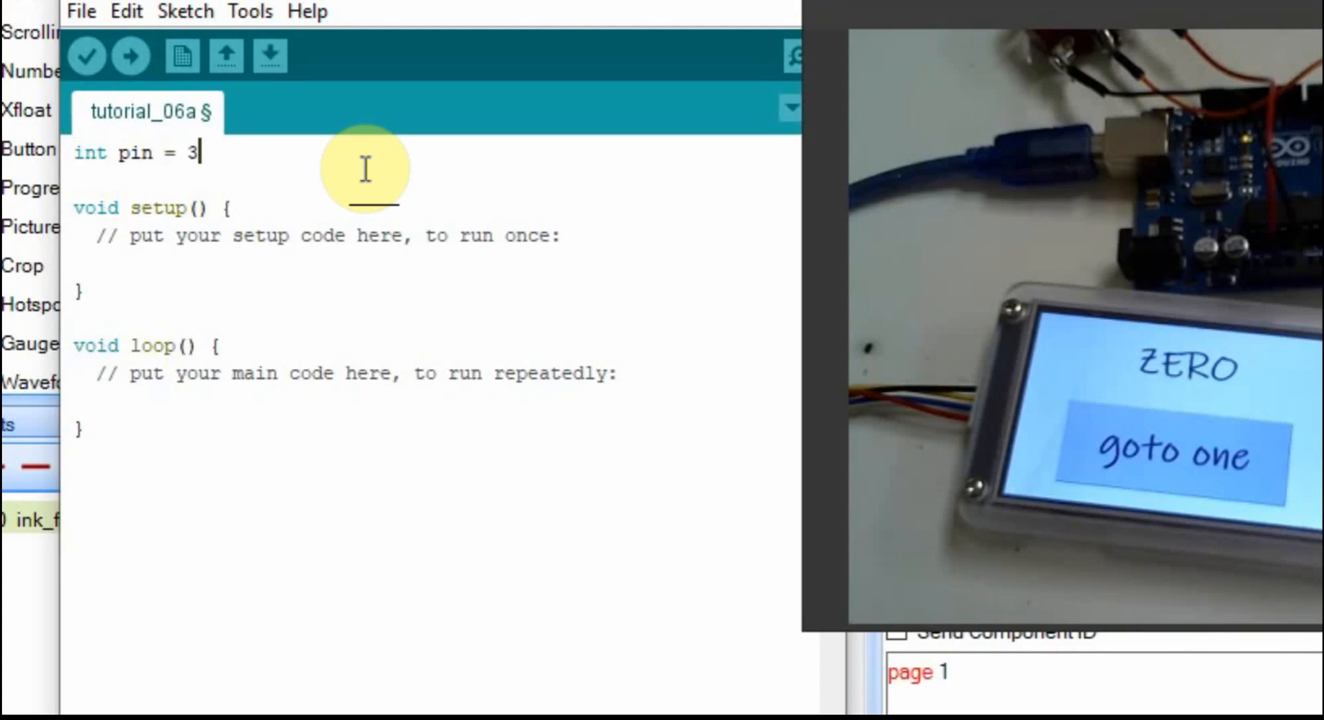
type(";")
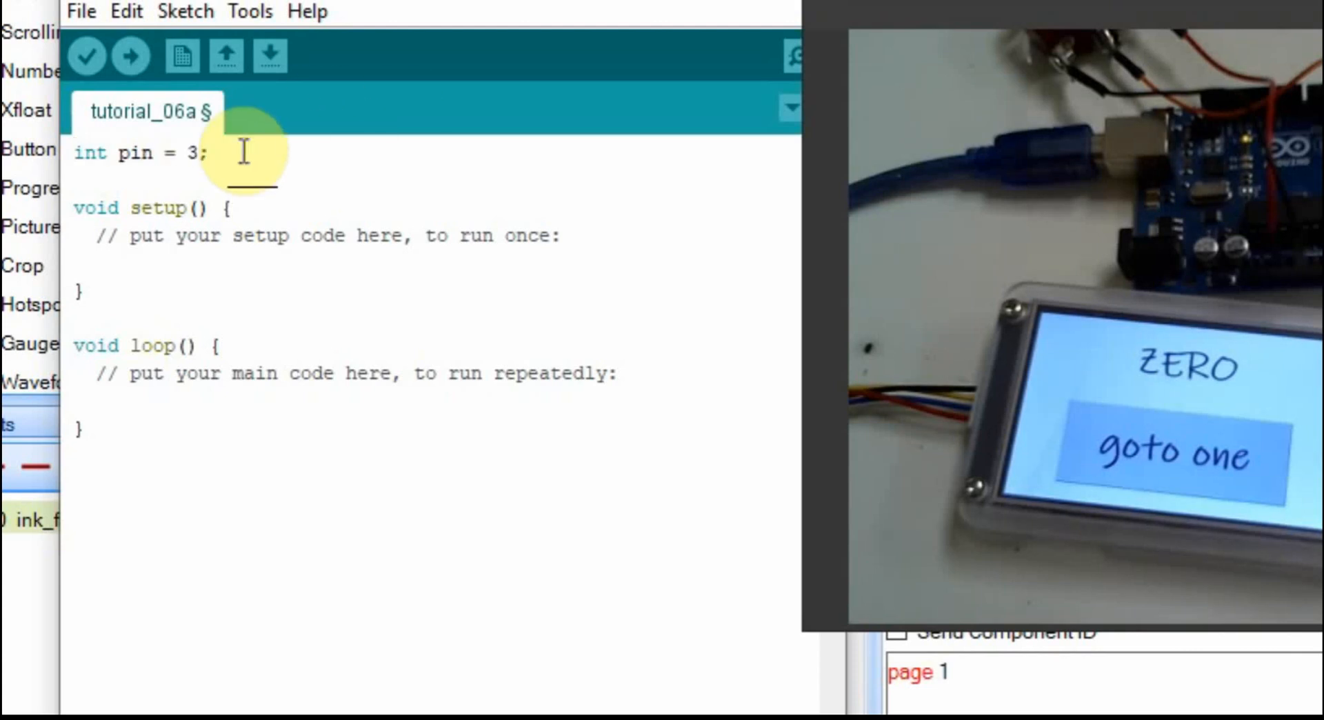
mouse_move(123, 152)
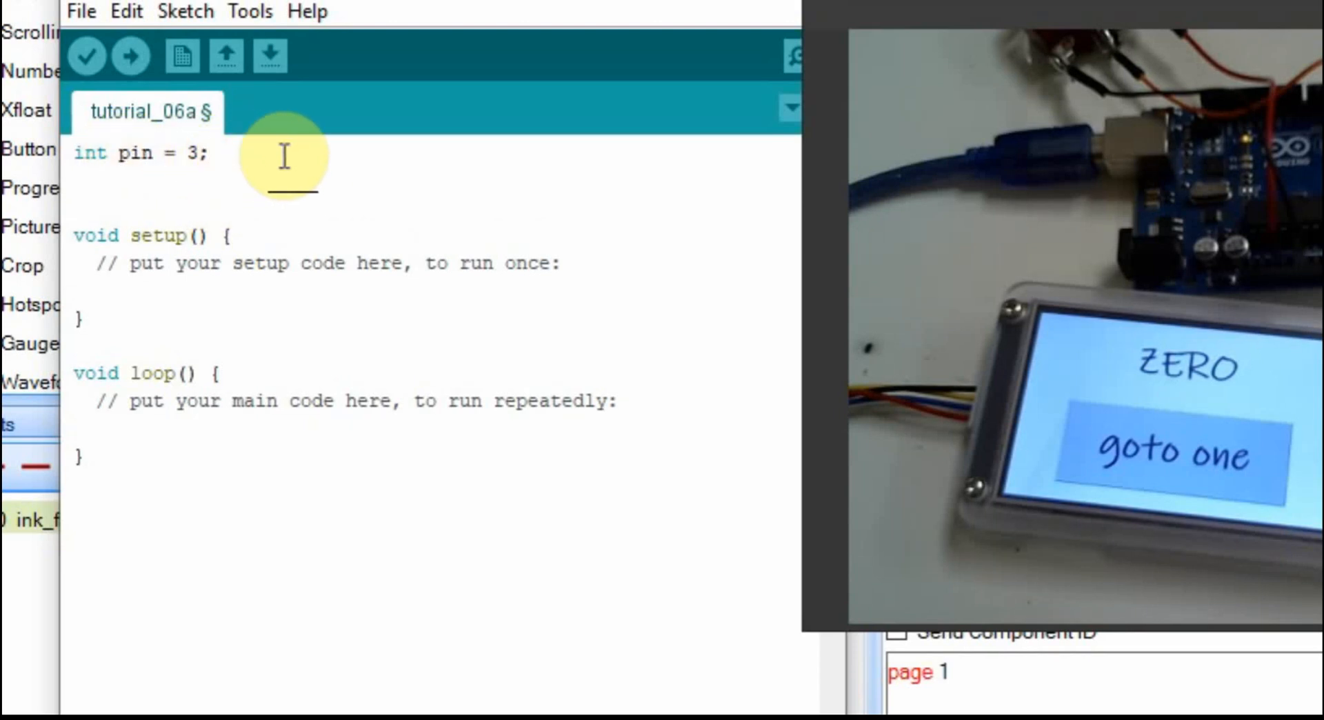
type("int val")
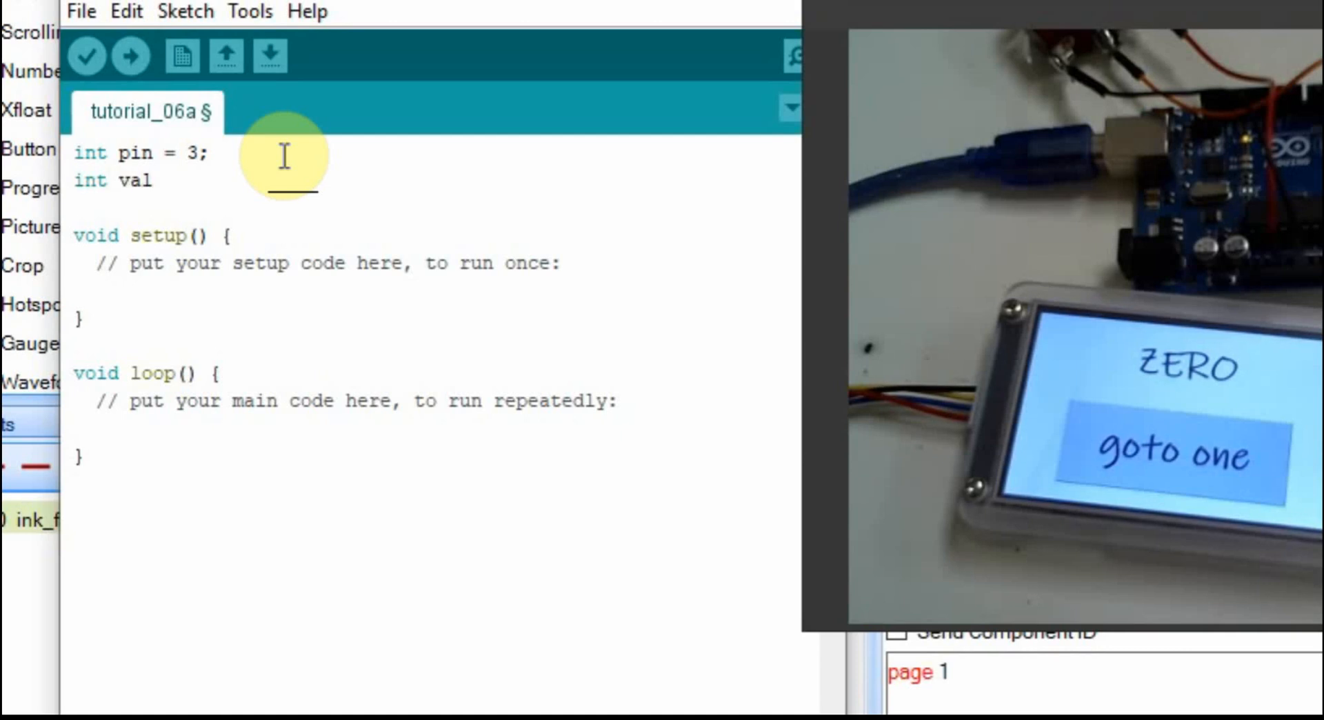
type("= 0")
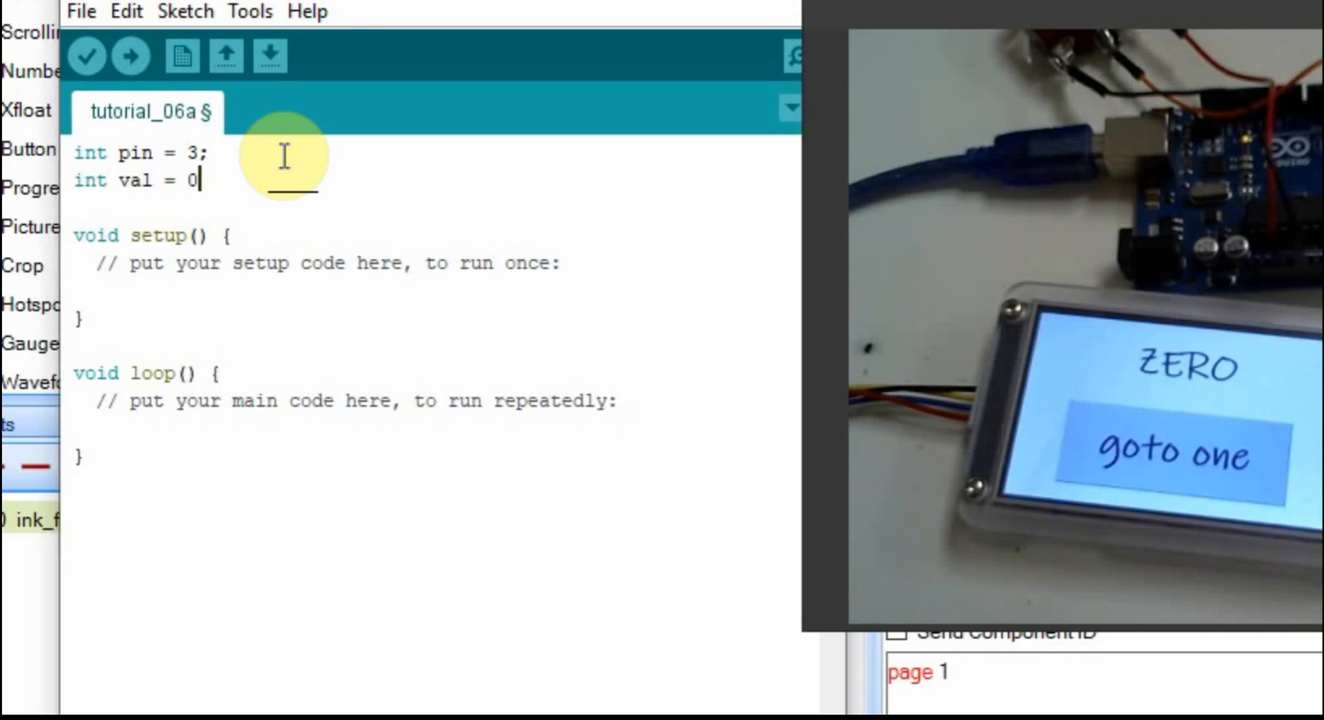
type(";")
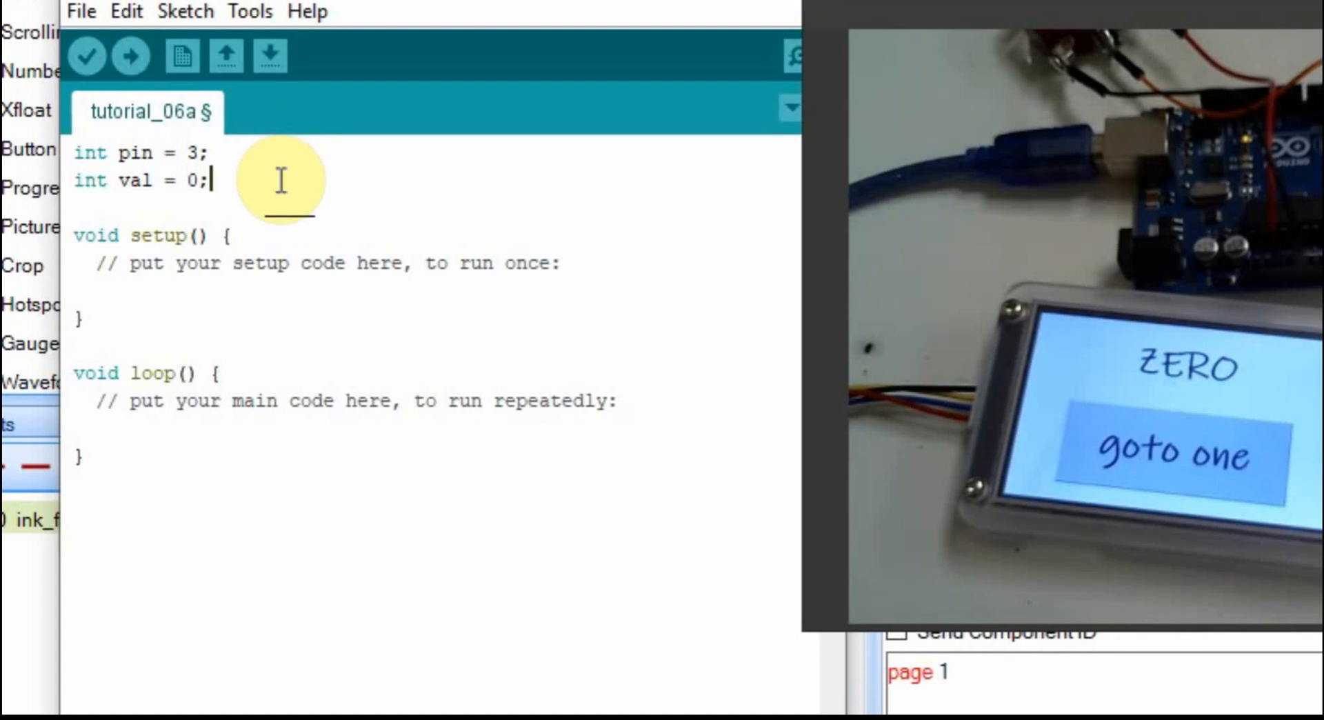
mouse_move(360, 210)
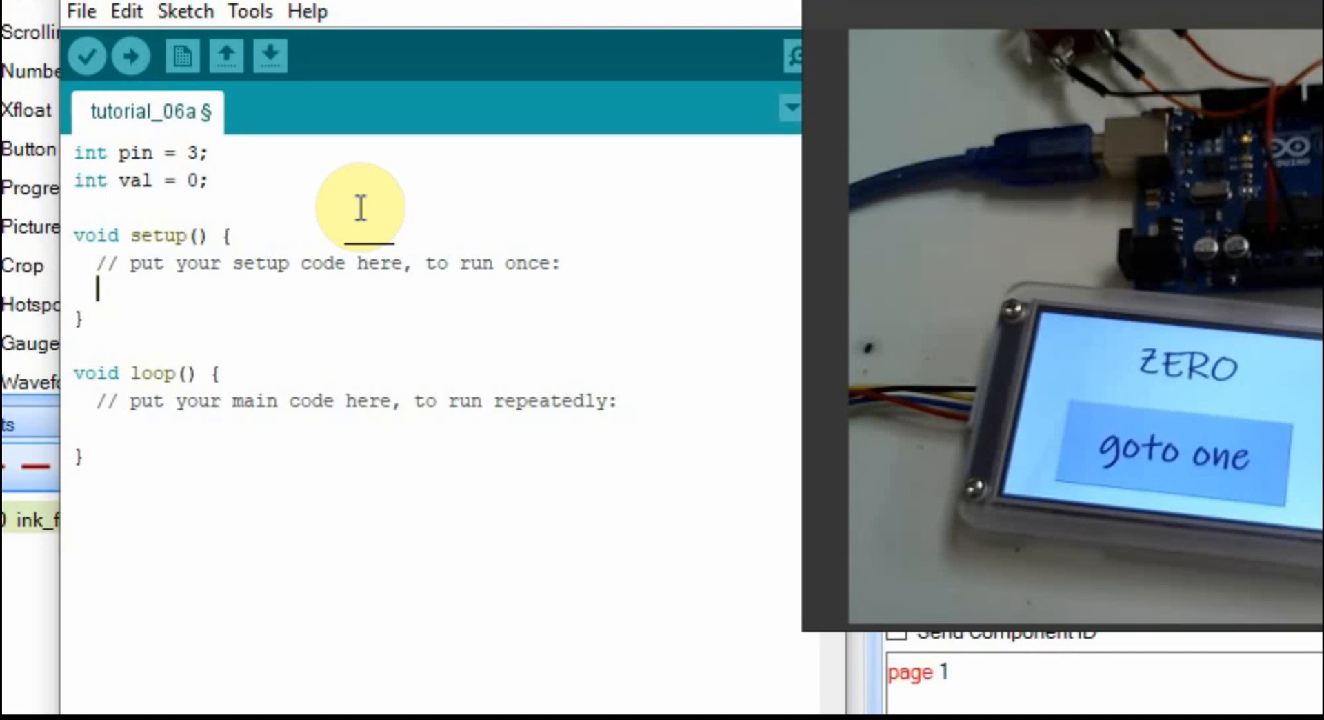
- In setup, add Serial.begin(9600); and pinMode(pin,INPUT);
type("Serial")
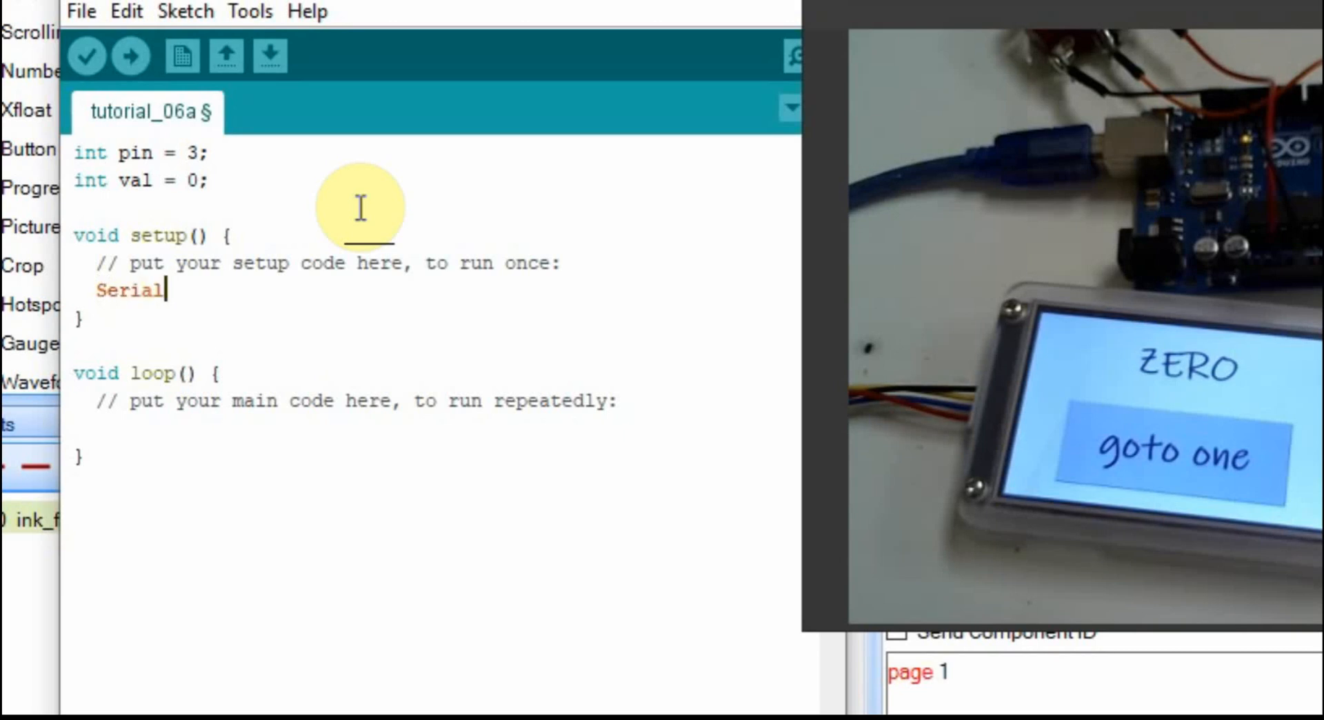
type(".begin(9600")
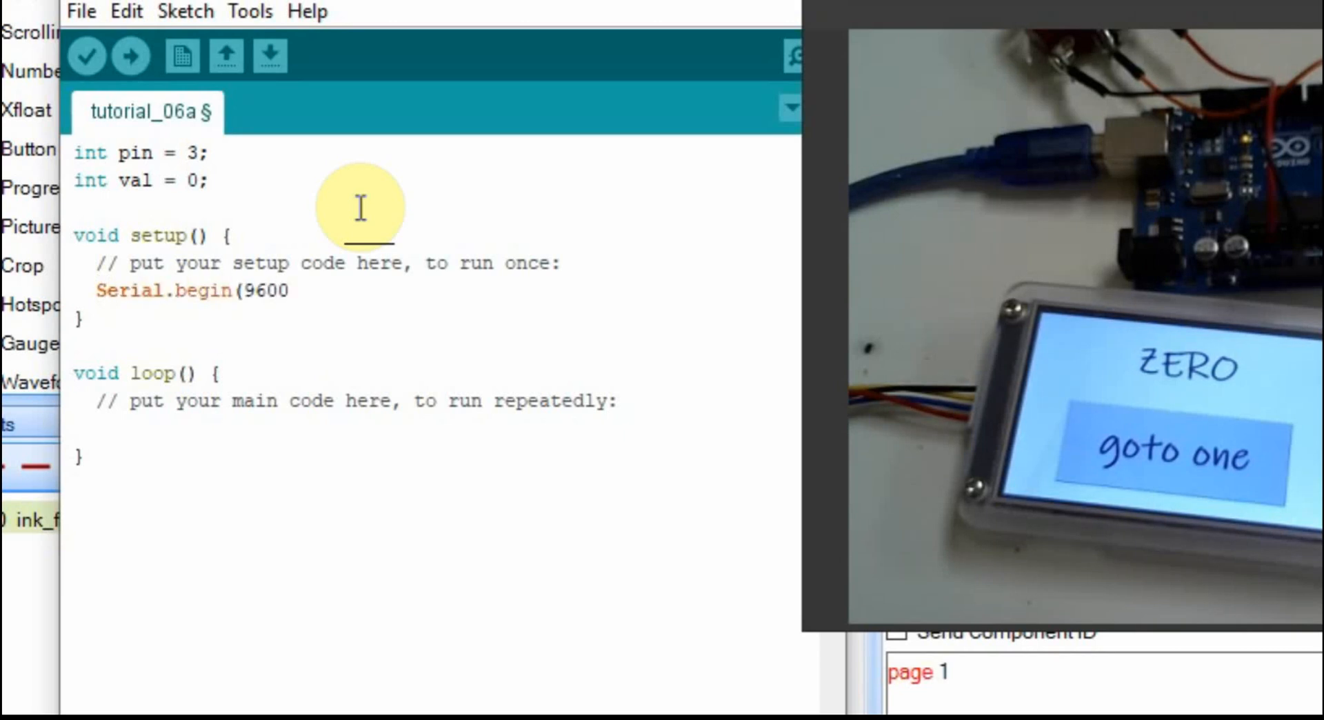
type(");")
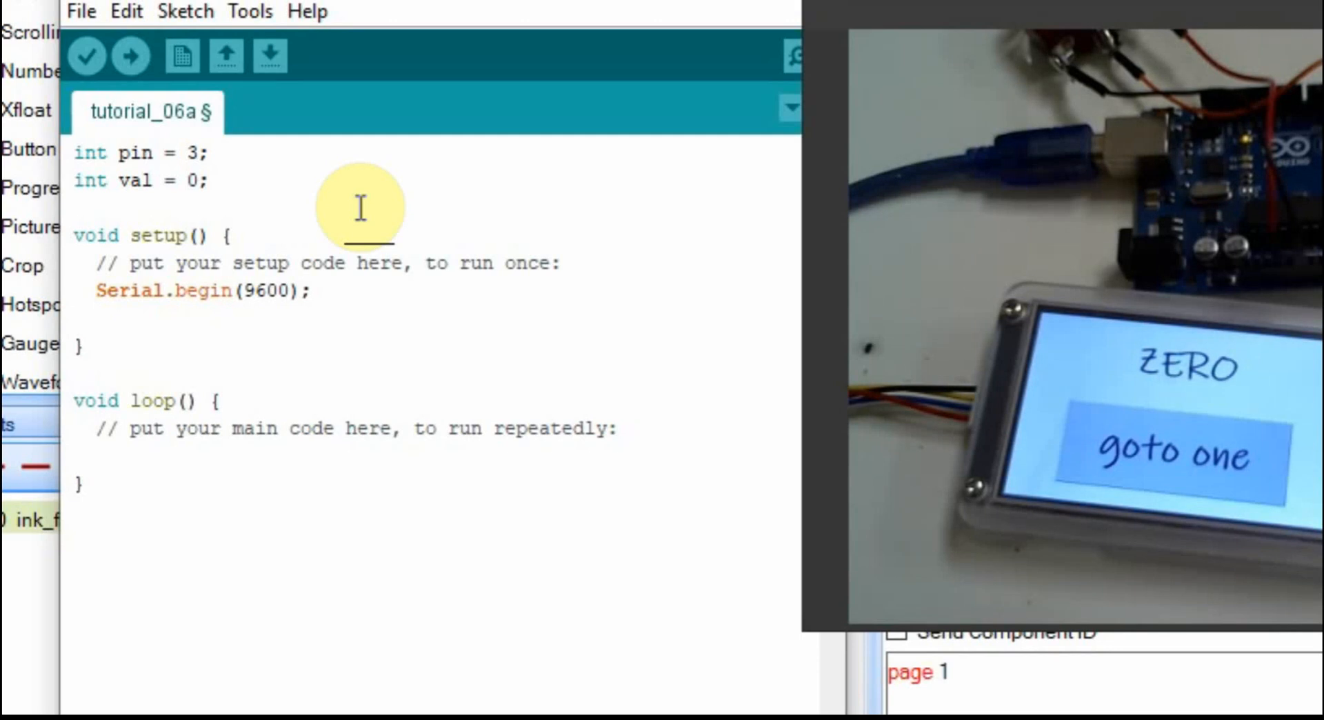
type("pinMode")
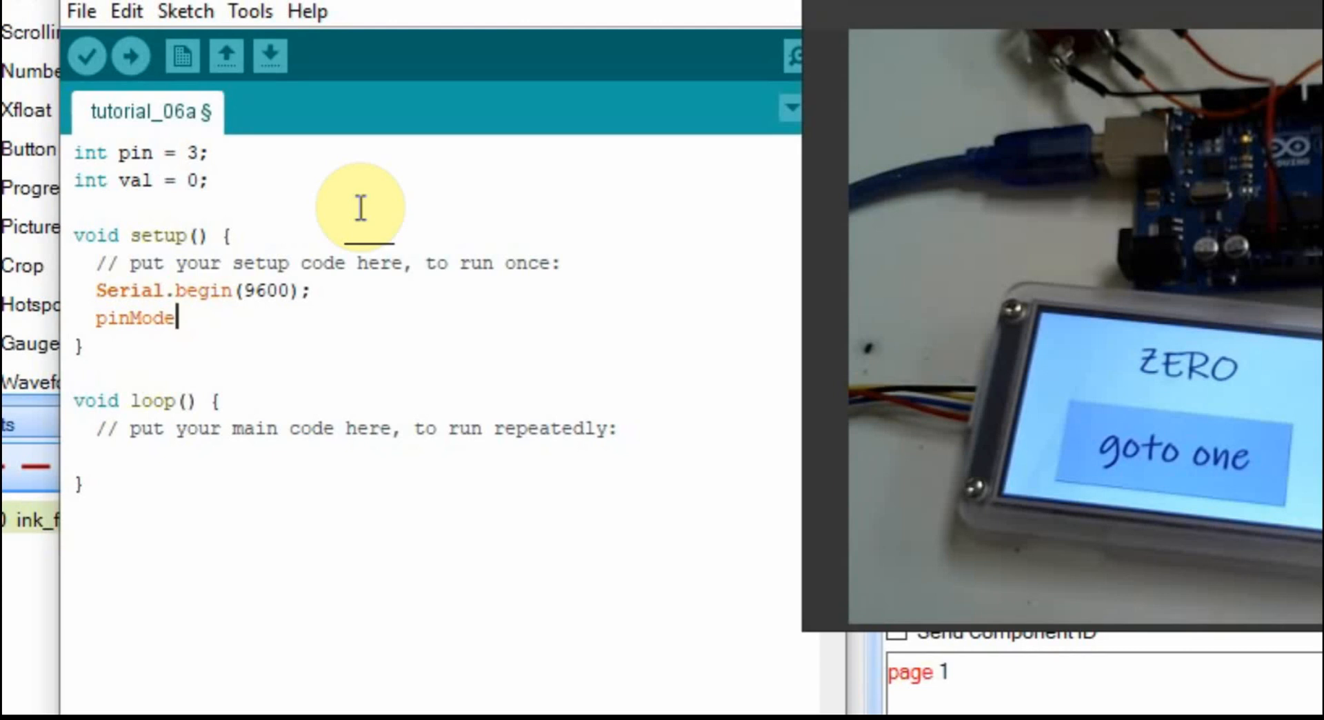
type("(pin,")
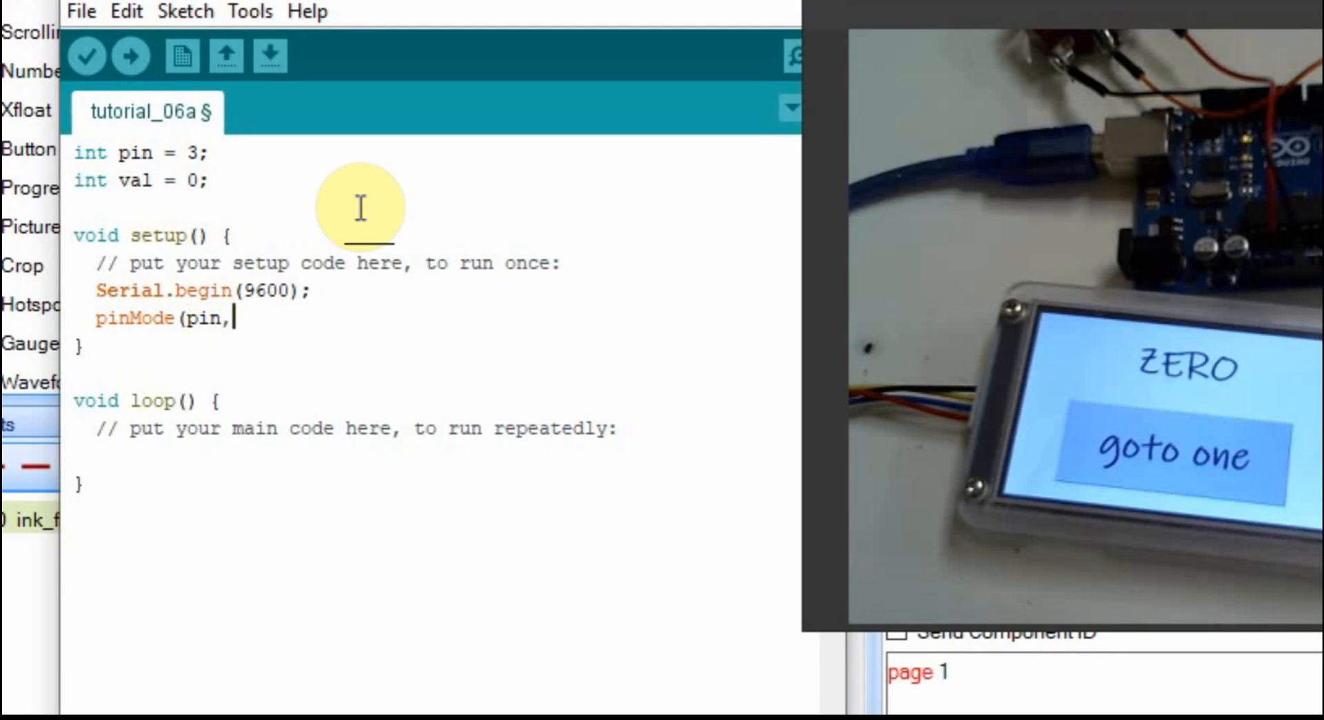
type("INPUT)")
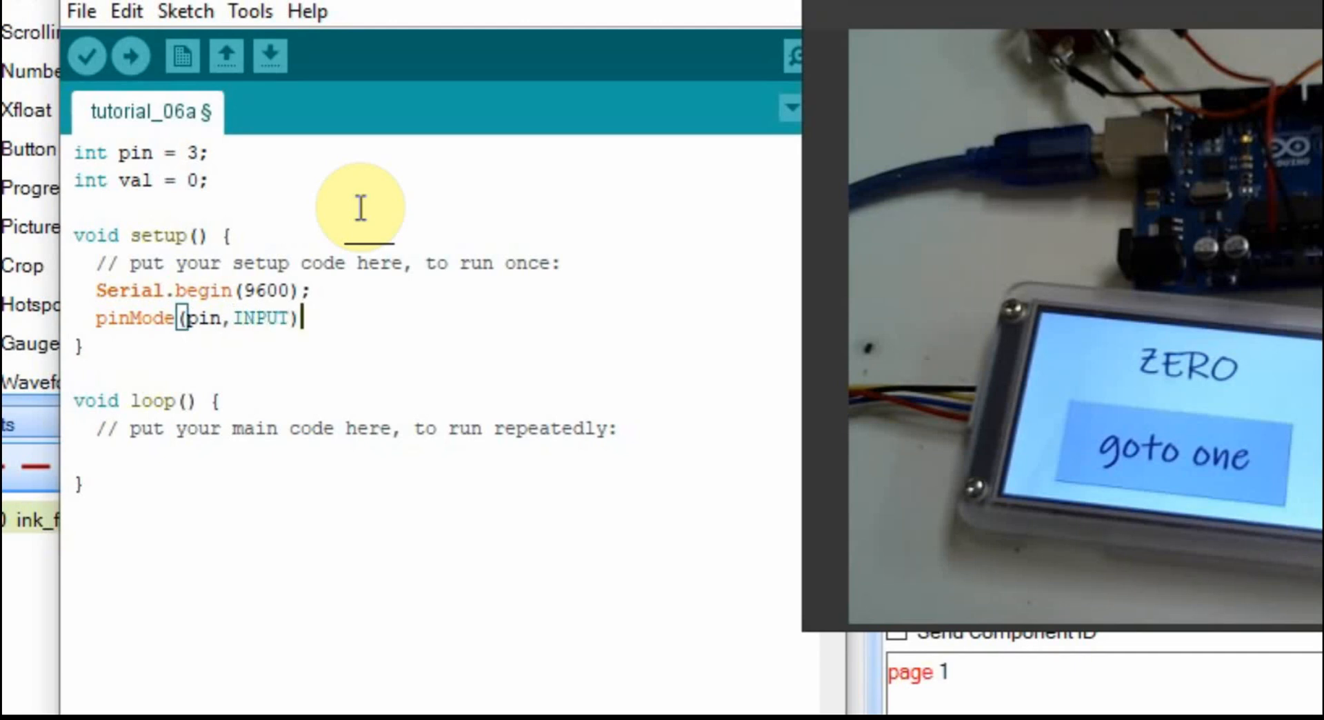
type(";")
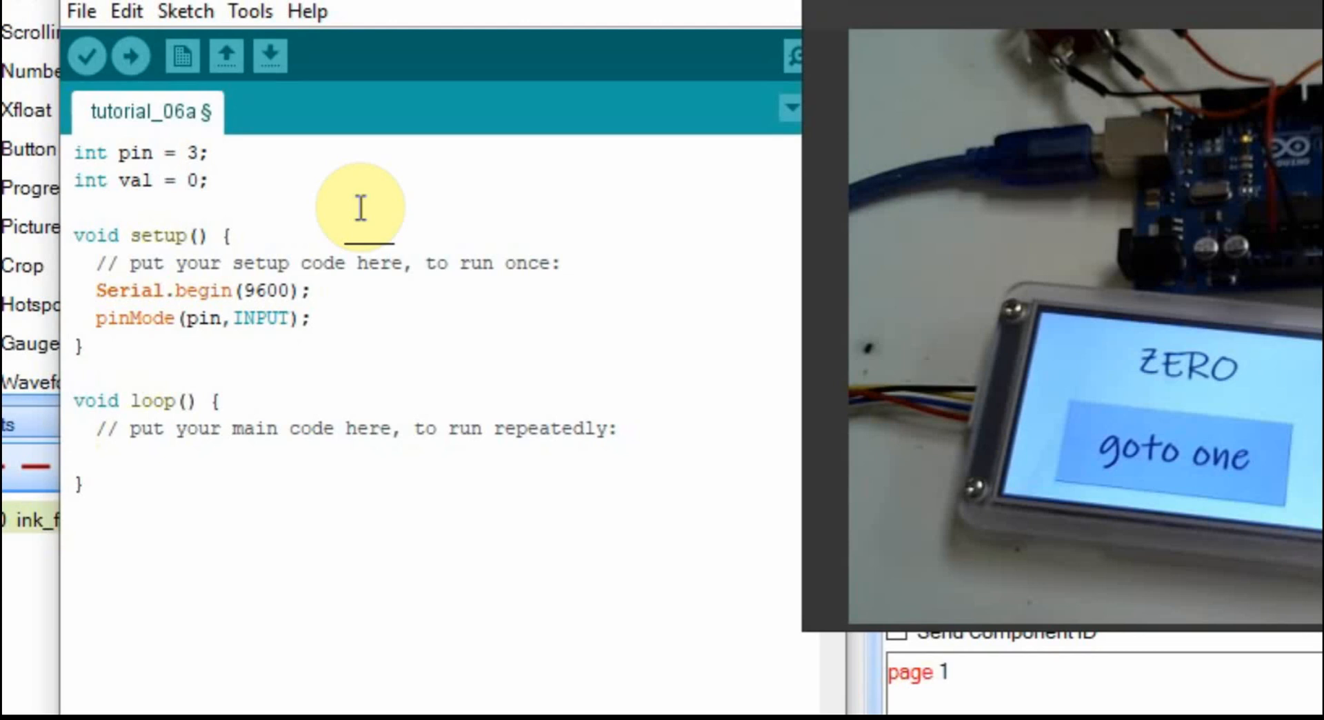
- In loop, add delay(500), val=digitalRead(pin) and an if (val == 0) block
type("de")
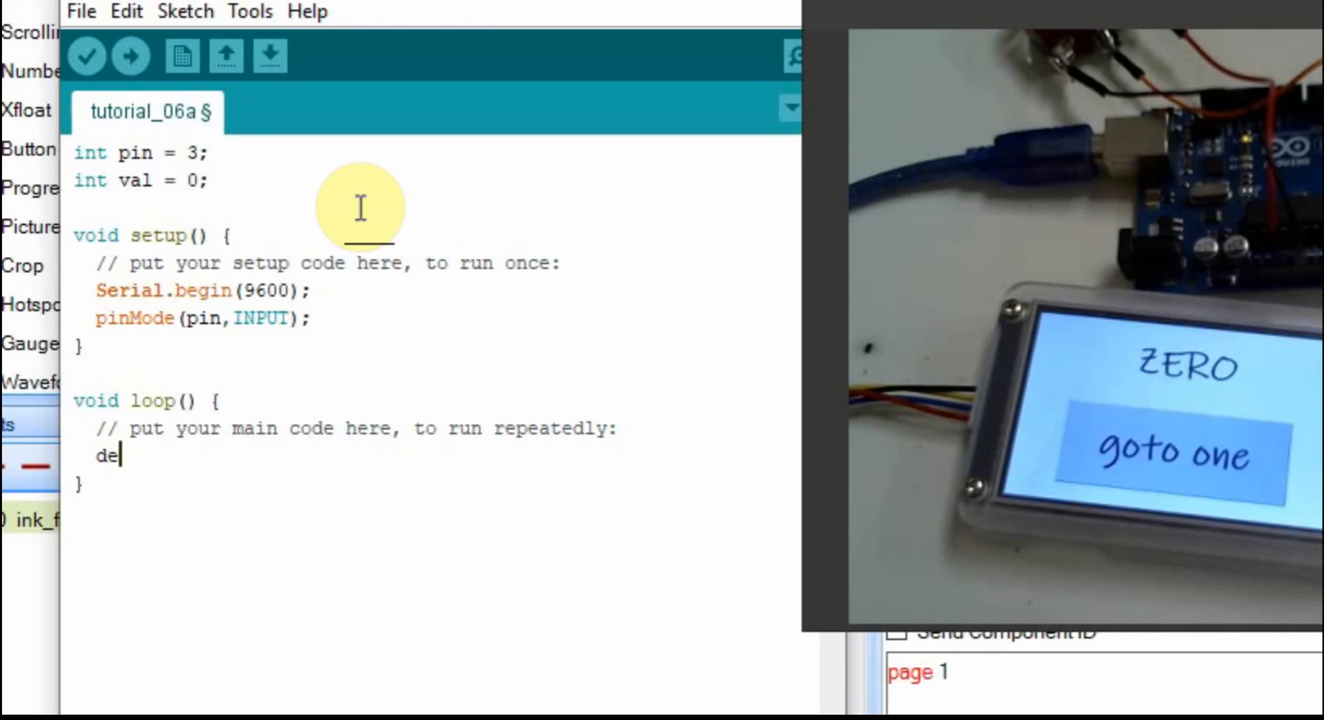
type("lay(5000);")
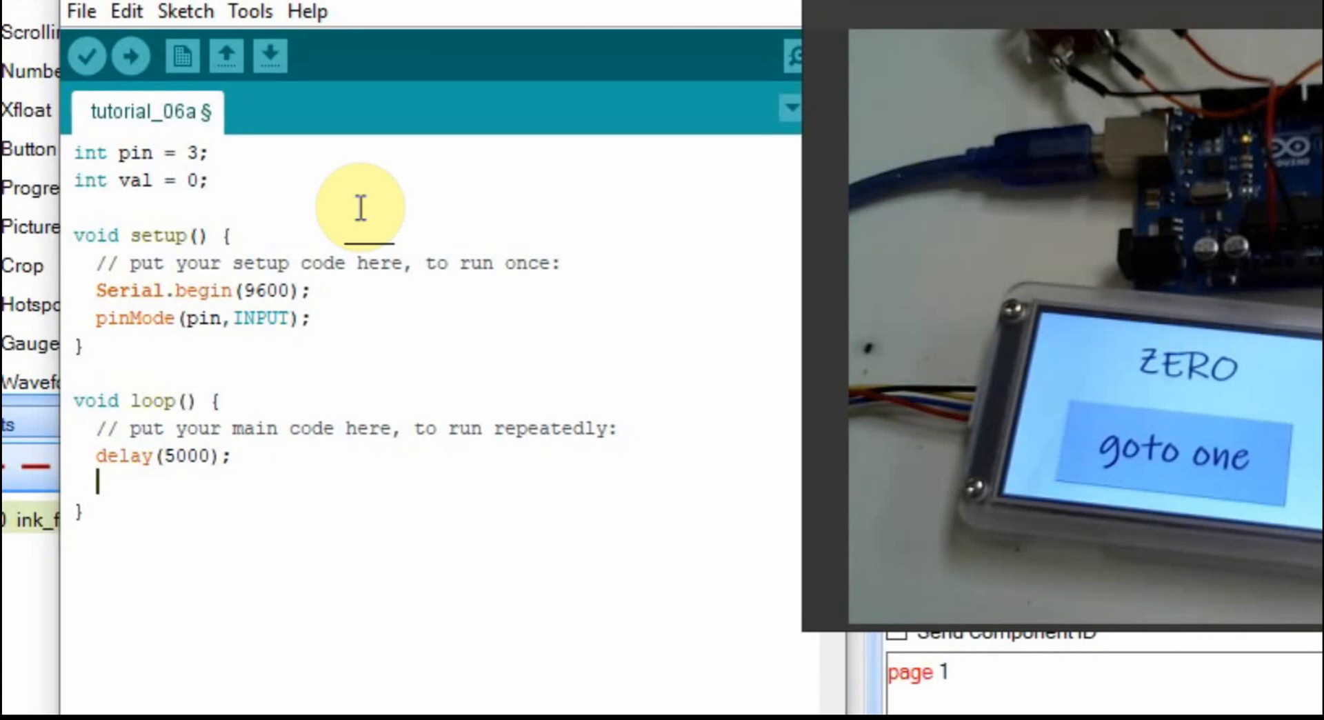
type("val=digit")
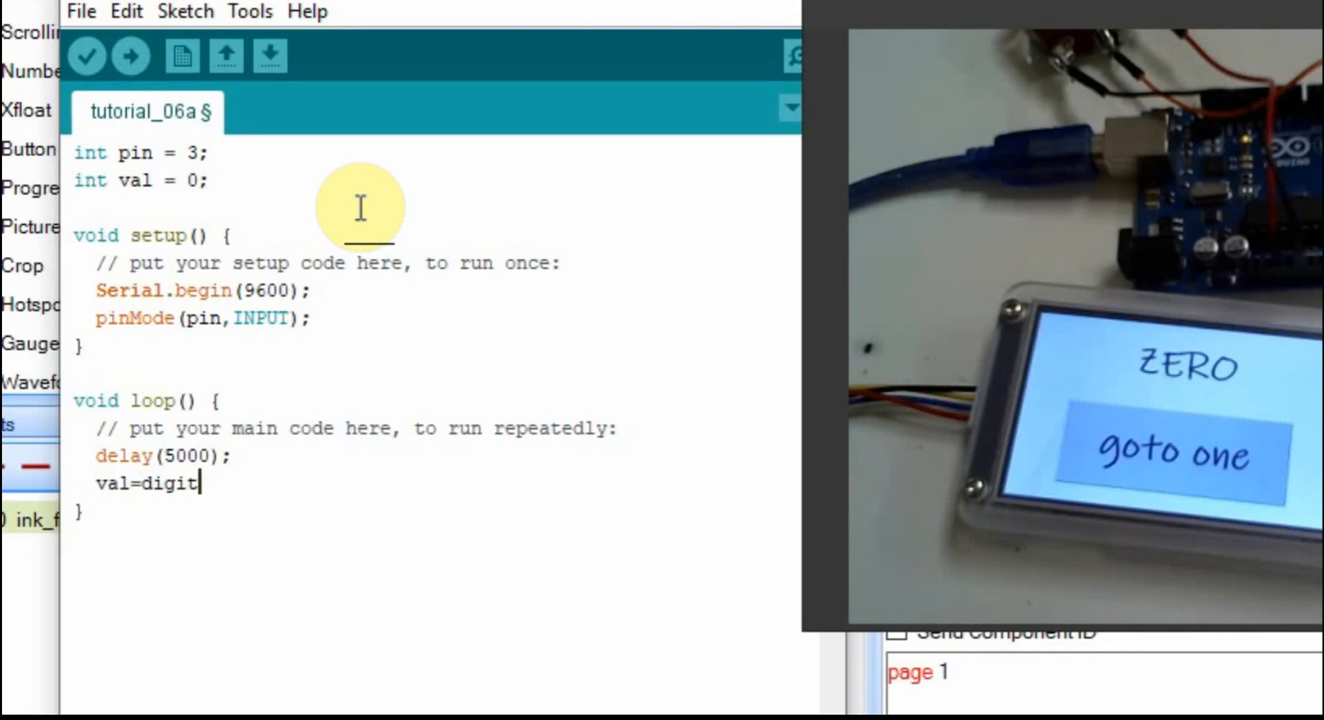
type("alRead(pin);")
type("if(va")
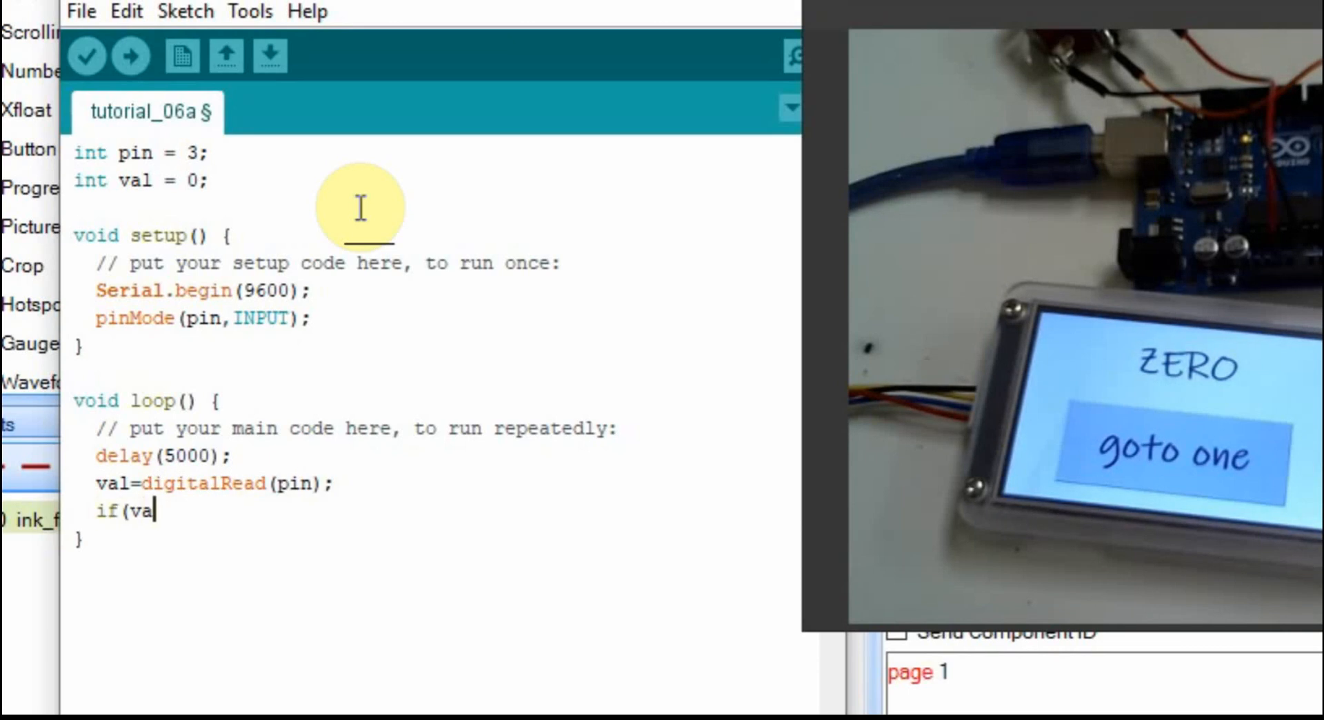
type("l == 0)")
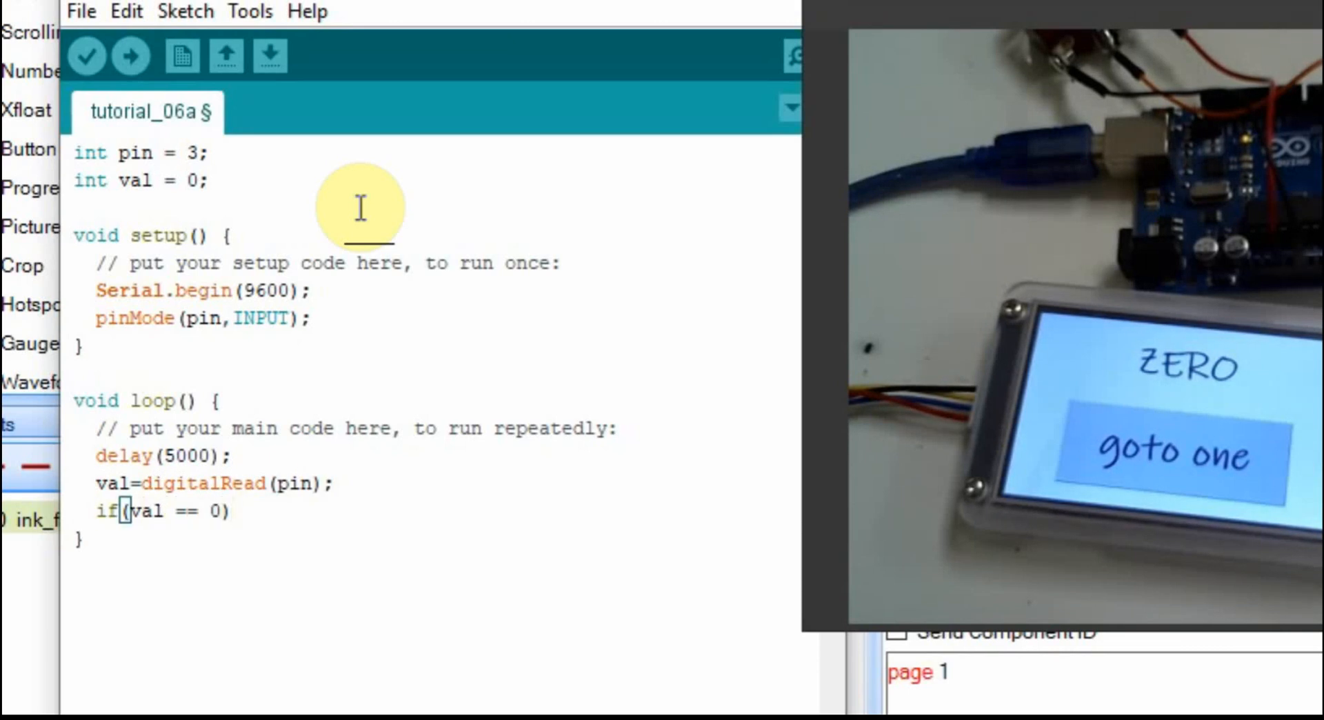
type("{")
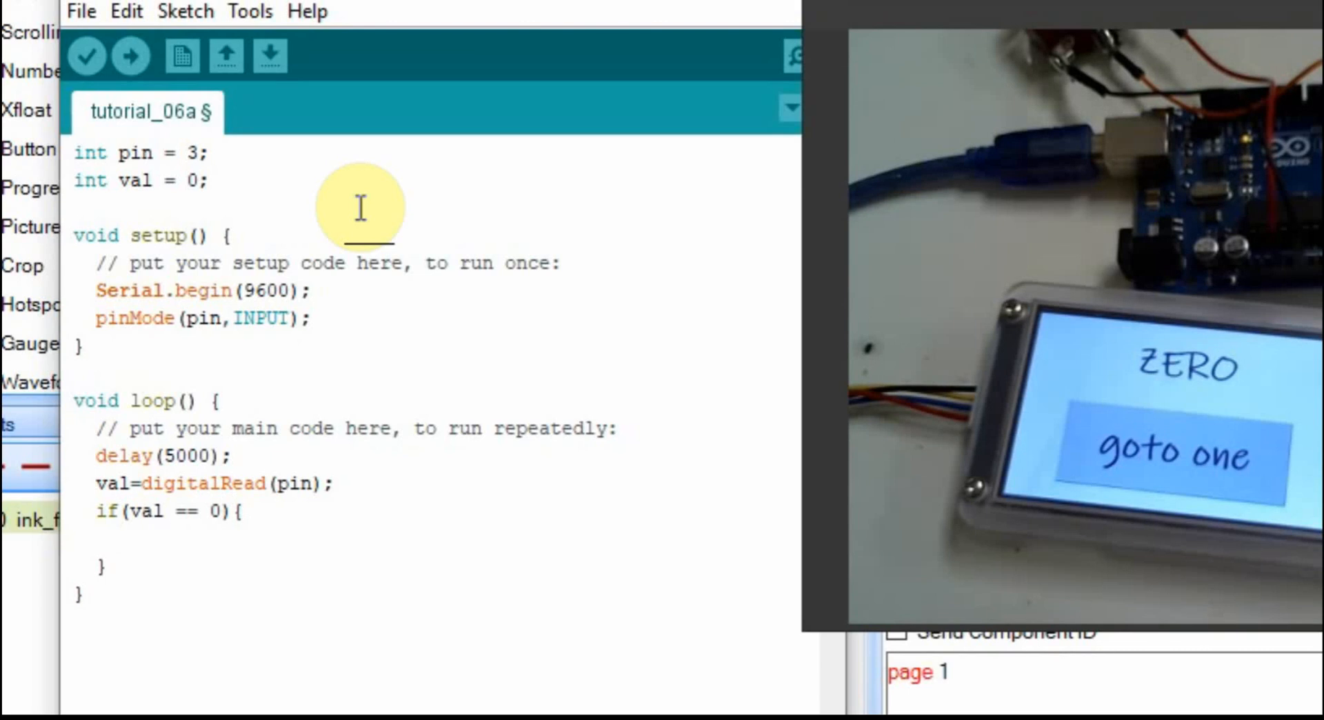
- Inside the if, send Serial.print("page 0") followed by Serial.write(0xff) terminators
type("Ser")
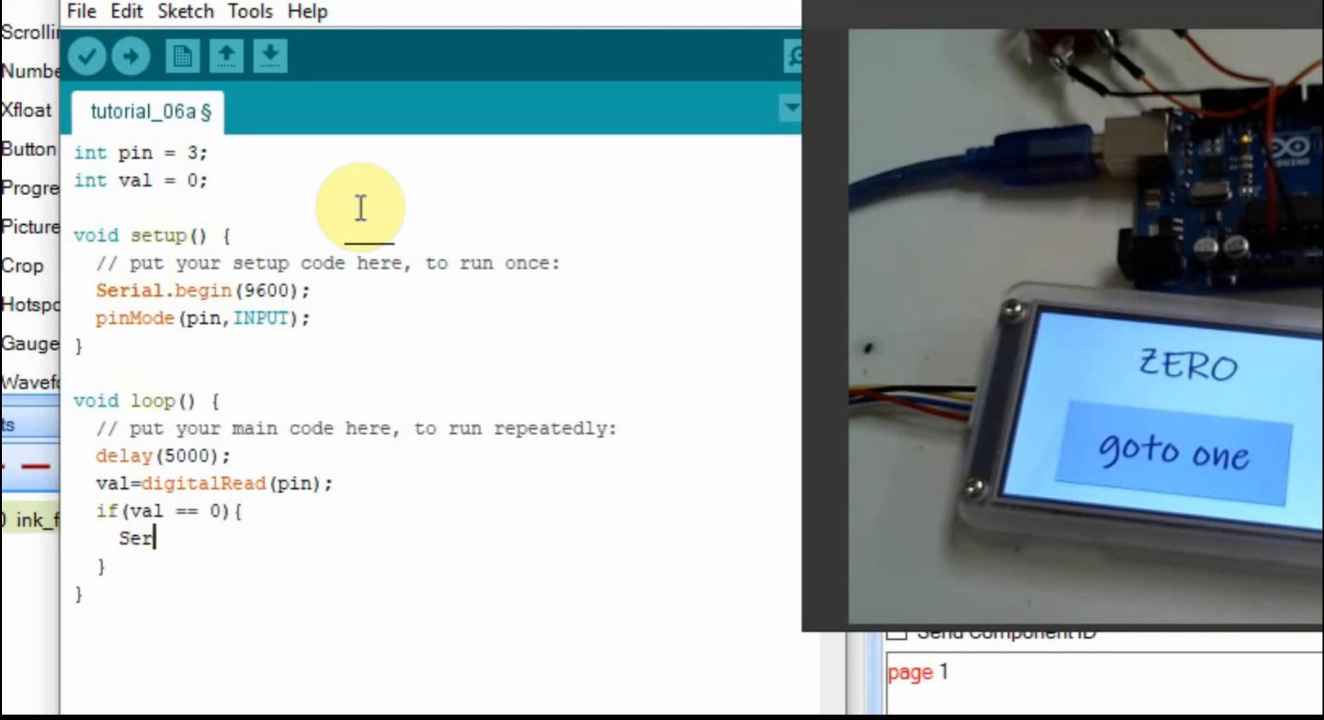
type("ial.print(")
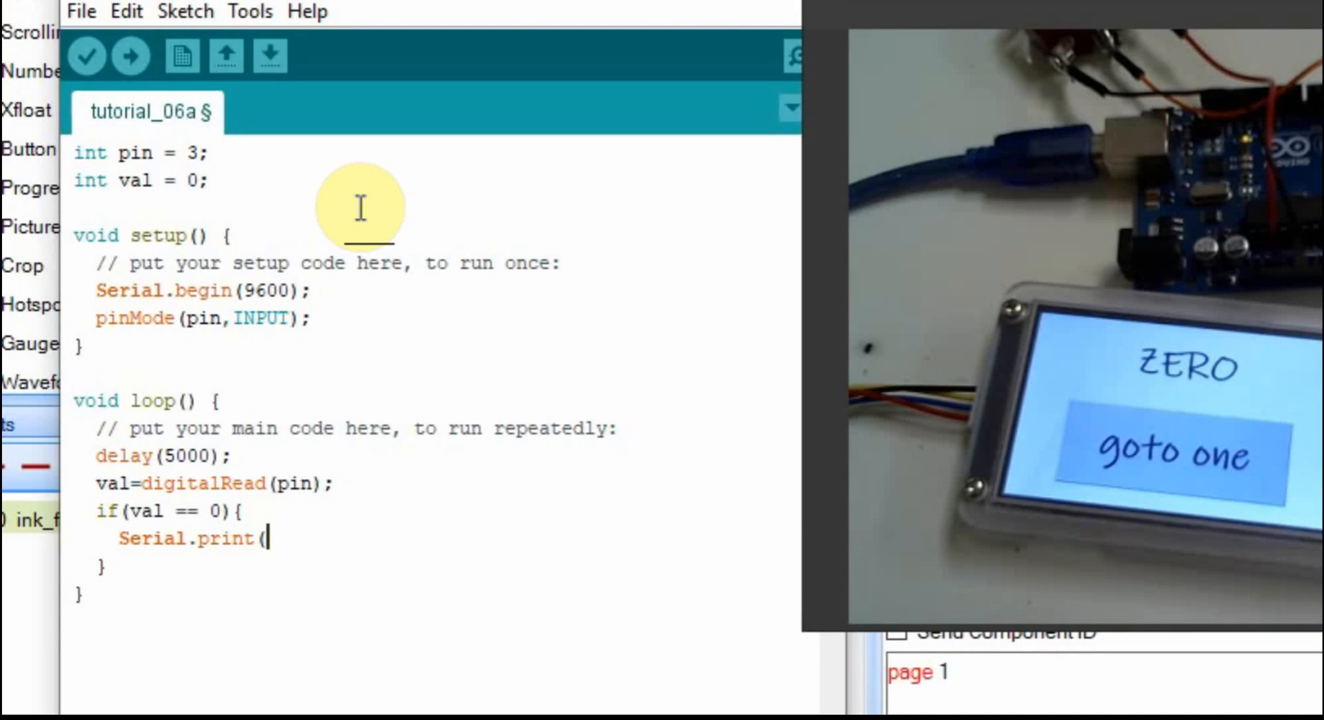
type("\"page 0\");")
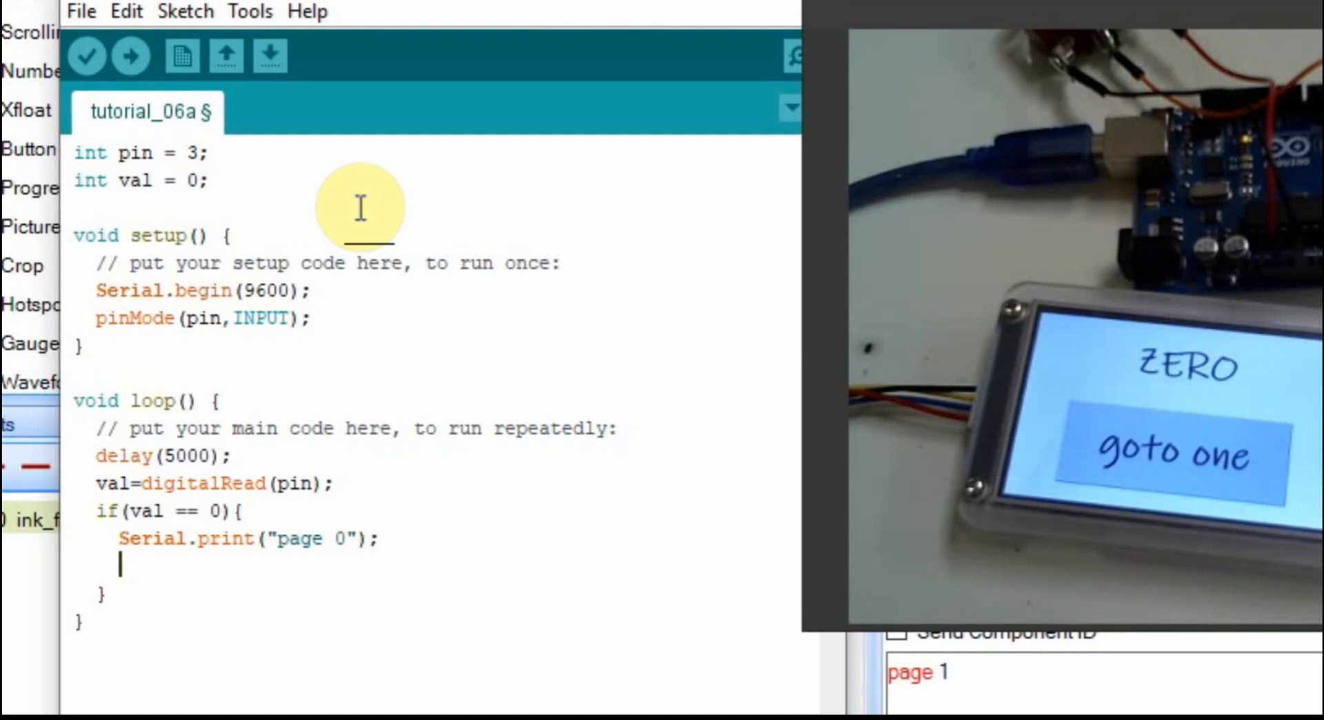
type("Serial.wr")
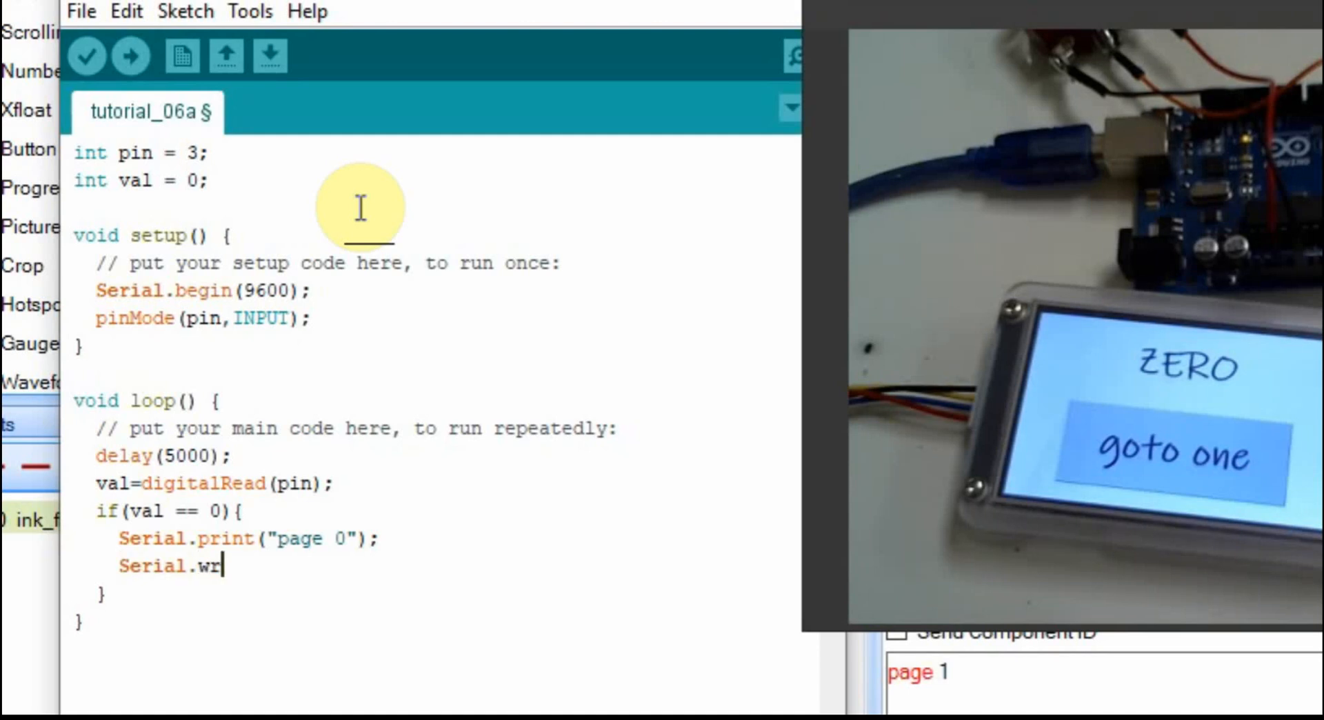
type("ite(0xff);")
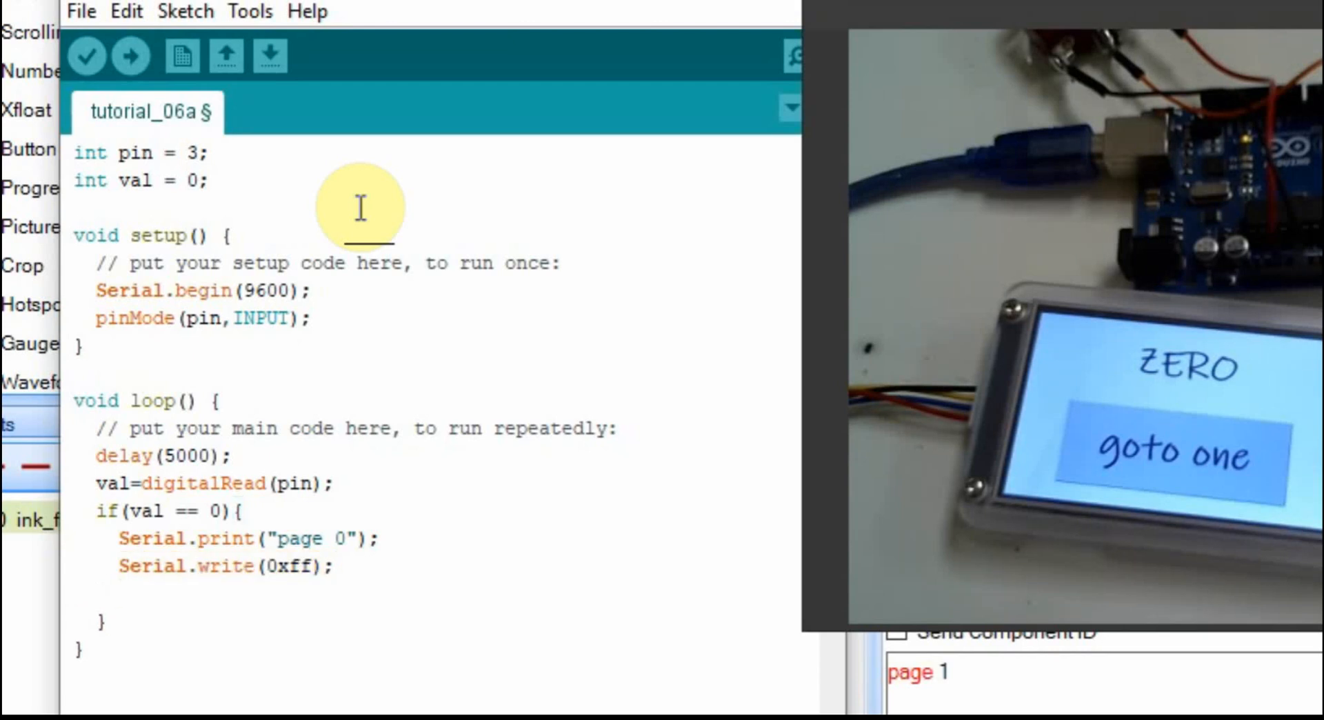
type("Serial.write(0xff);")
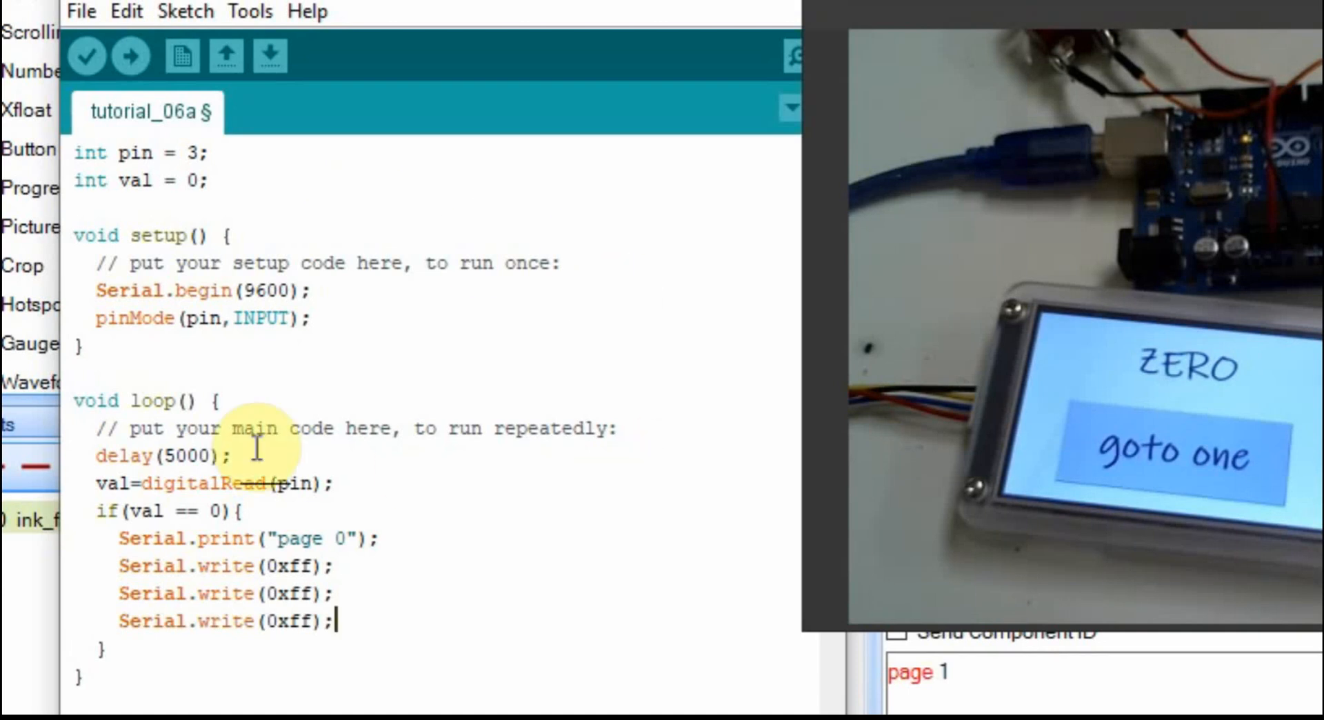
mouse_move(246, 484)
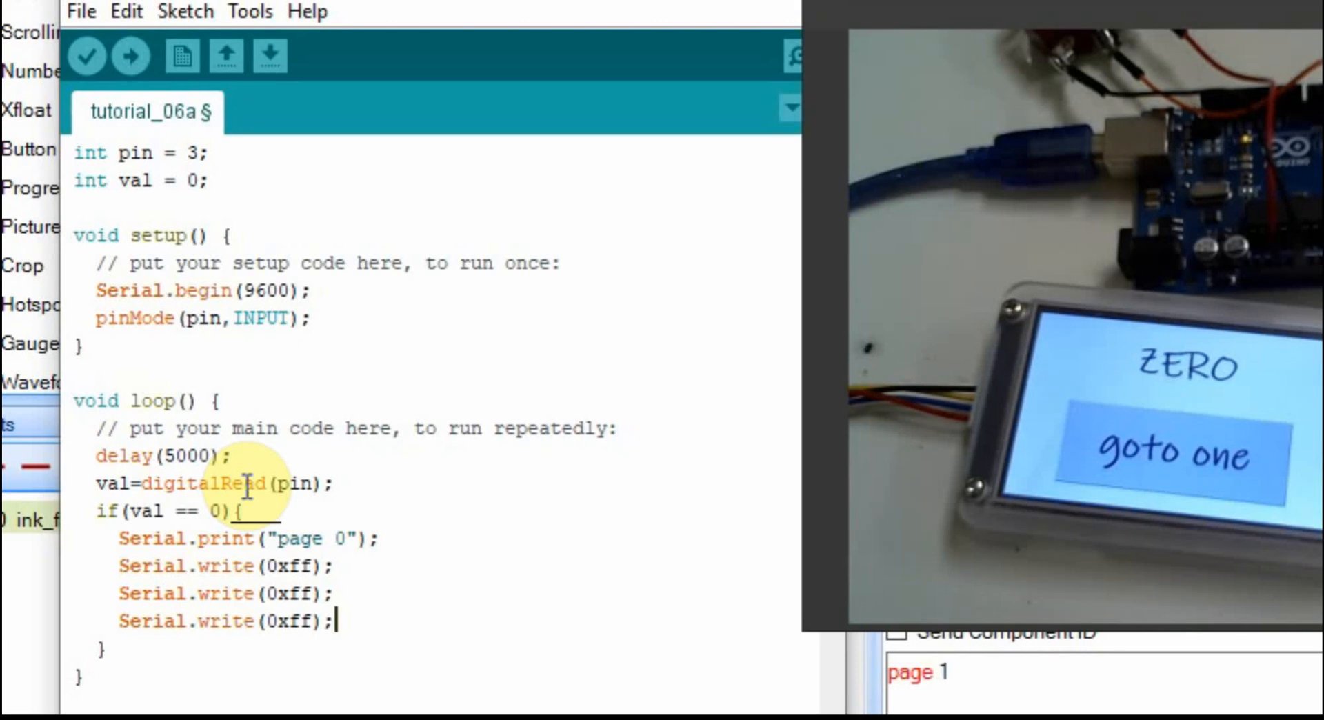
mouse_move(118, 663)
type("else{")
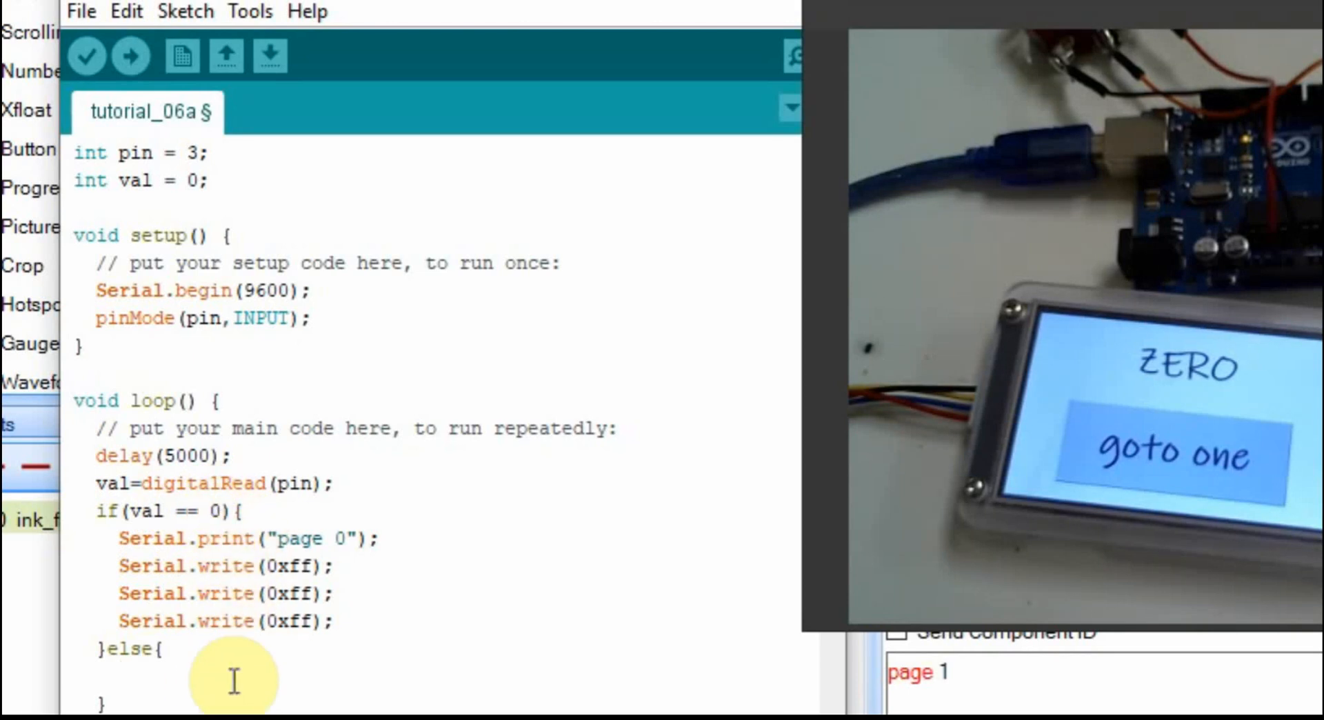
mouse_move(518, 662)
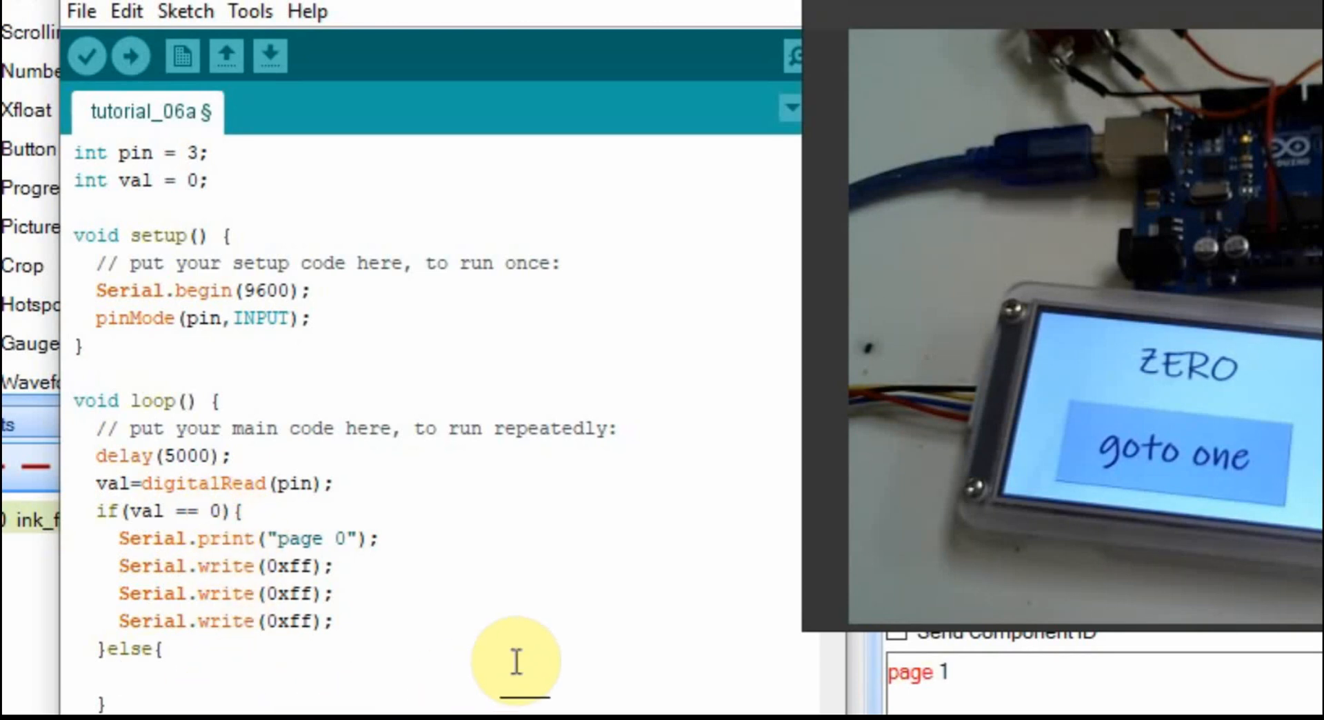
- In the else branch, write Serial.print("page one")
type("Serial.")
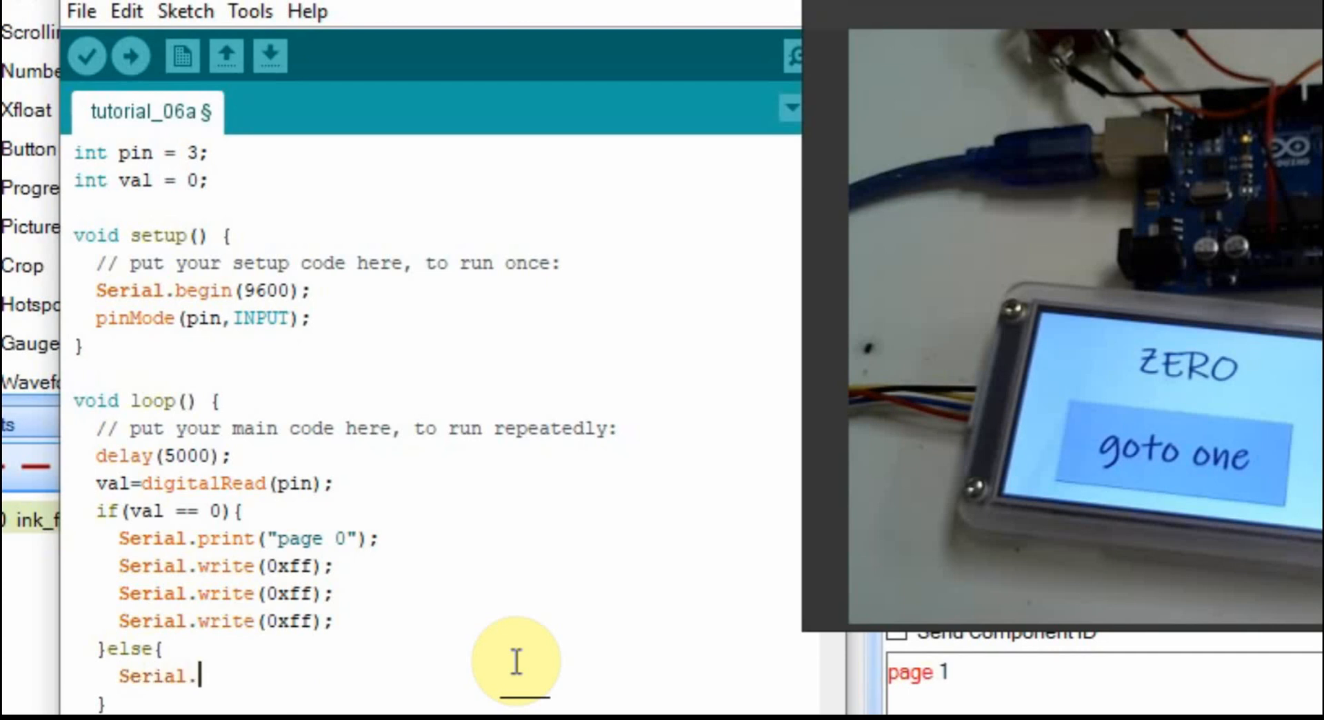
type("print(\"page one")
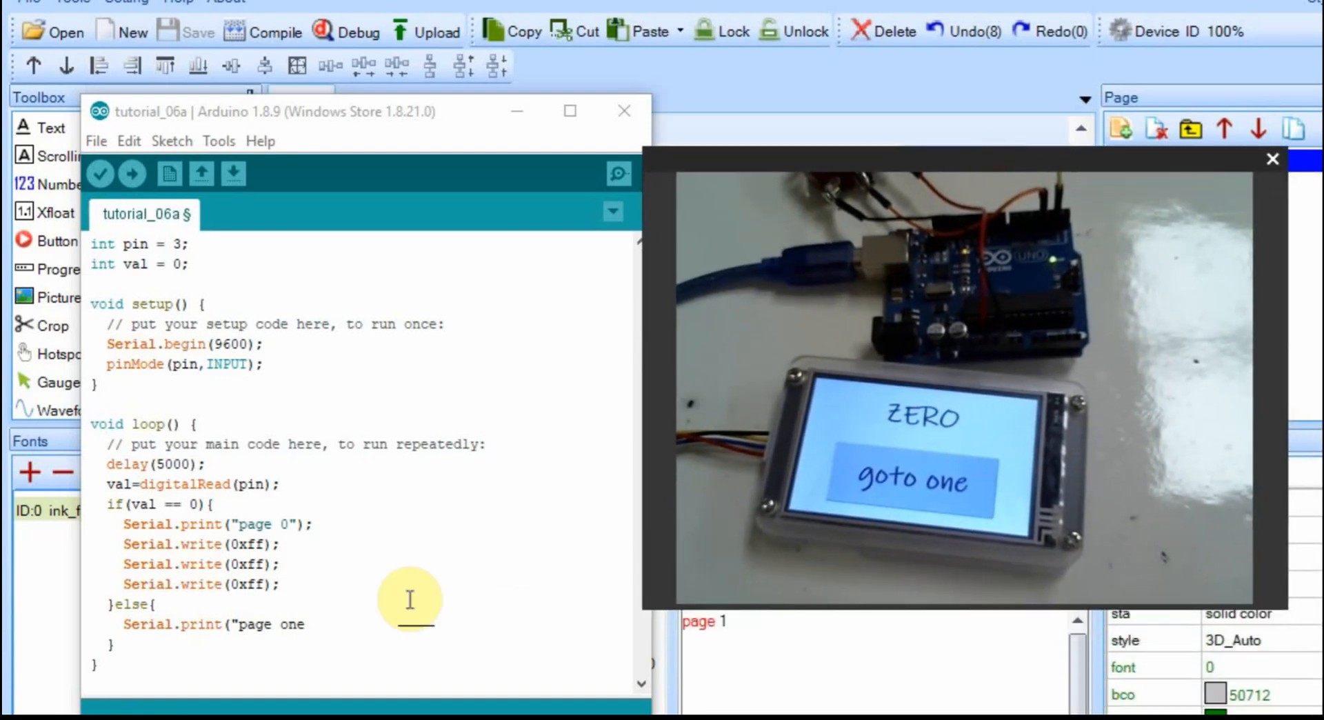
mouse_move(307, 622)
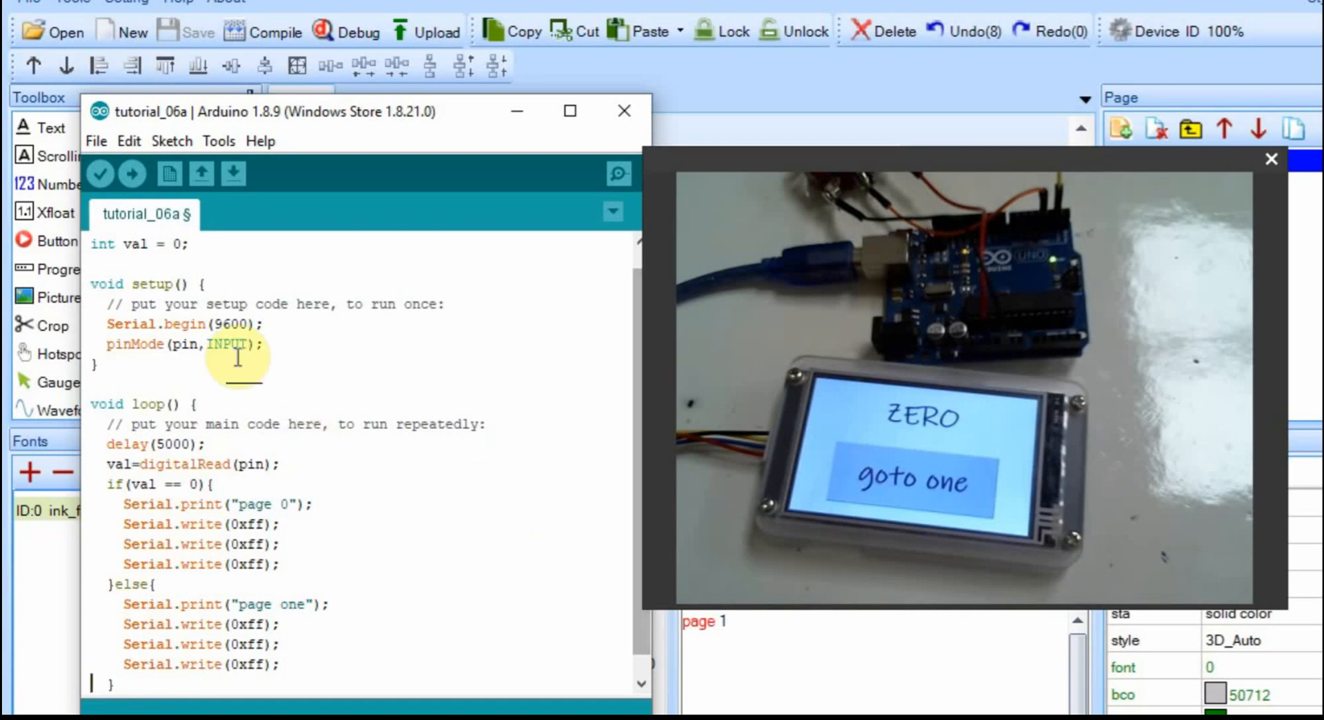
- Glance at the Edit menu, then check Tools > Board shows Arduino/Genuino Uno
left_click(130, 141)
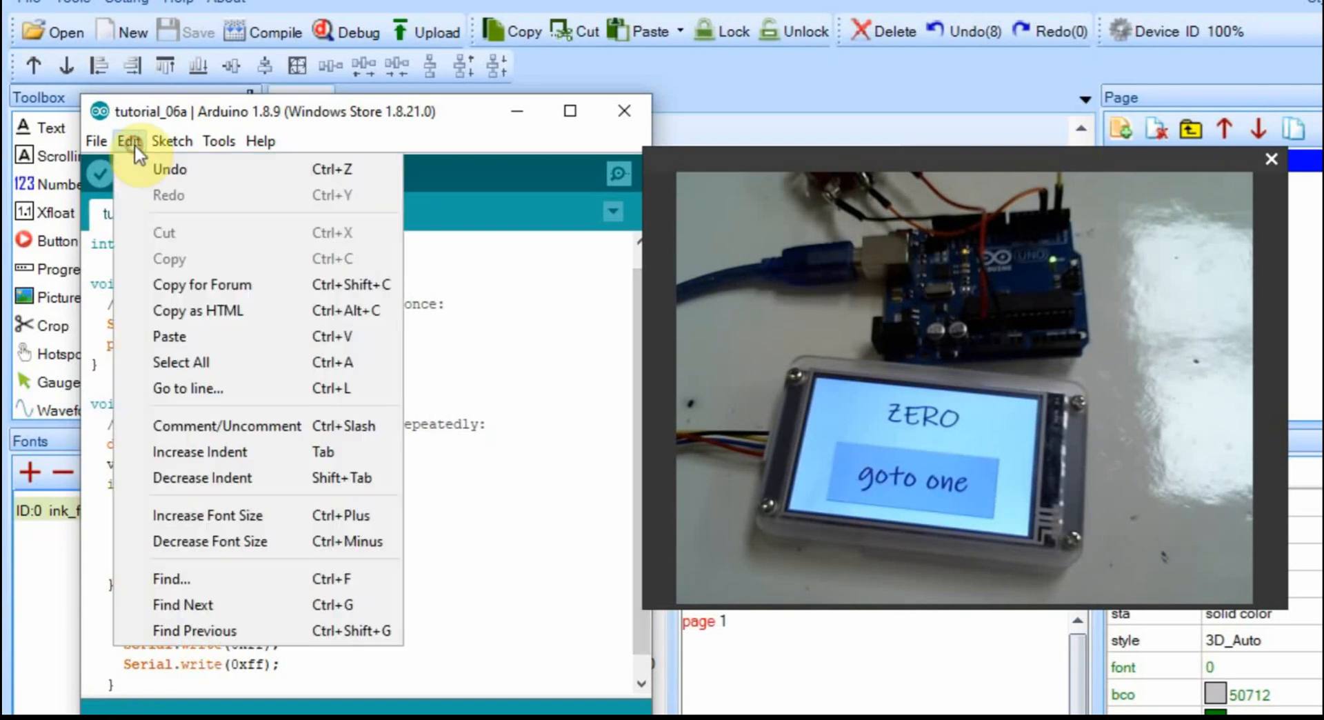
left_click(171, 141)
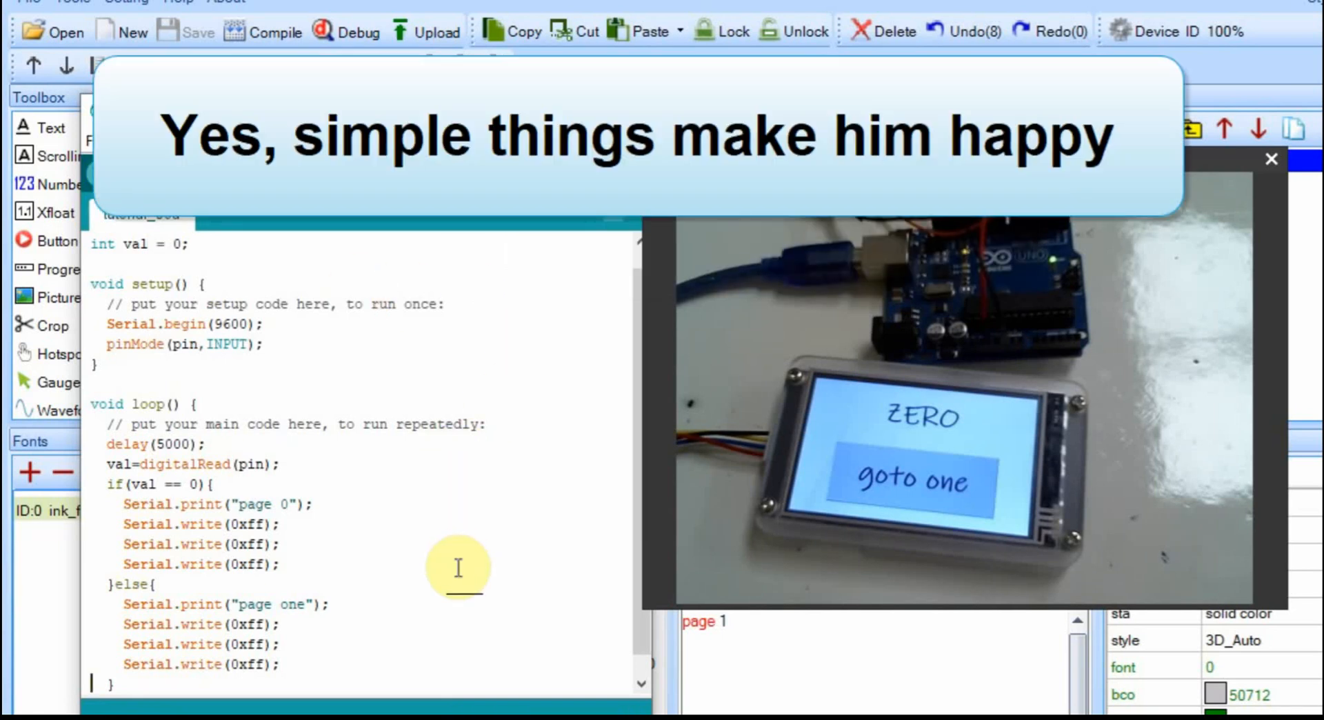
mouse_move(268, 682)
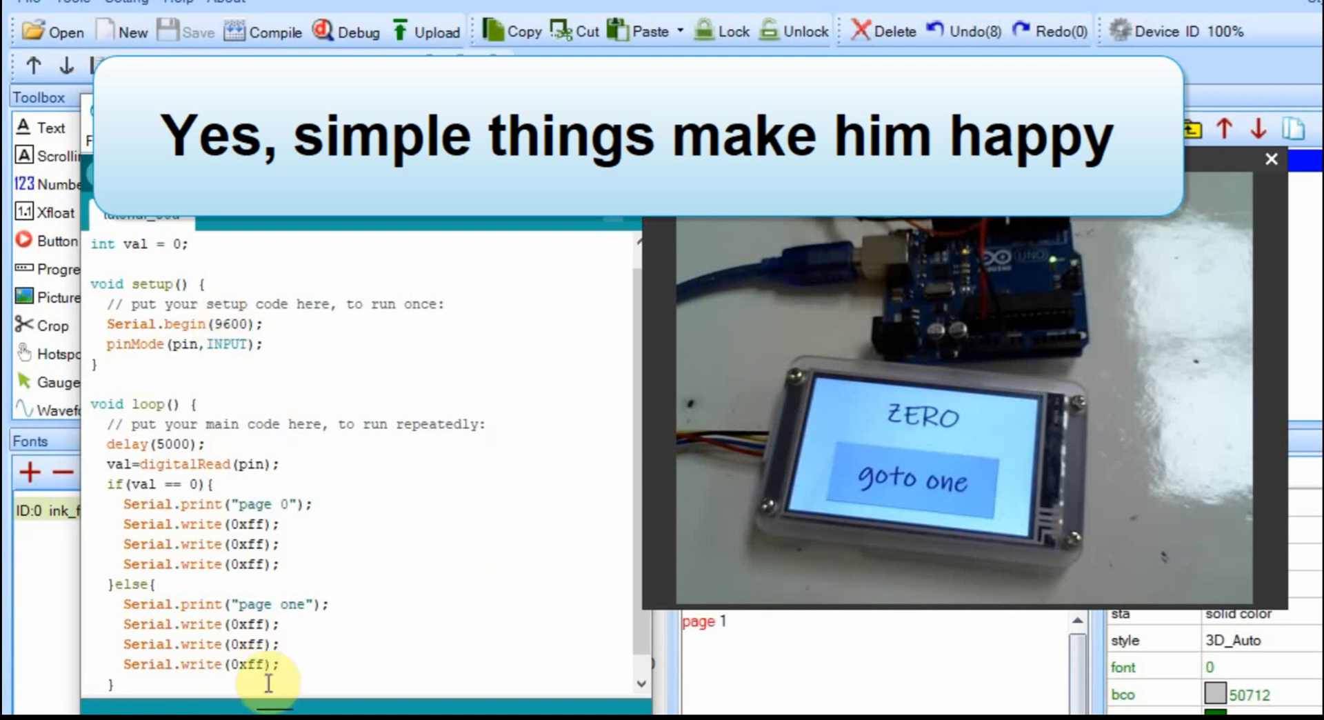
mouse_move(326, 647)
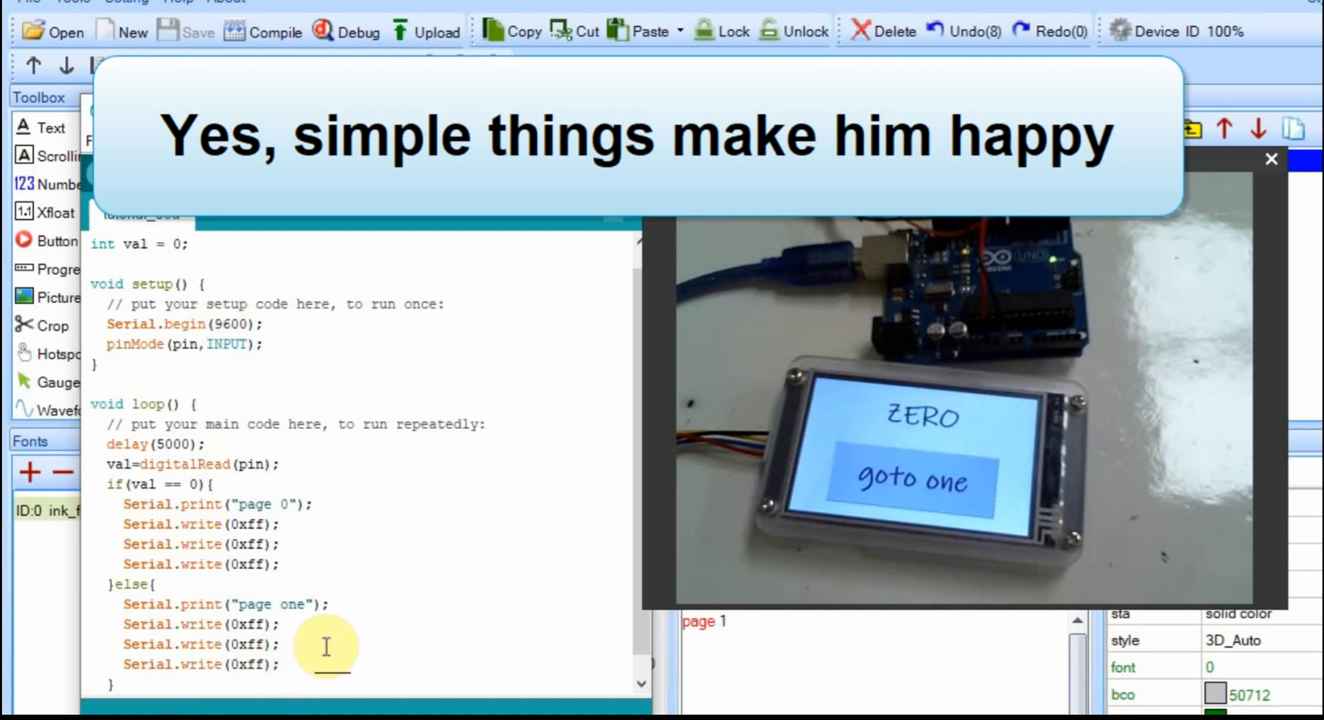
left_click(218, 141)
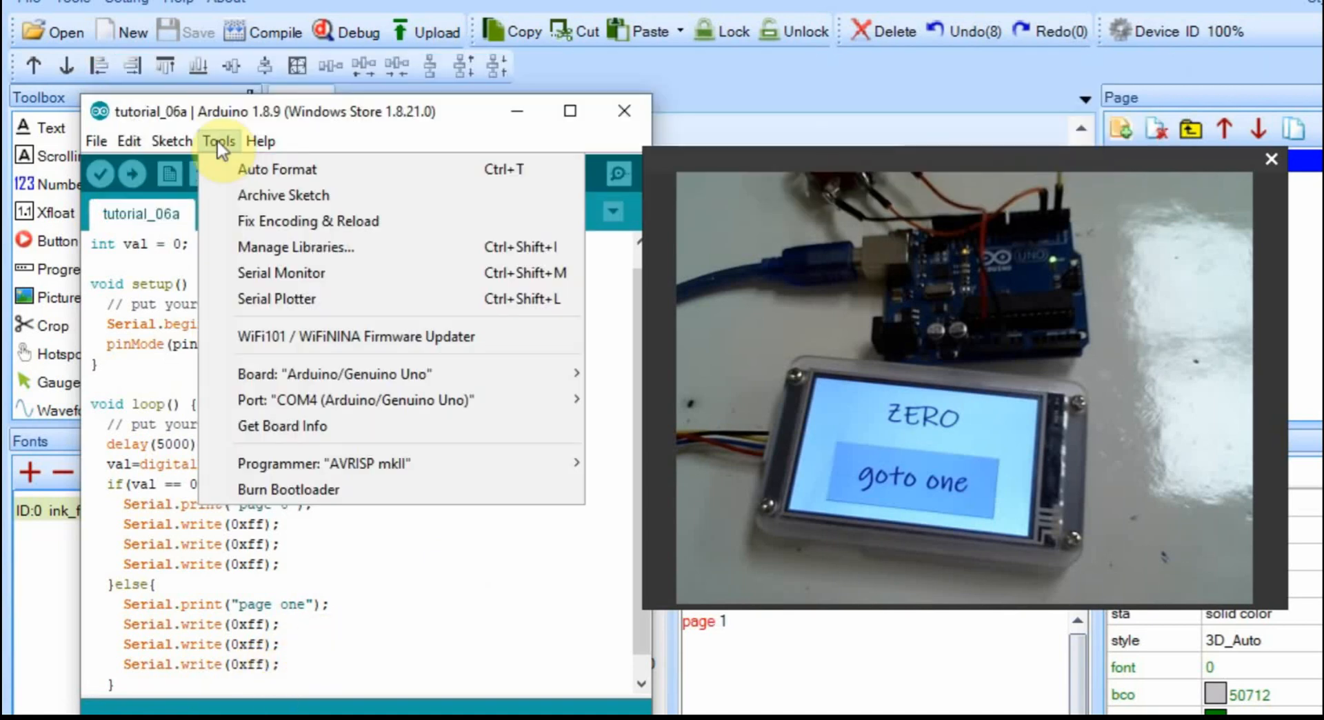
mouse_move(333, 374)
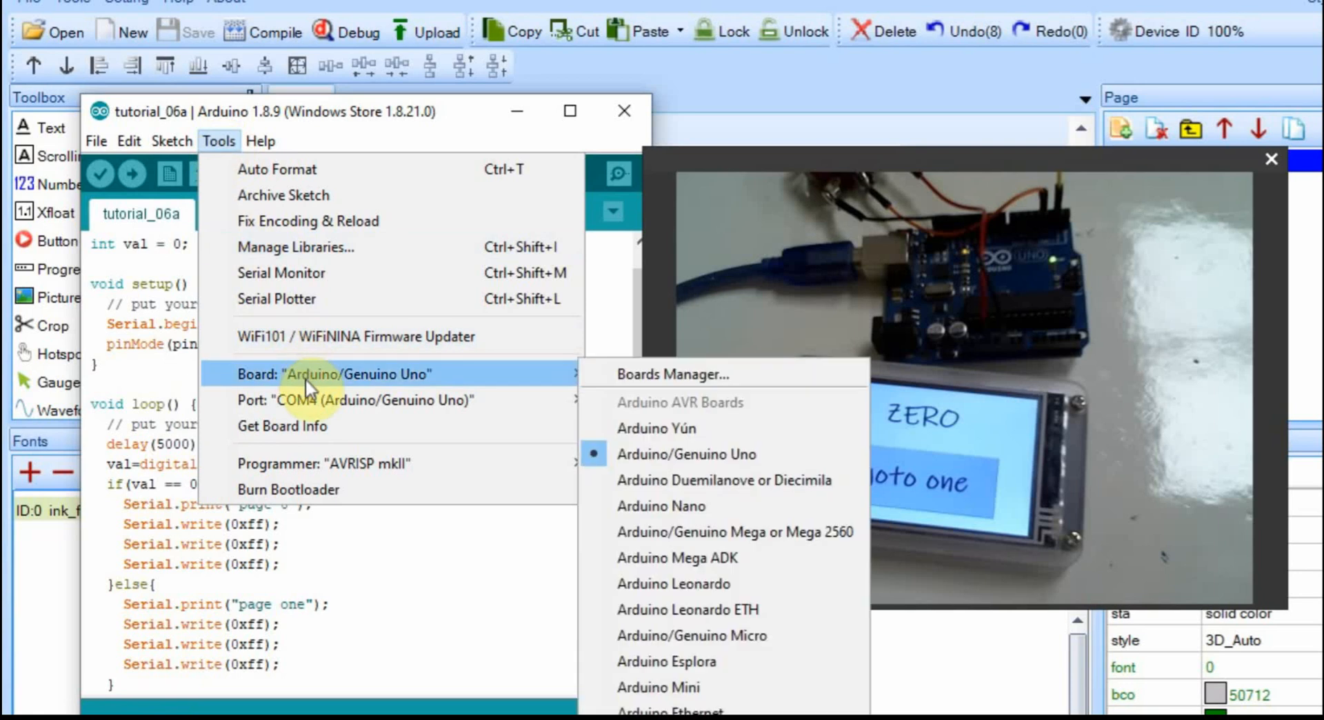
mouse_move(313, 400)
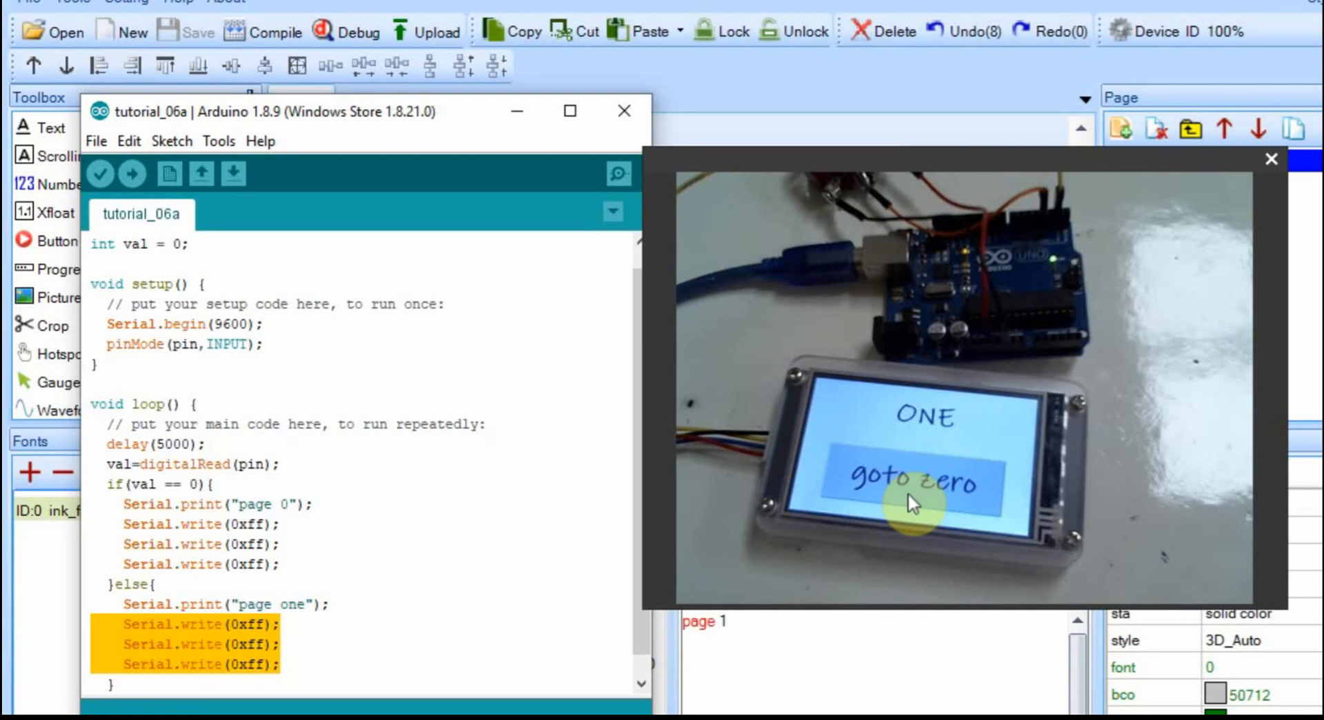
mouse_move(952, 529)
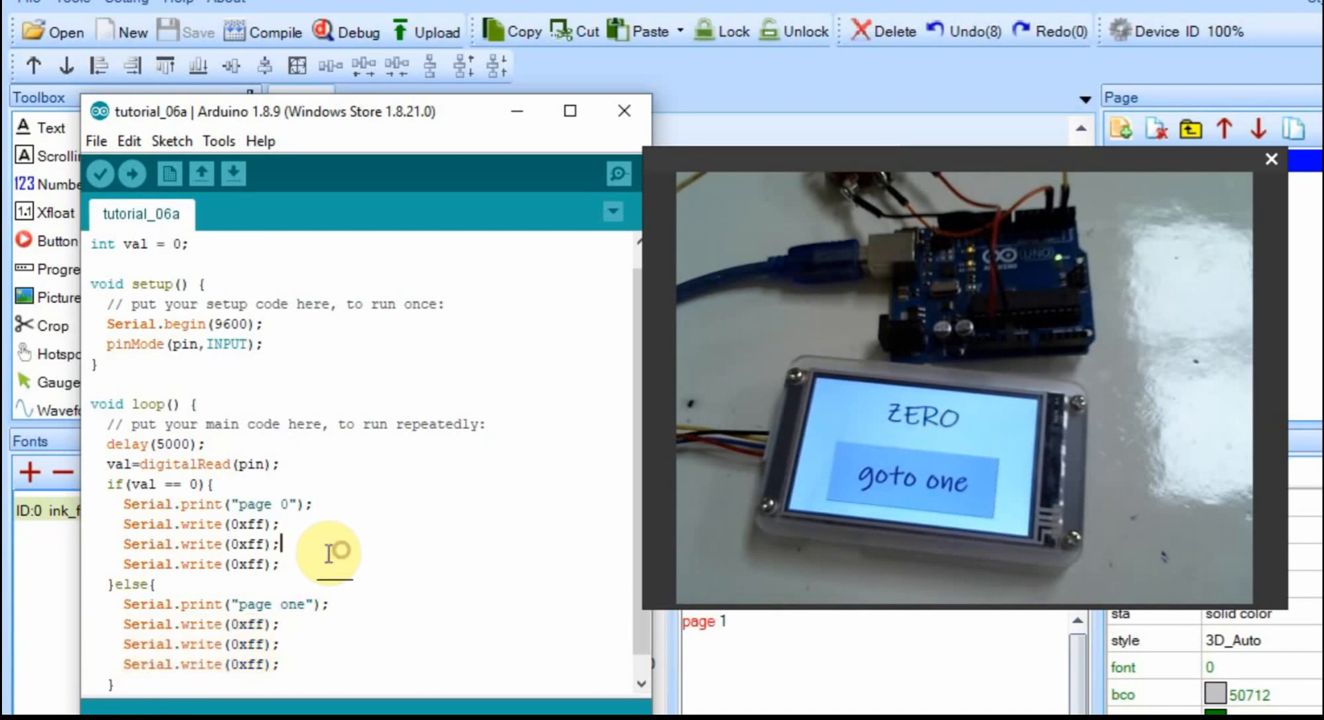
mouse_move(907, 497)
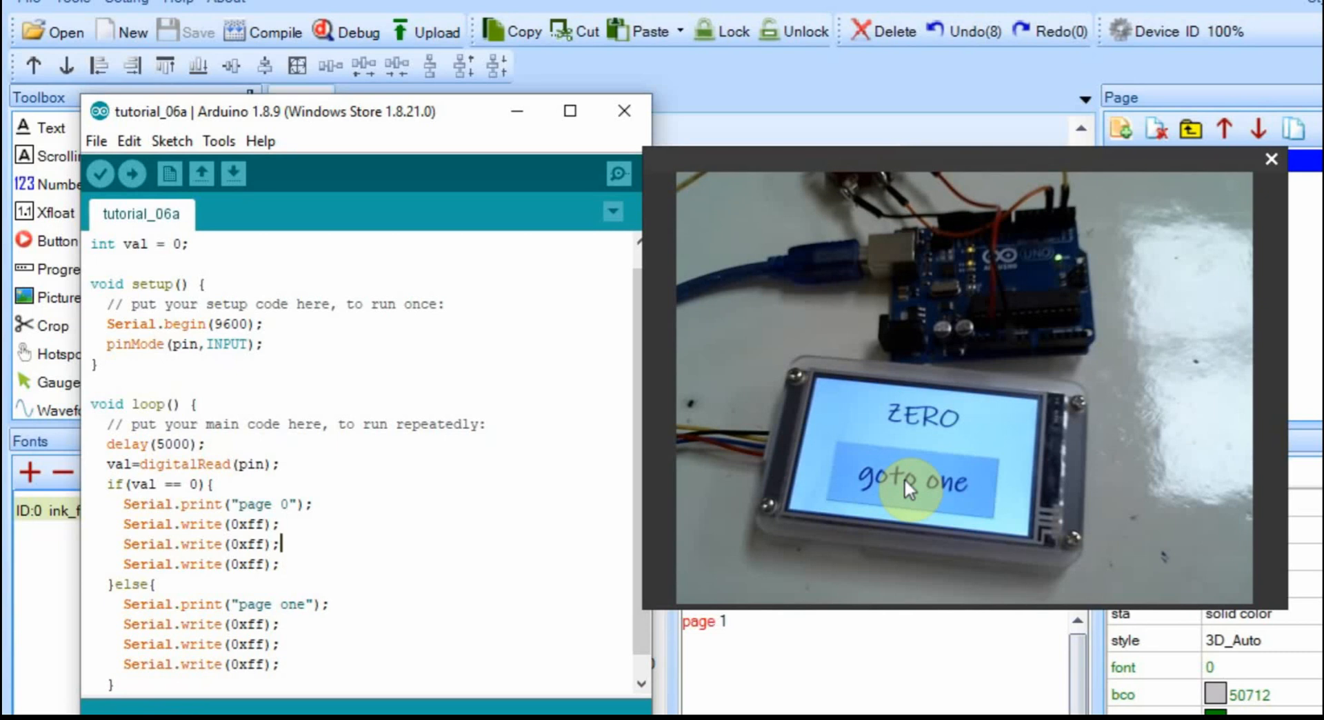
mouse_move(956, 433)
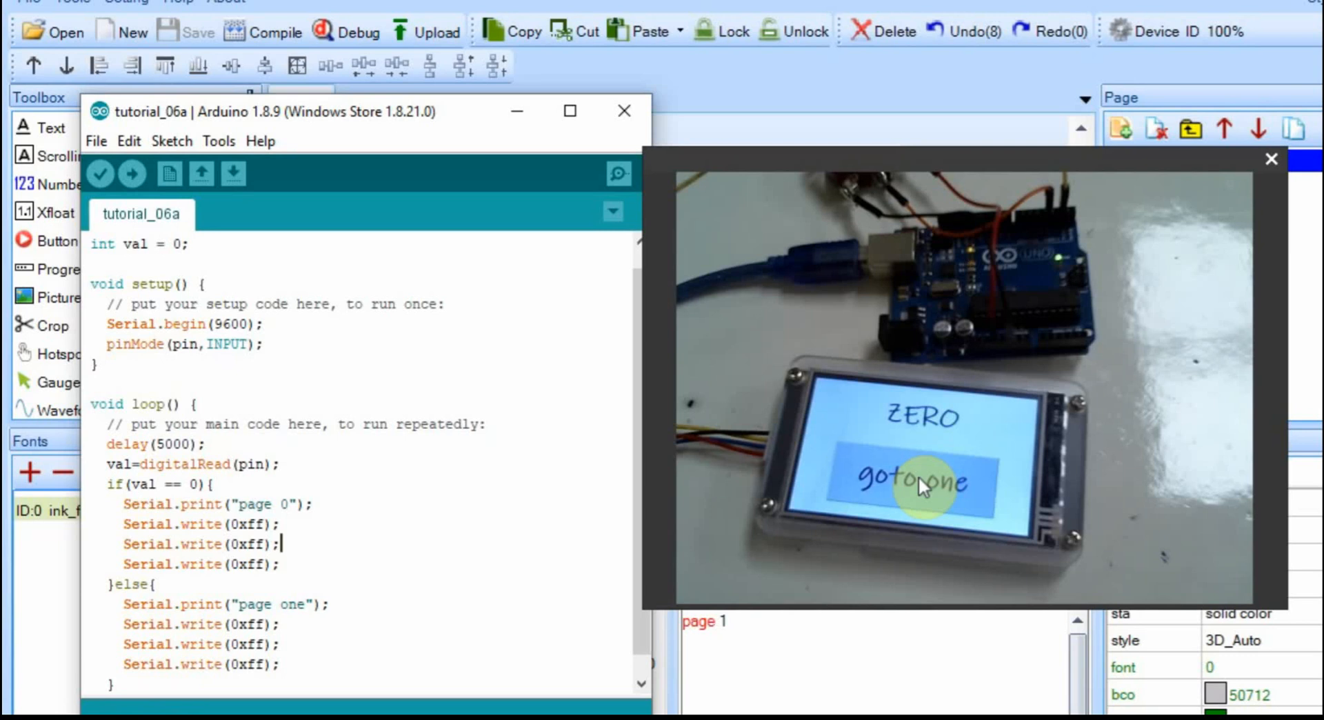
left_click(919, 481)
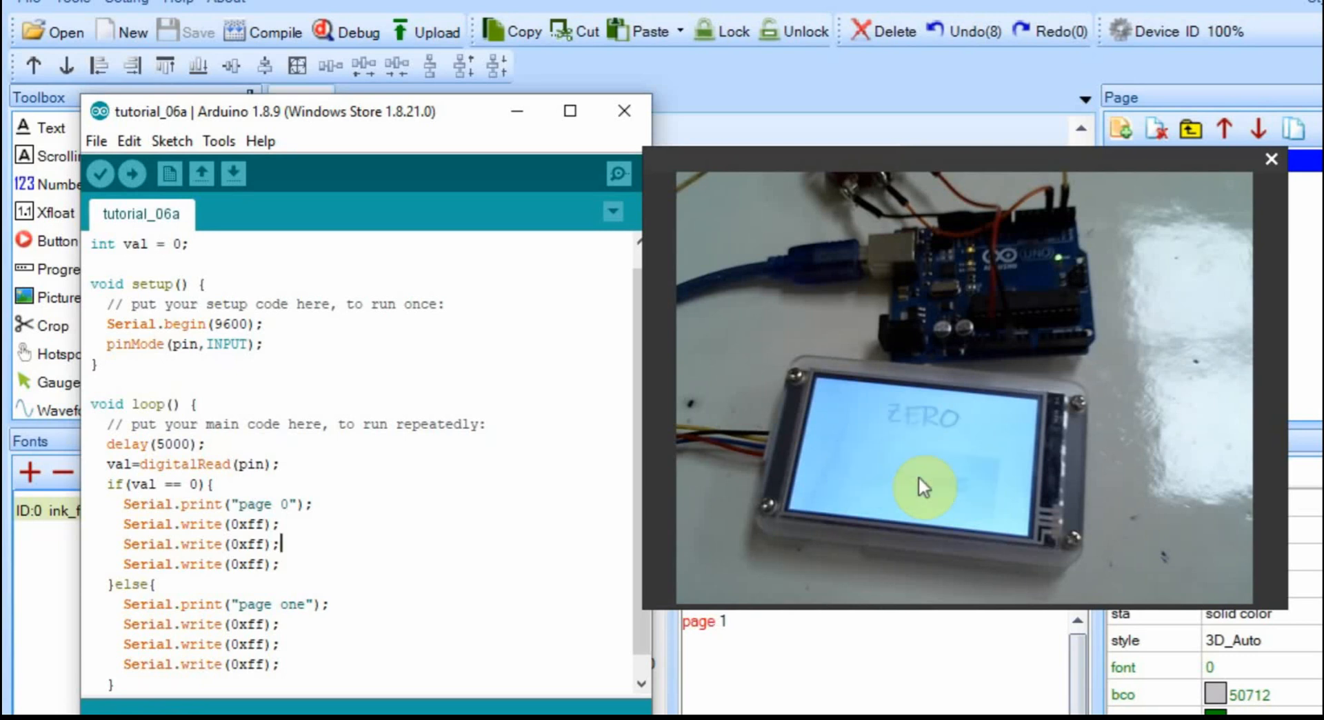
left_click(922, 487)
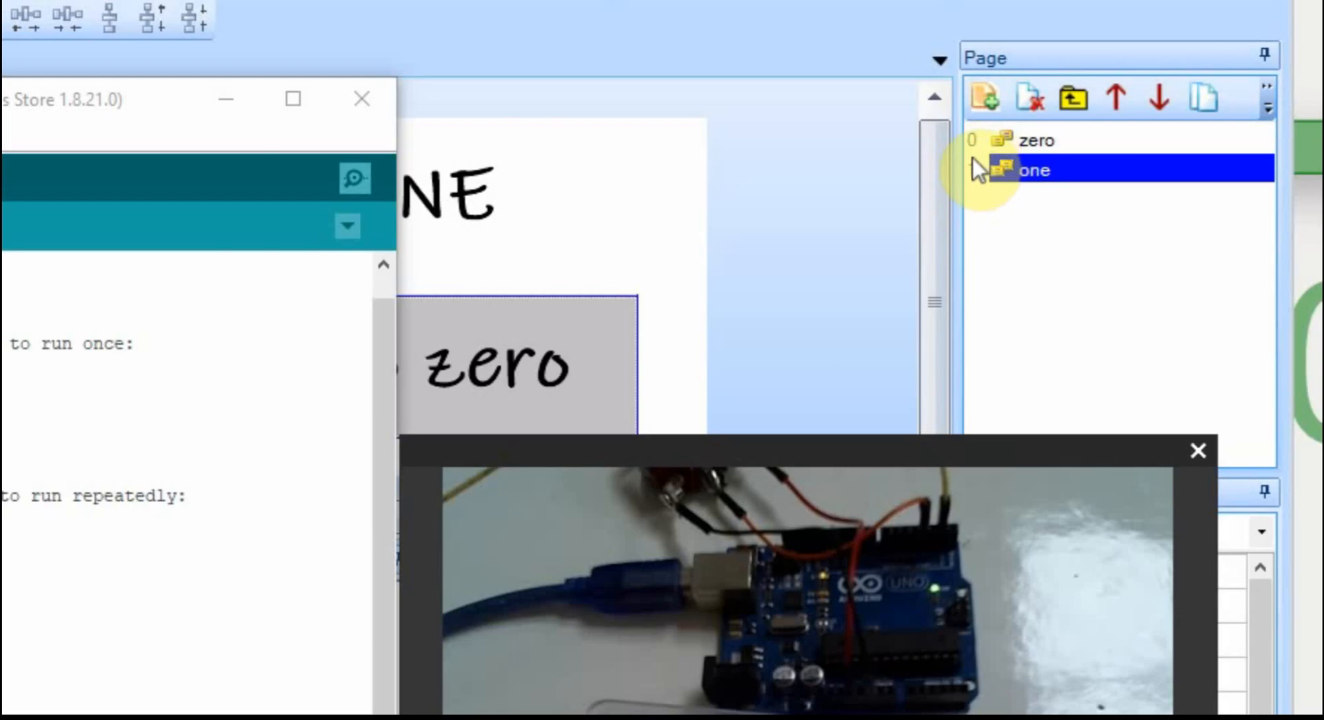
- Select page 'zero' in the Page panel, showing its ZERO label and goto one button
left_click(1035, 168)
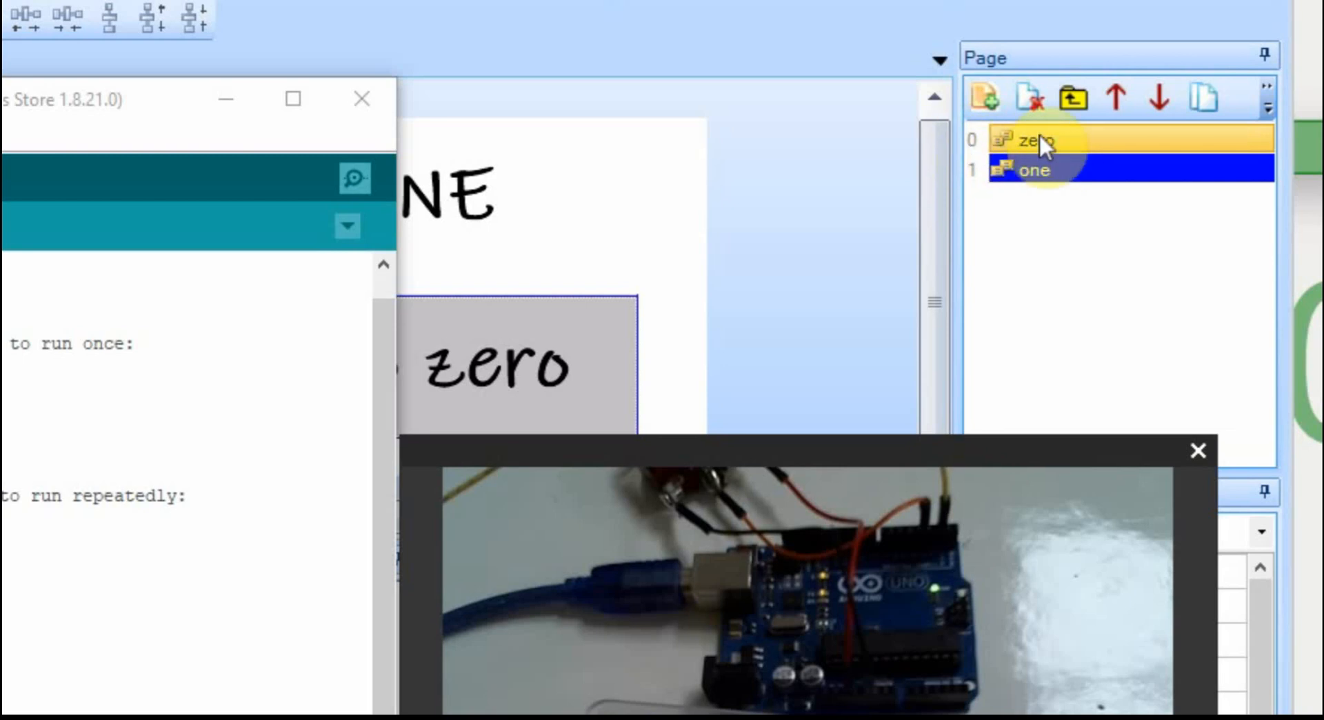
left_click(1035, 141)
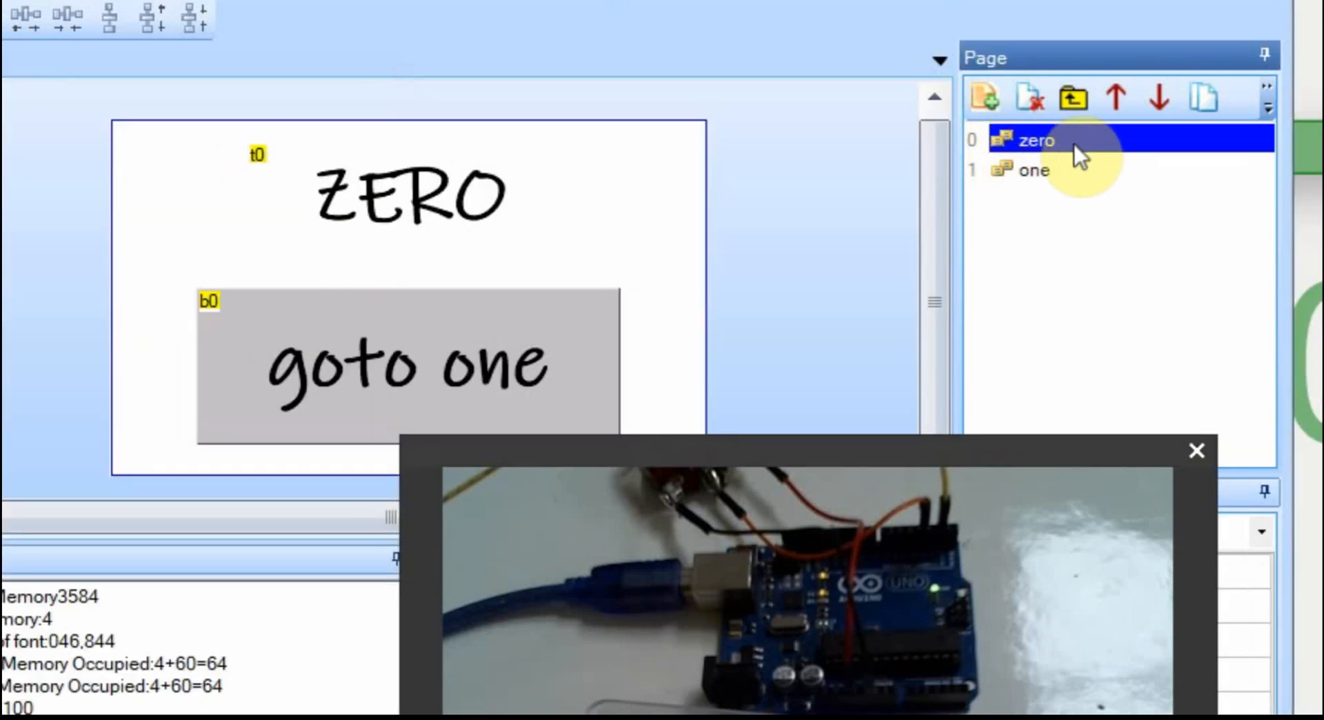